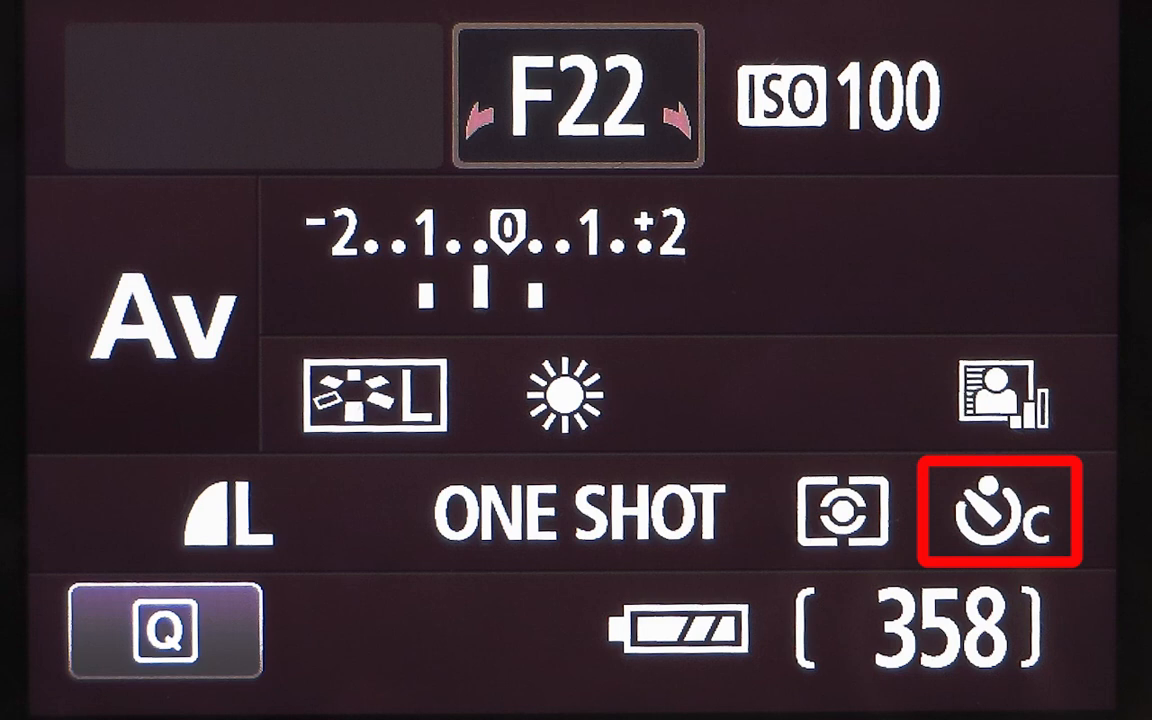
# Start Adobe Photoshop CS5 from the Dock into an empty workspace.
pyautogui.click(1000, 512)
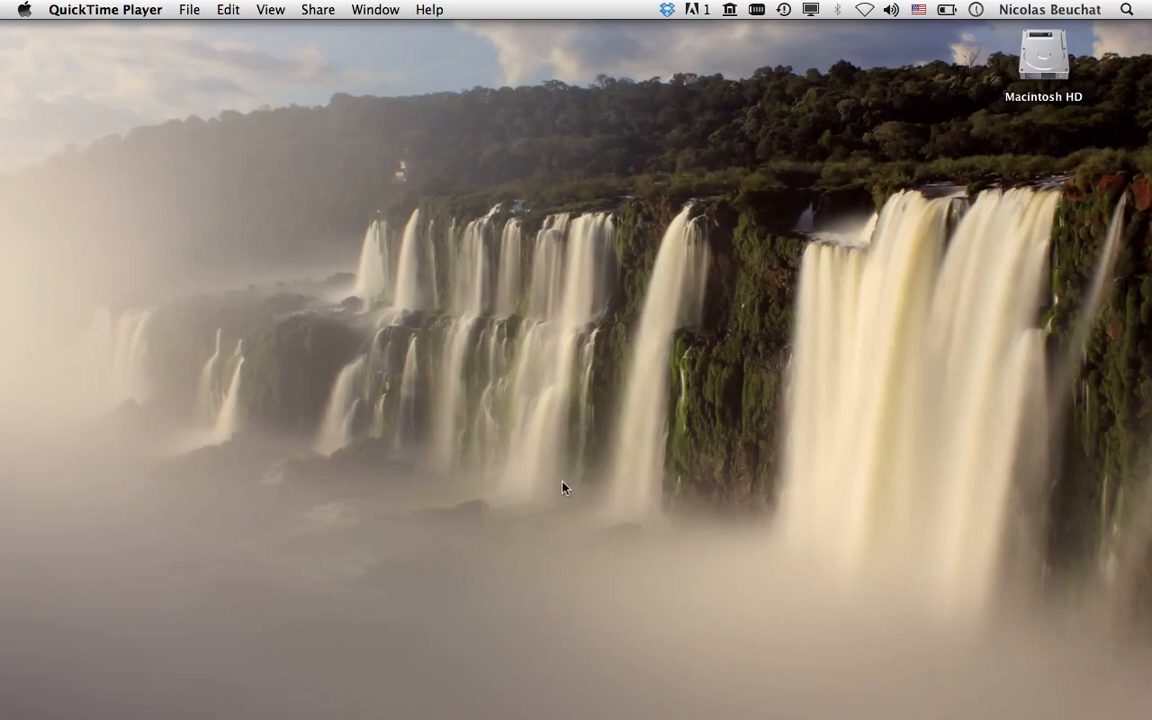
pyautogui.moveTo(1140, 284)
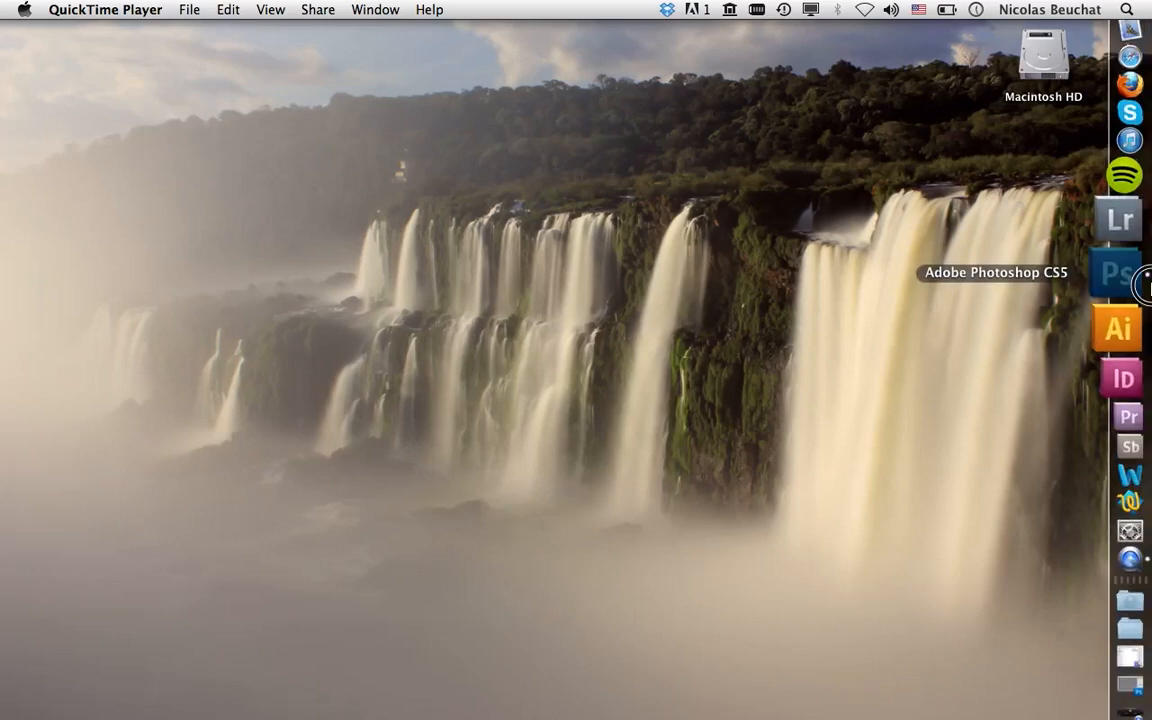
pyautogui.click(1116, 272)
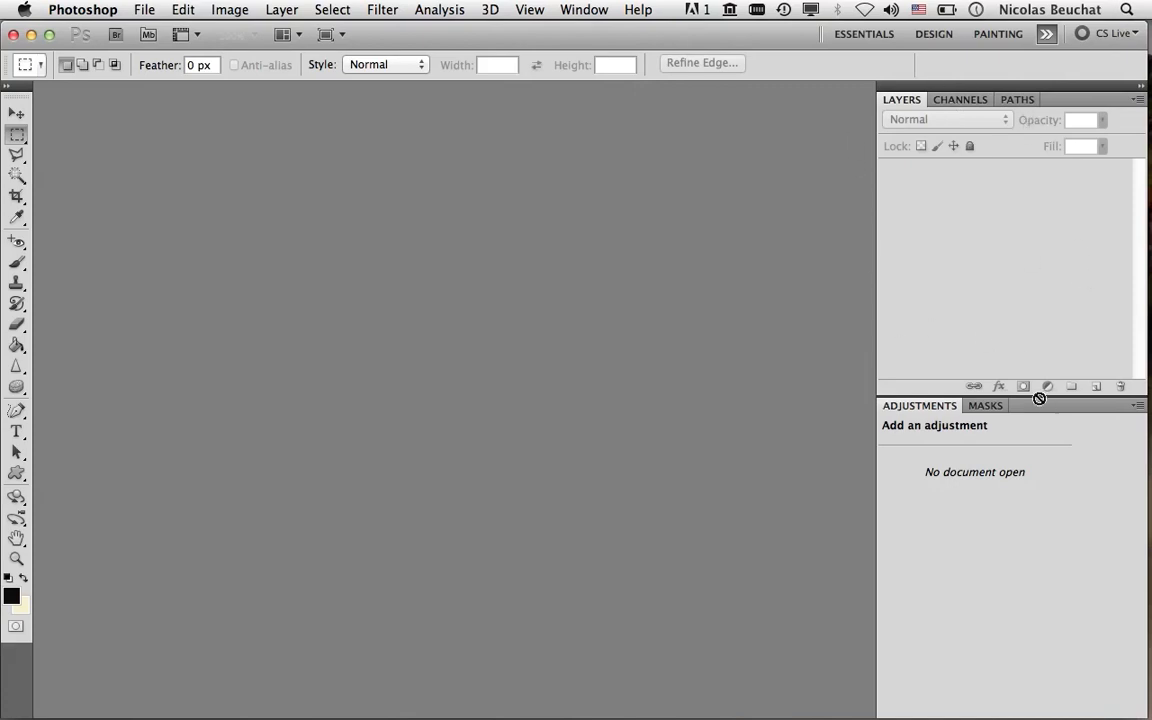
pyautogui.moveTo(596, 412)
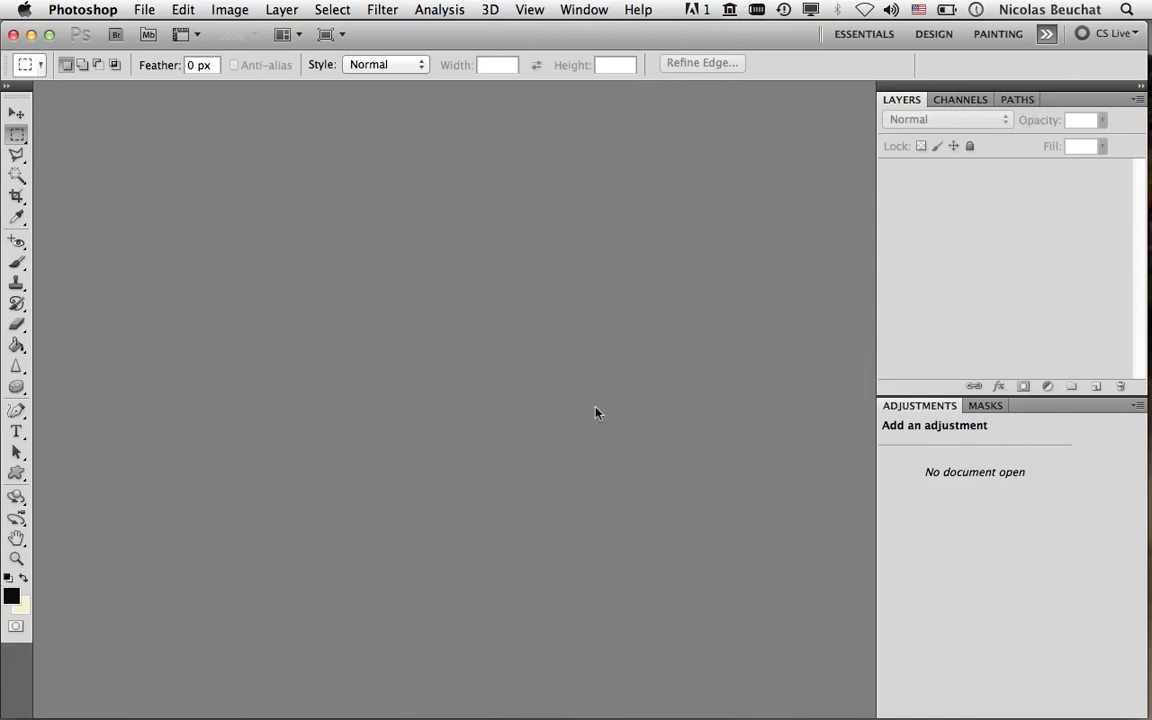
pyautogui.moveTo(164, 156)
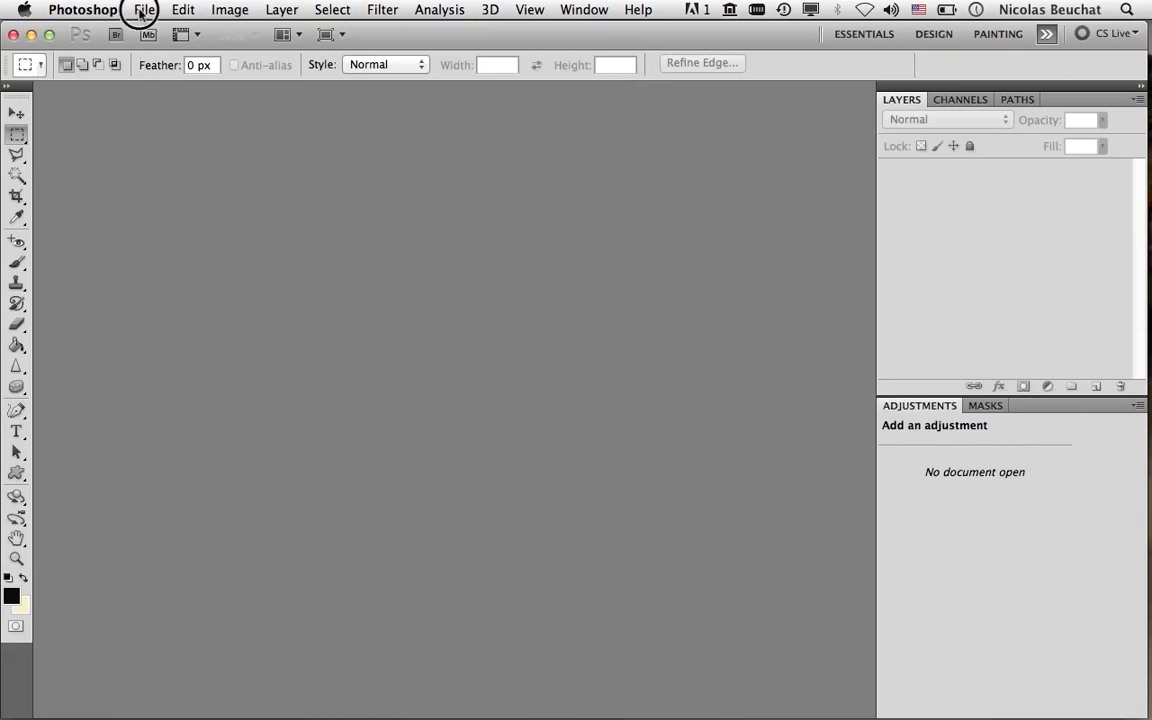
# Load the waterfall photos IMG_0267 through IMG_0296 into one document as stacked layers.
pyautogui.click(144, 8)
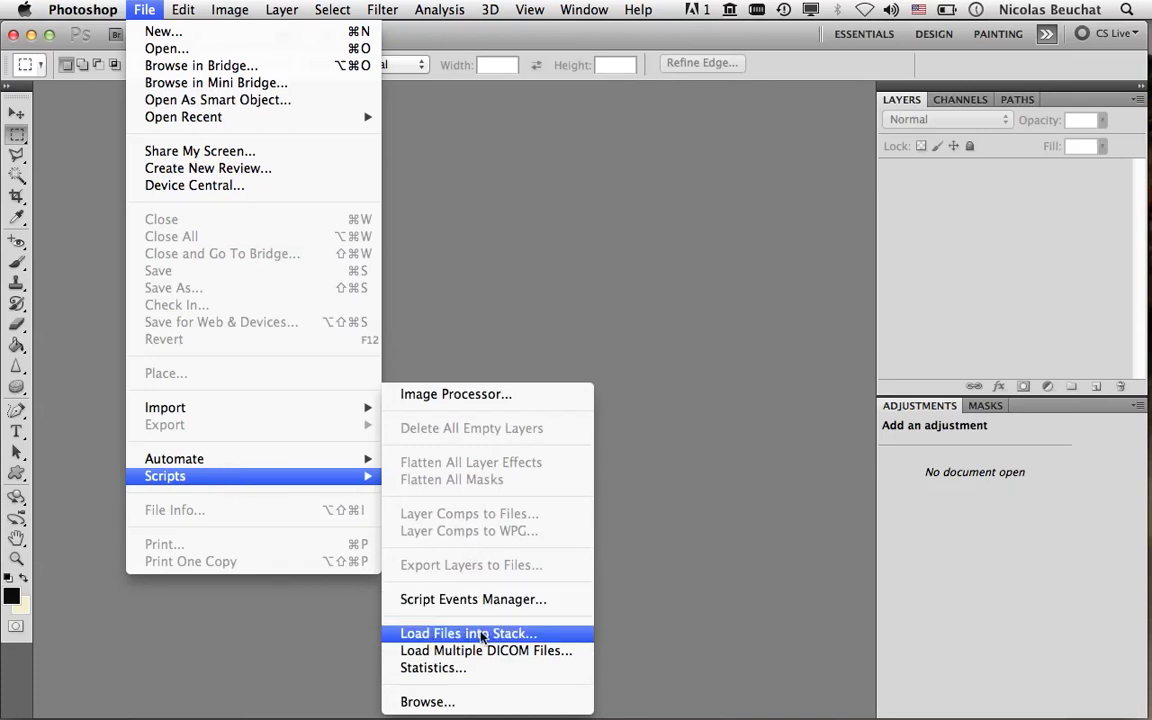
pyautogui.click(468, 632)
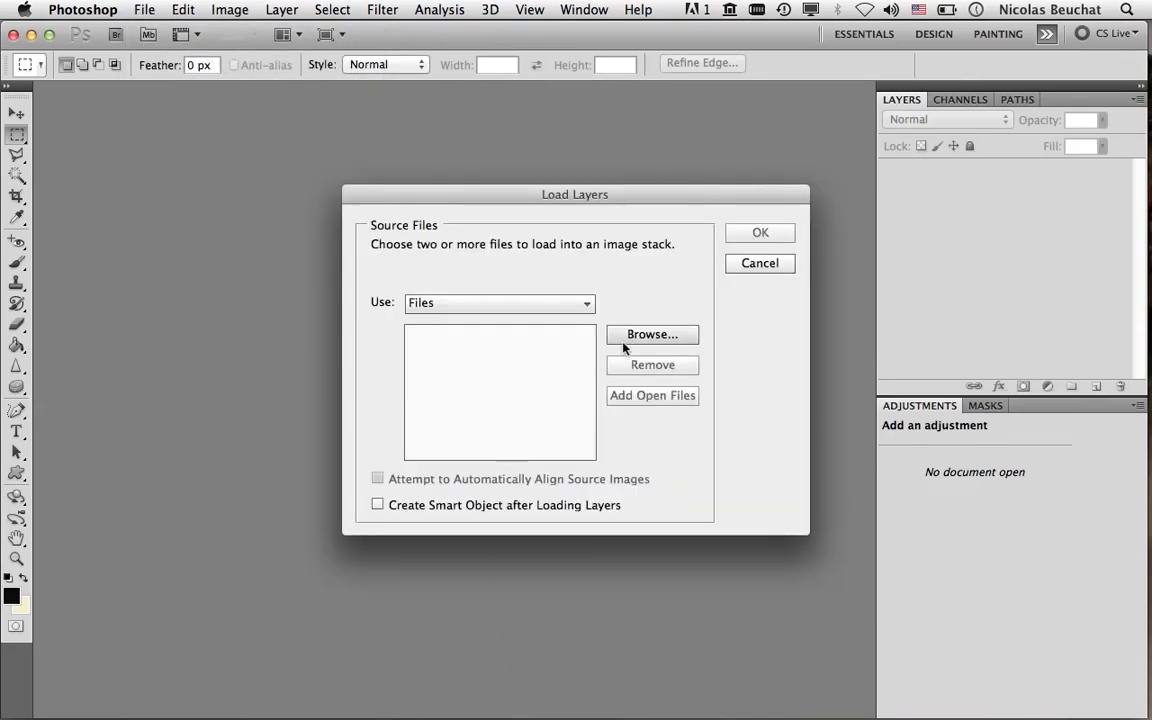
pyautogui.click(652, 334)
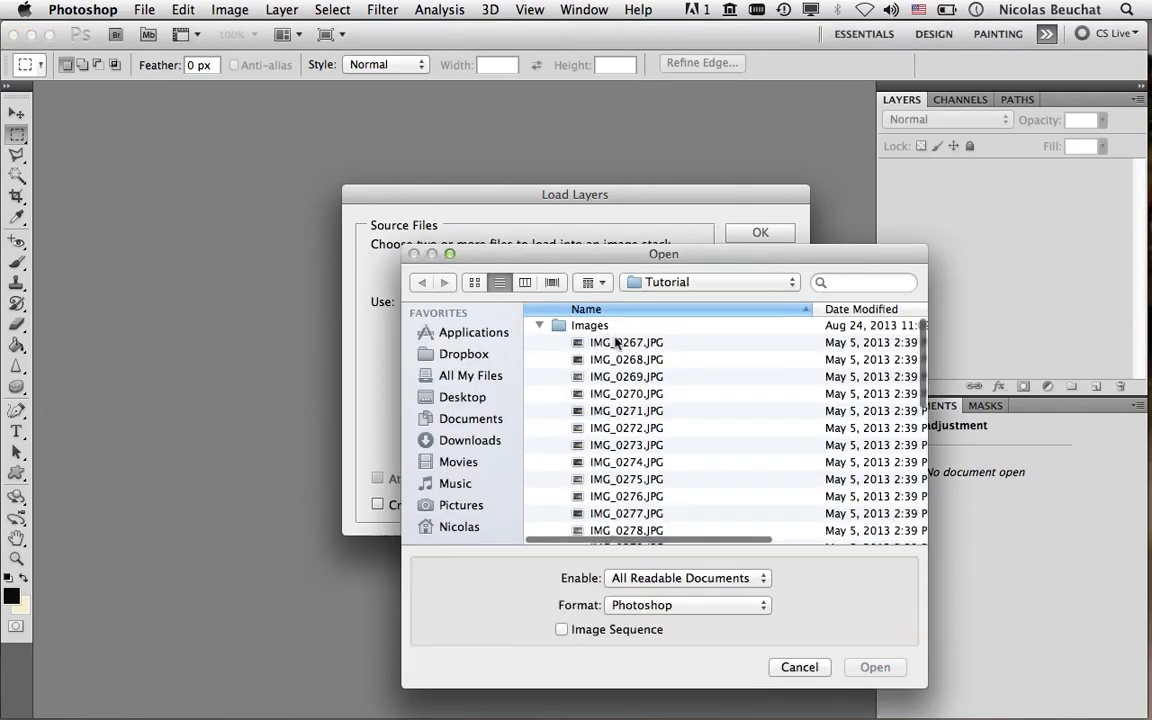
pyautogui.click(626, 342)
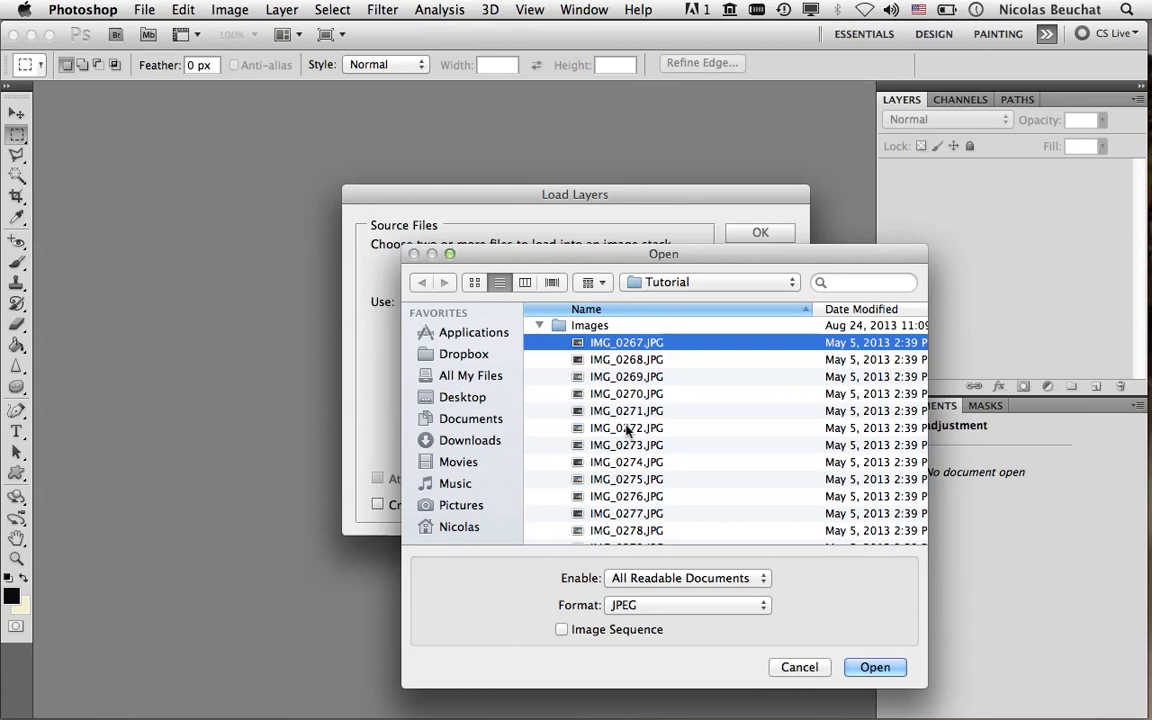
pyautogui.scroll(-3)
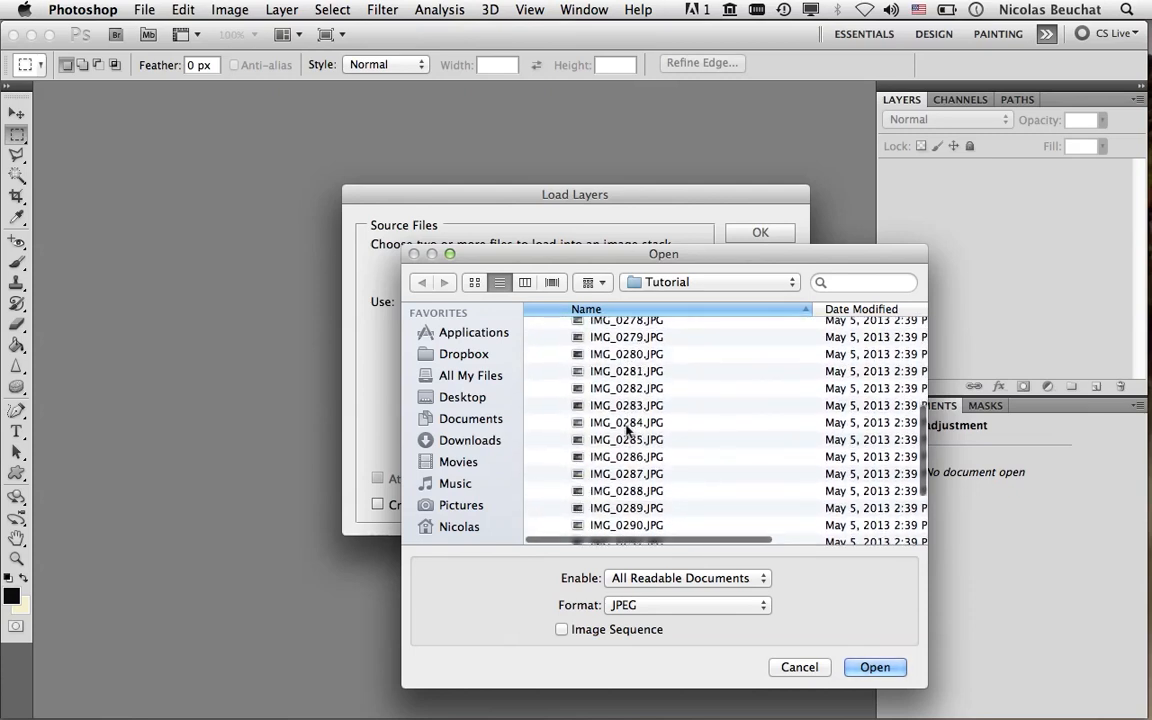
pyautogui.scroll(-3)
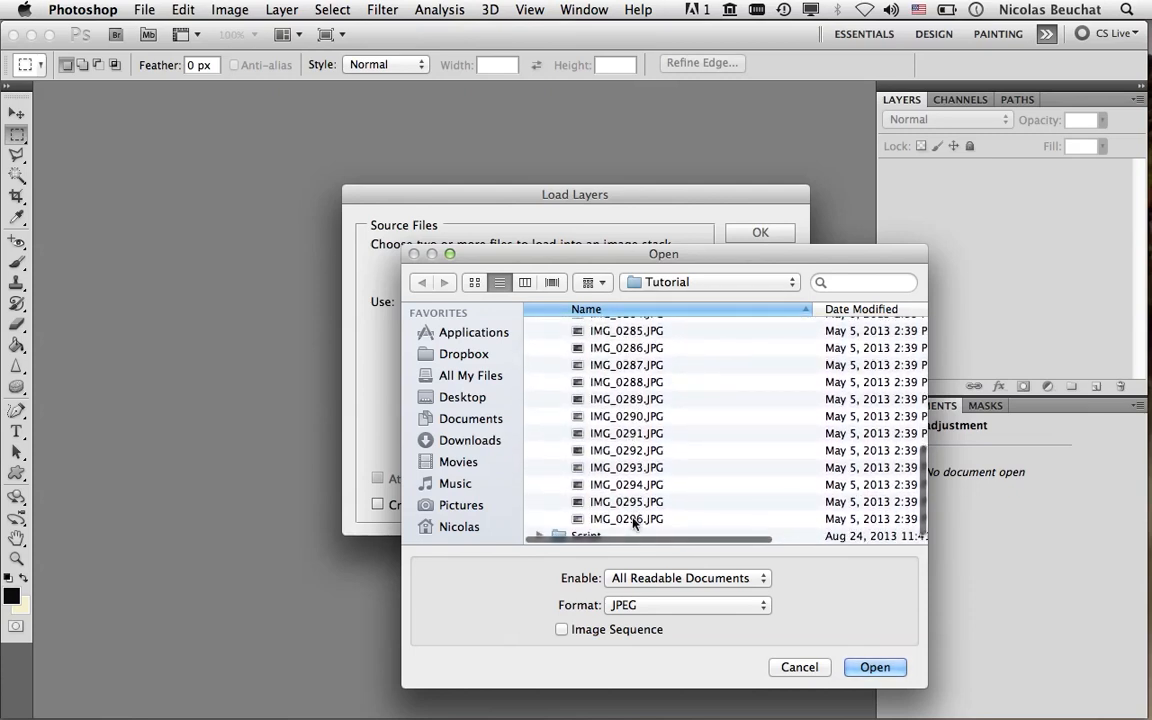
pyautogui.press('cmd+a')
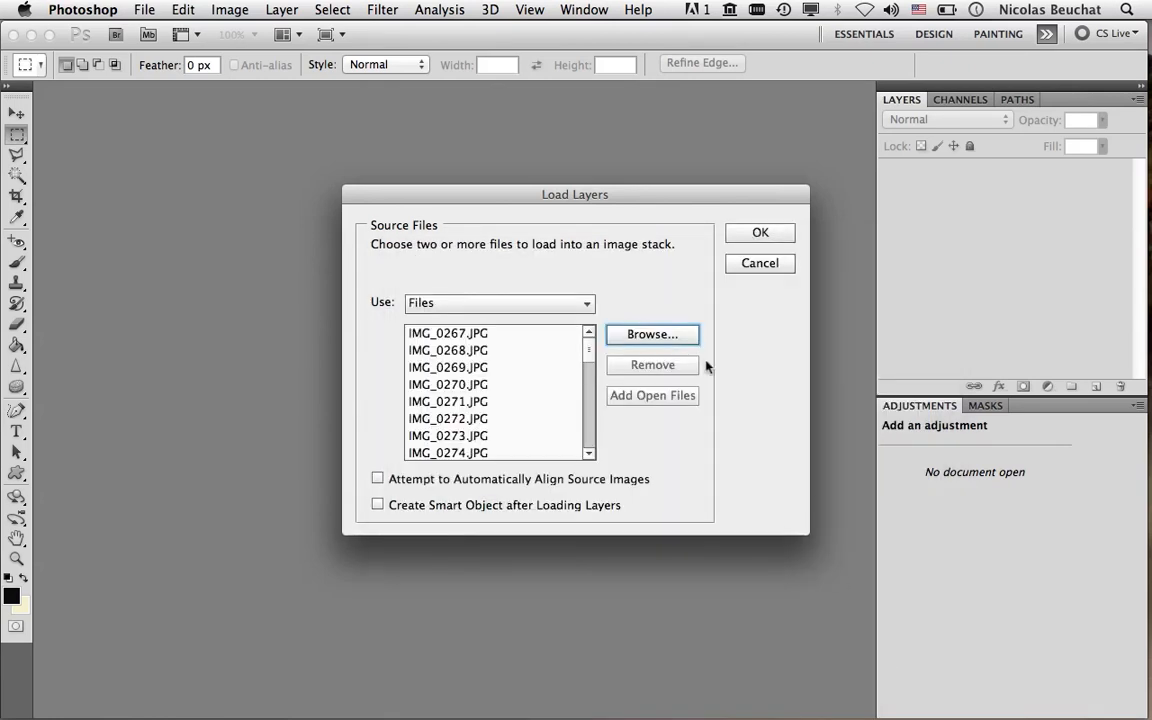
pyautogui.click(760, 264)
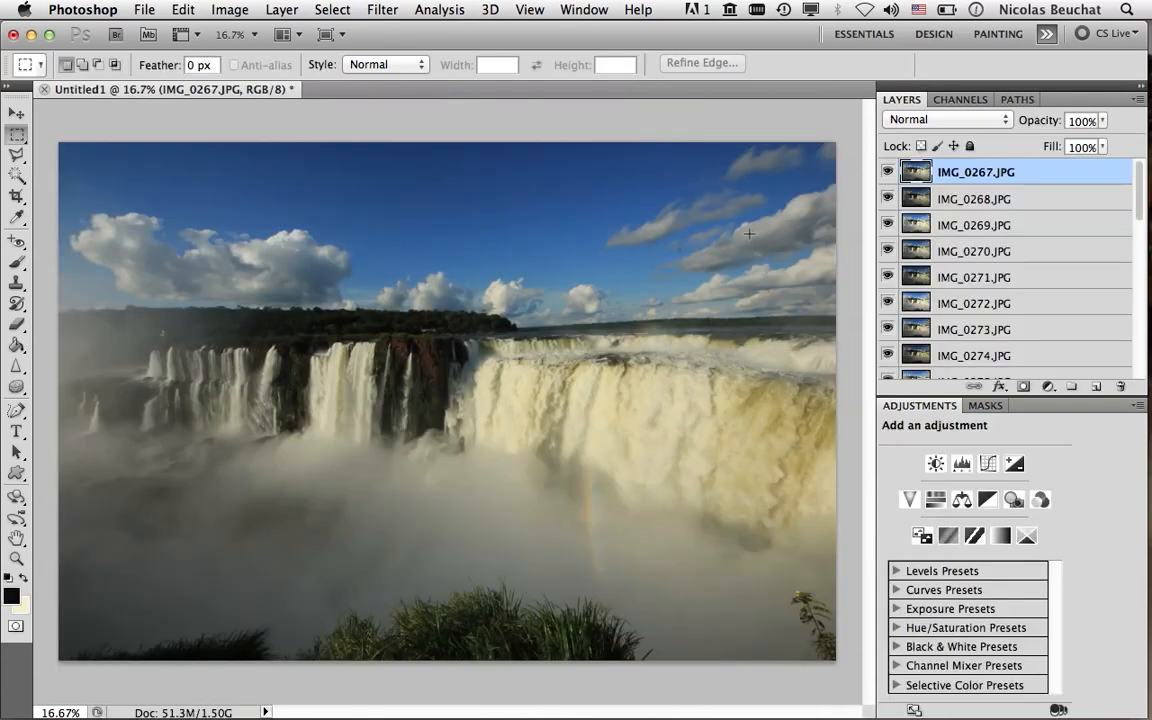
pyautogui.moveTo(1064, 248)
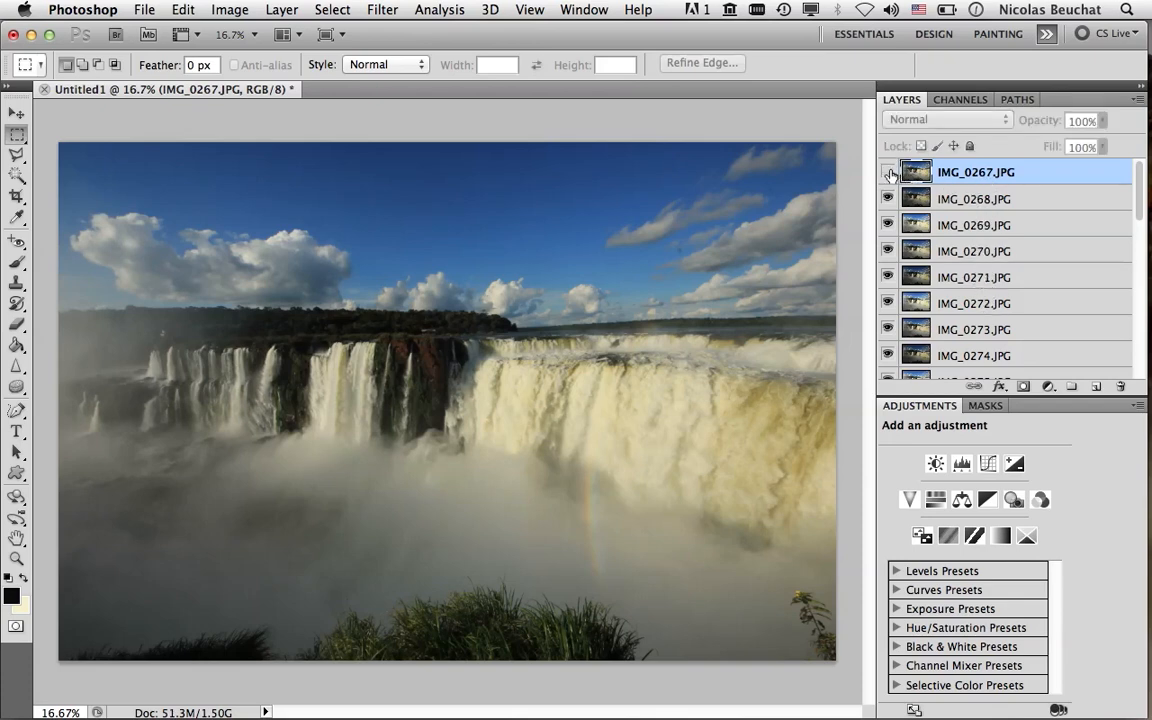
pyautogui.click(888, 172)
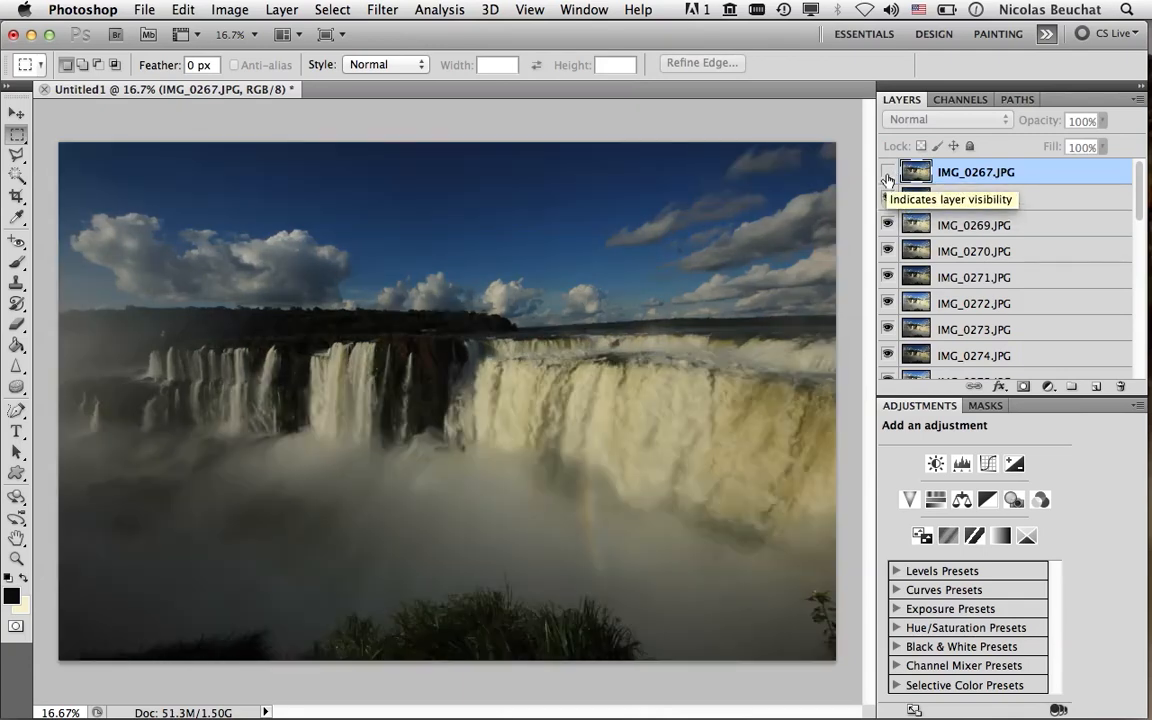
pyautogui.click(888, 172)
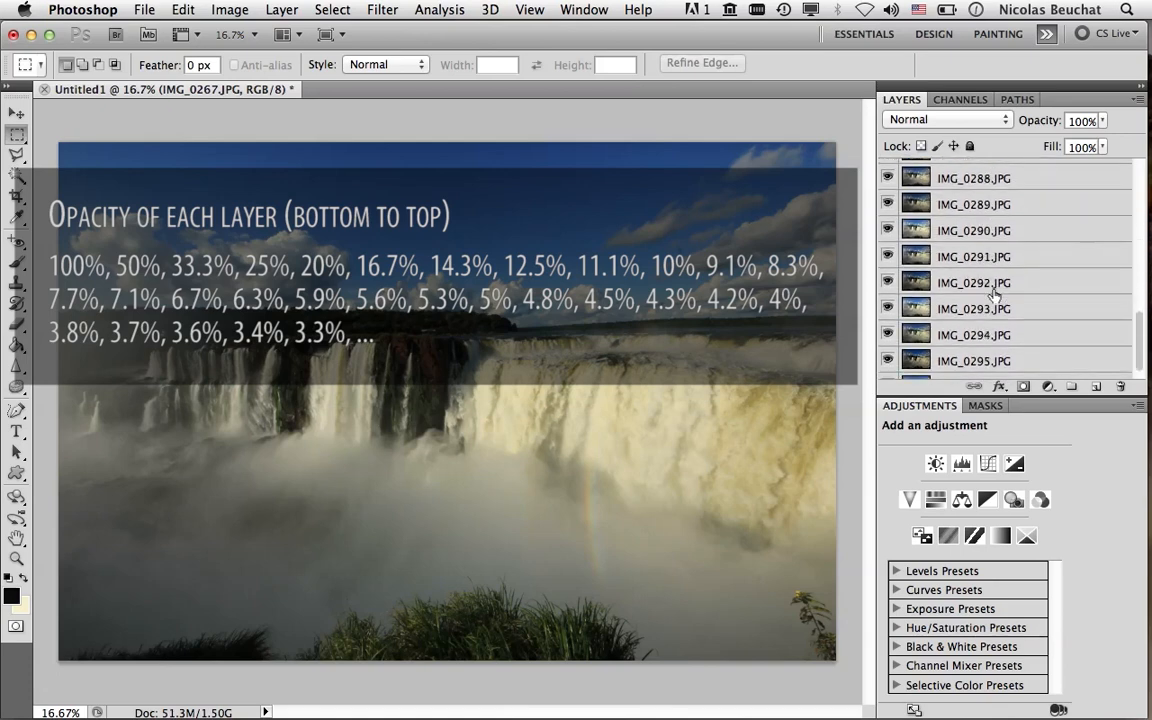
# Give layers IMG_0296 to IMG_0292 opacities 100%, 50%, 33.3%, 25% and 20%.
pyautogui.click(972, 366)
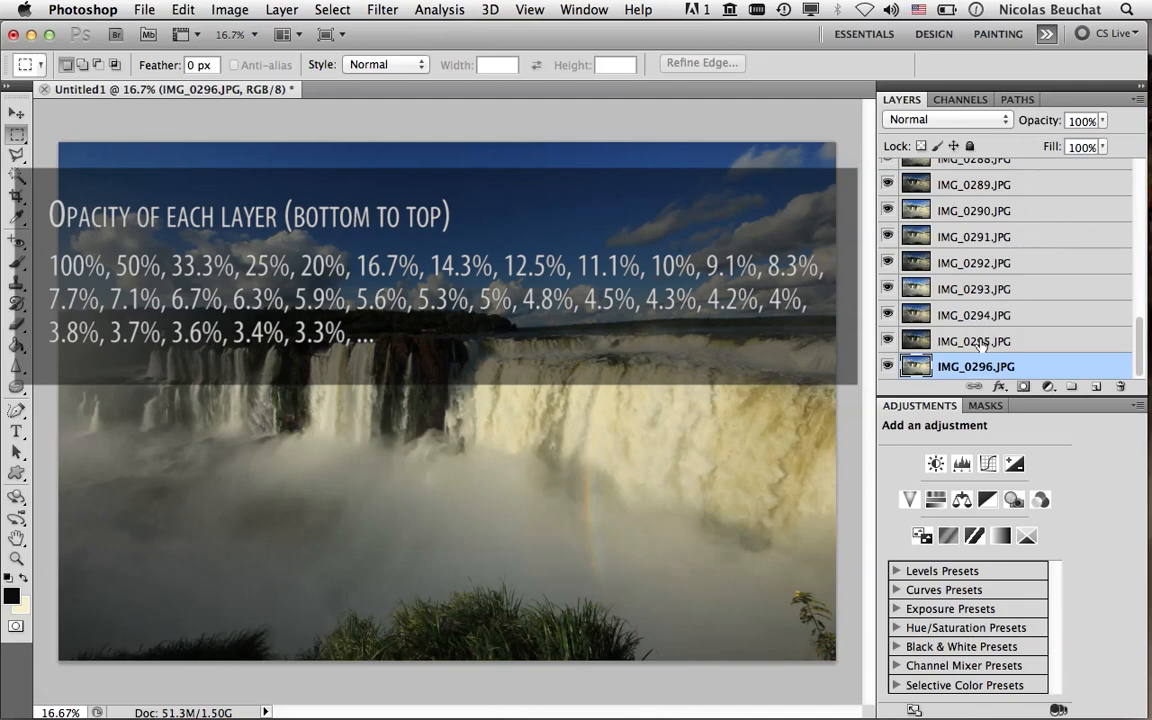
pyautogui.click(976, 340)
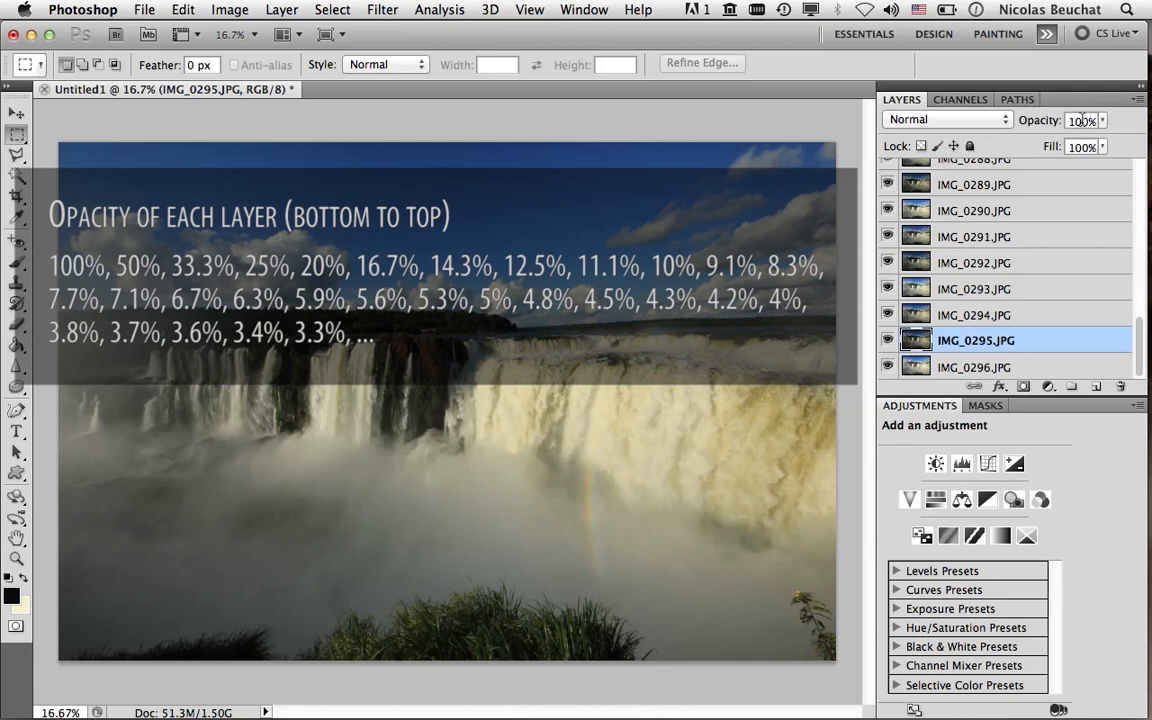
pyautogui.moveTo(1082, 120)
pyautogui.write('50')
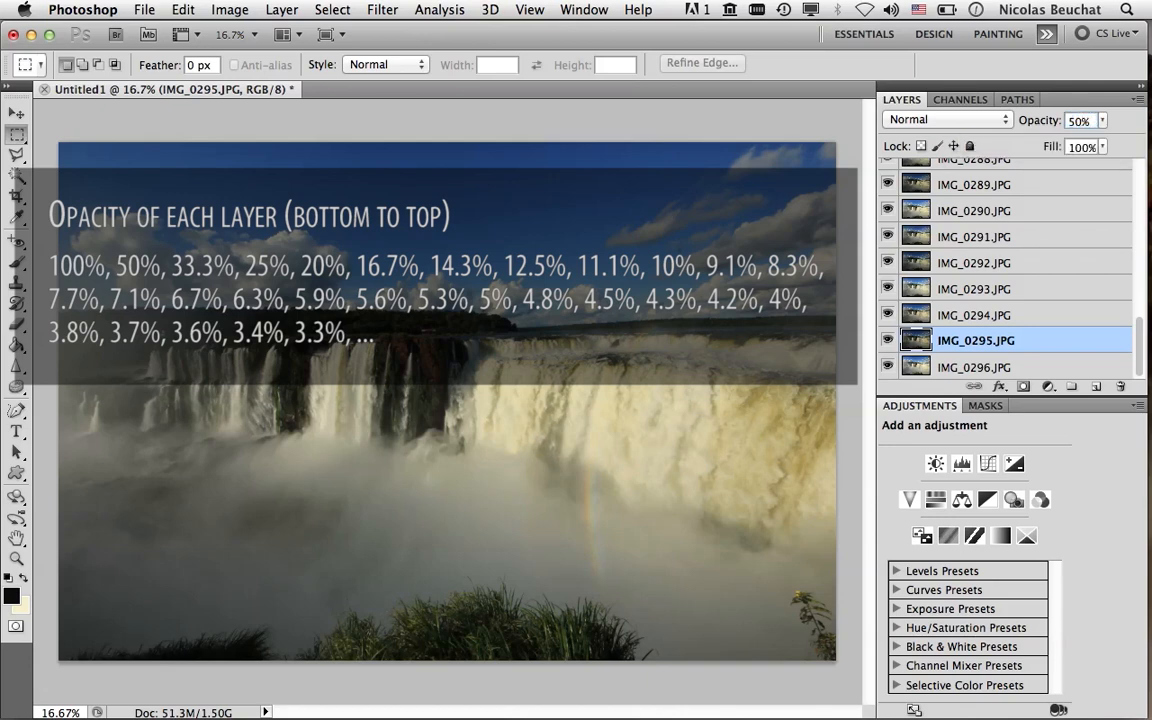
pyautogui.click(974, 314)
pyautogui.write('33.3')
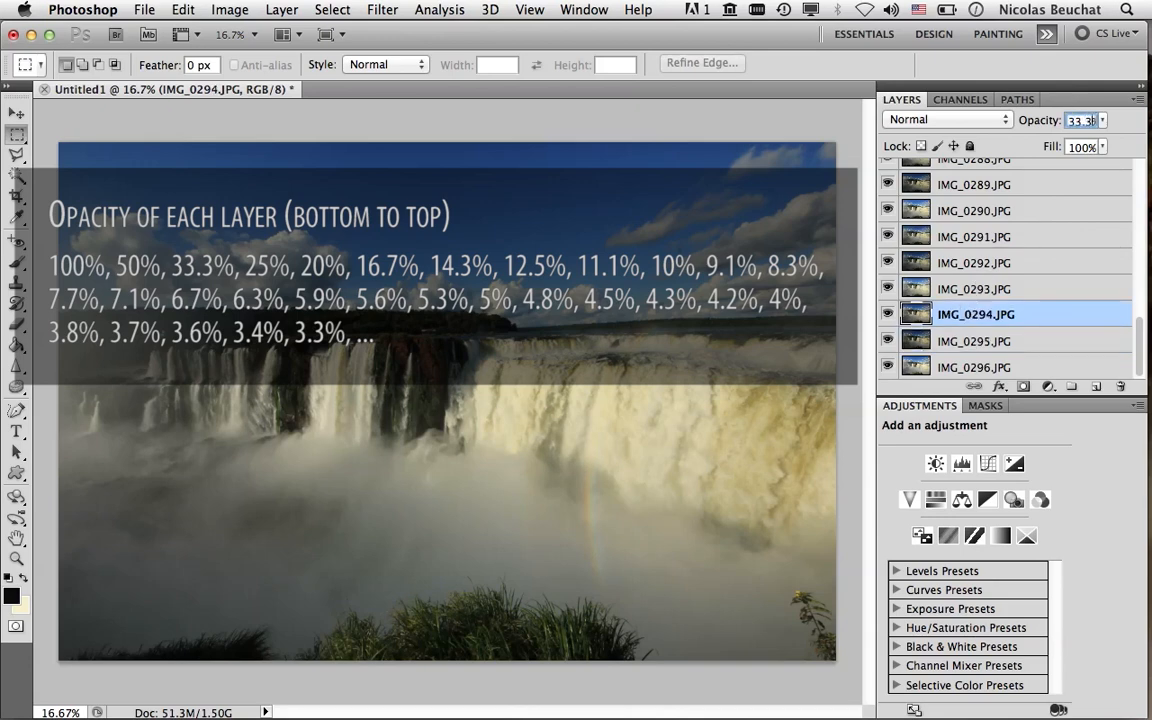
pyautogui.moveTo(1072, 120)
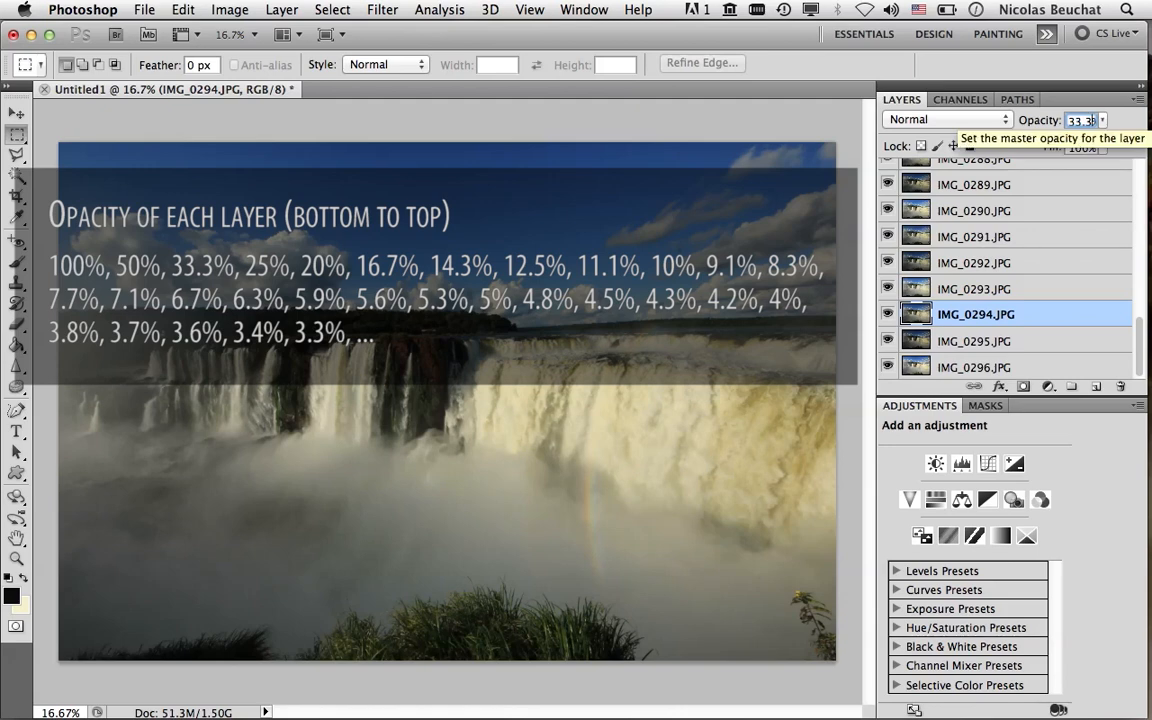
pyautogui.moveTo(982, 284)
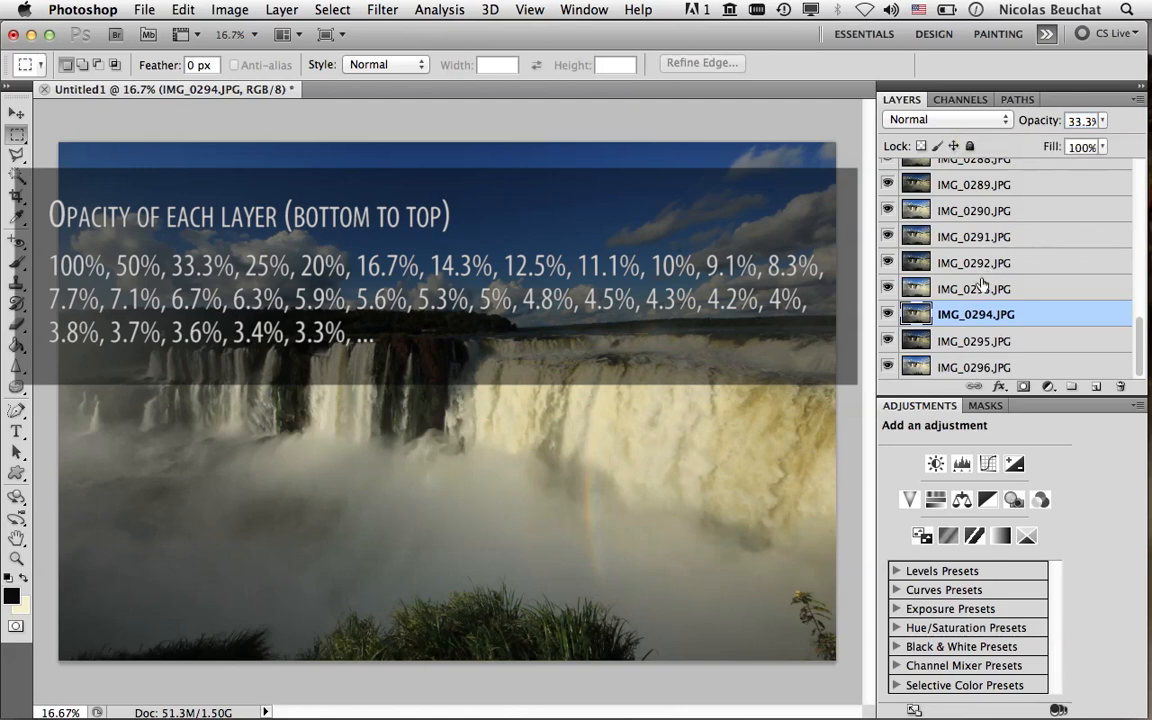
pyautogui.click(972, 288)
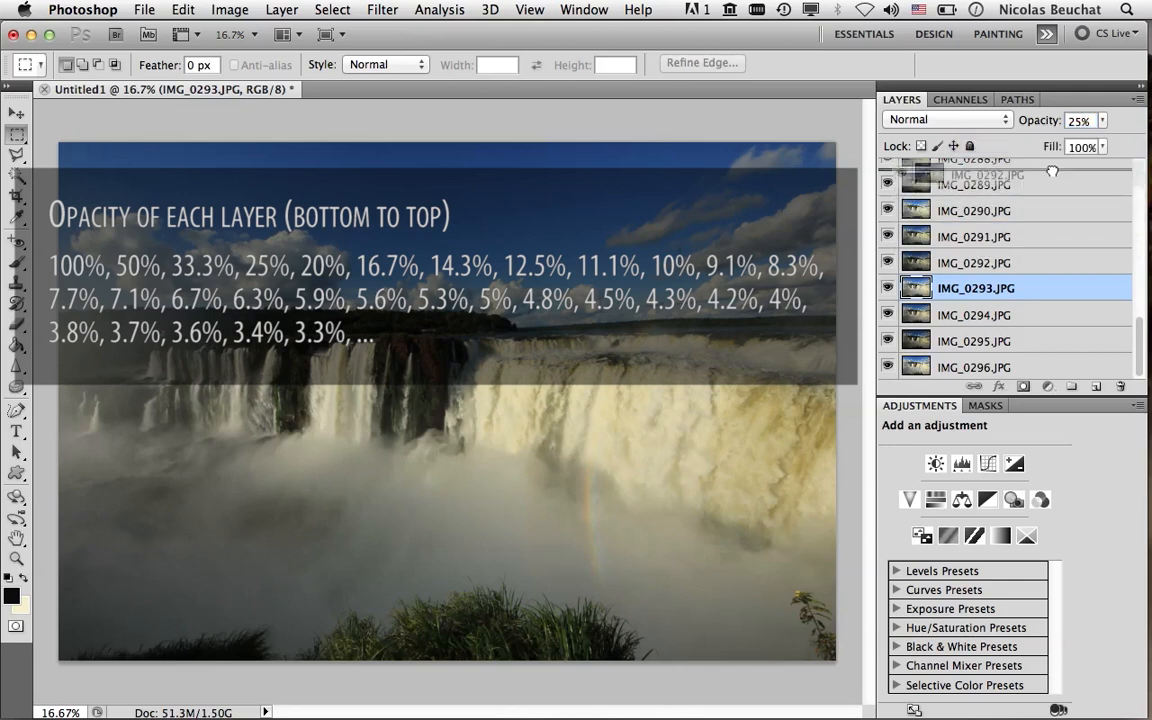
pyautogui.click(972, 262)
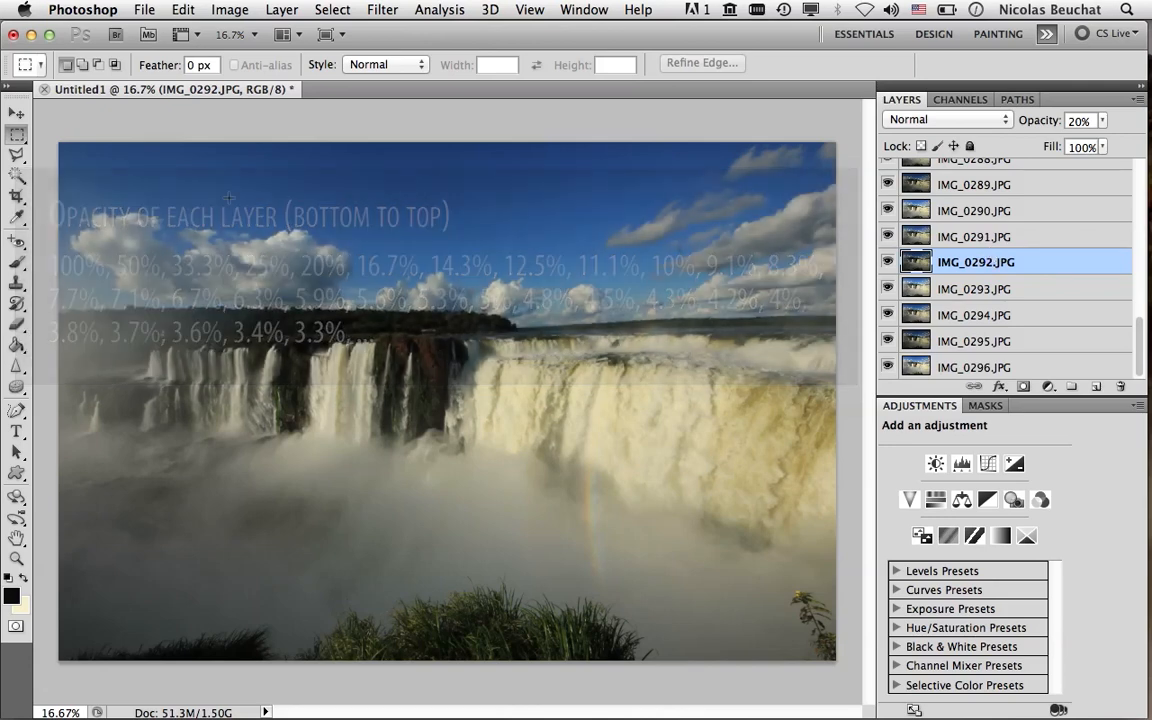
# Browse to the Script folder and run AverageAllLayers.jsx on the layer stack.
pyautogui.click(144, 8)
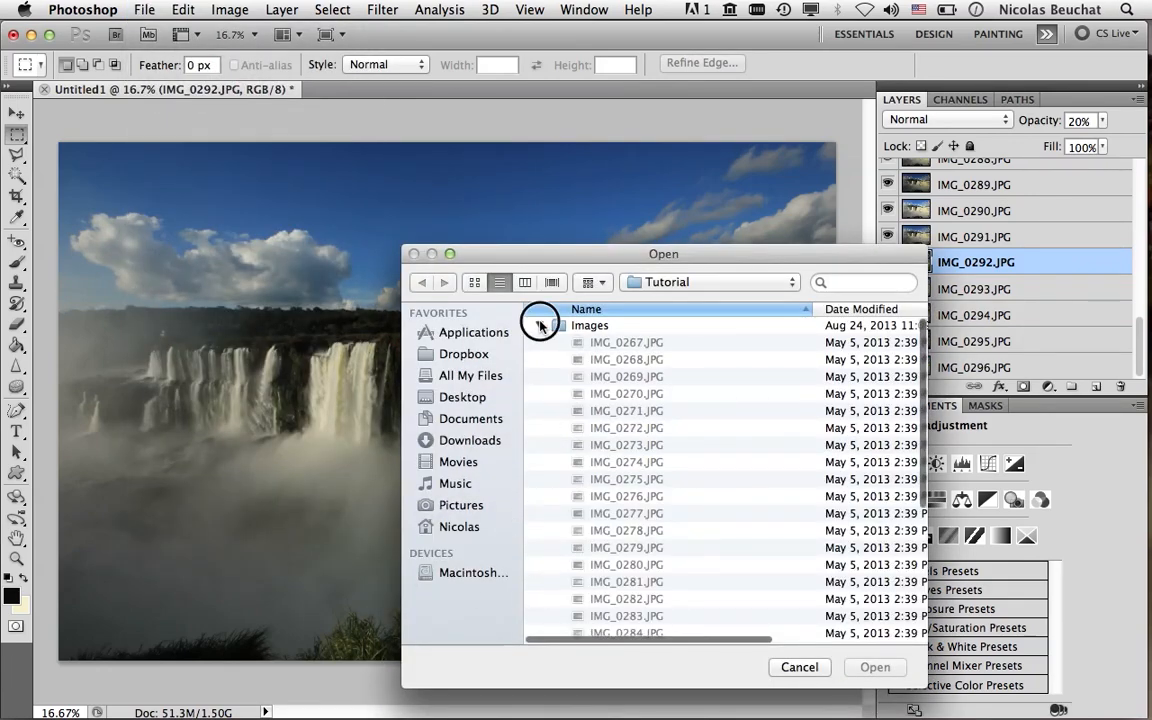
pyautogui.click(538, 324)
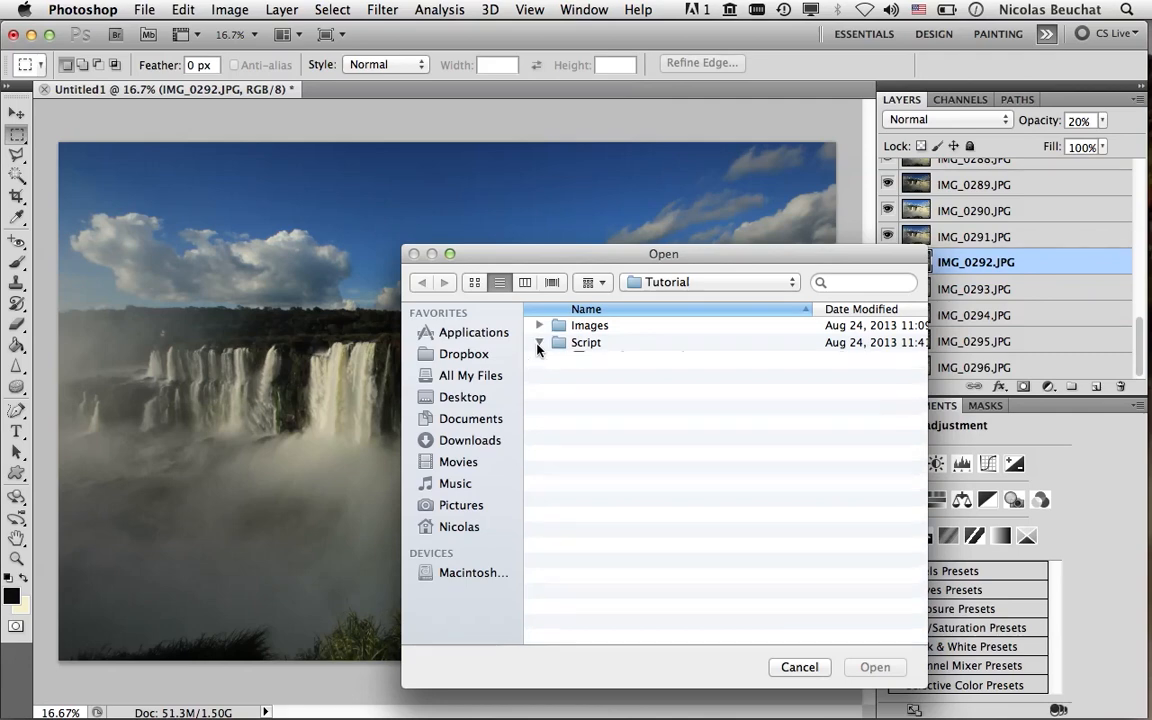
pyautogui.click(540, 342)
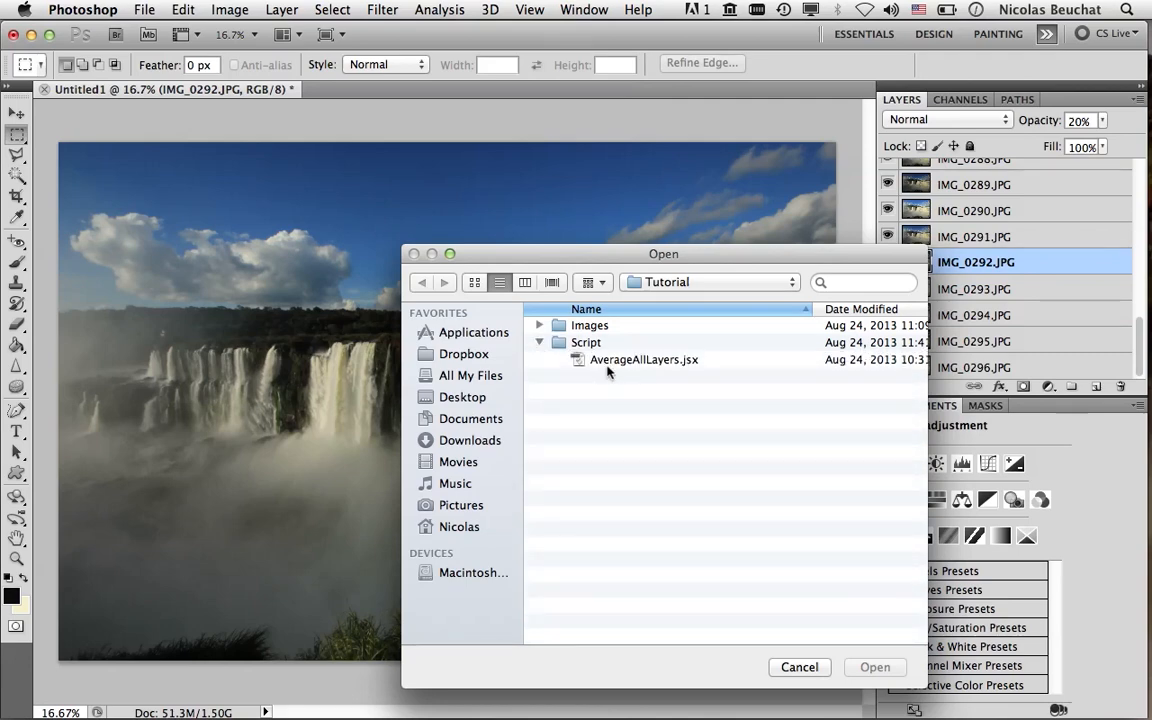
pyautogui.moveTo(700, 360)
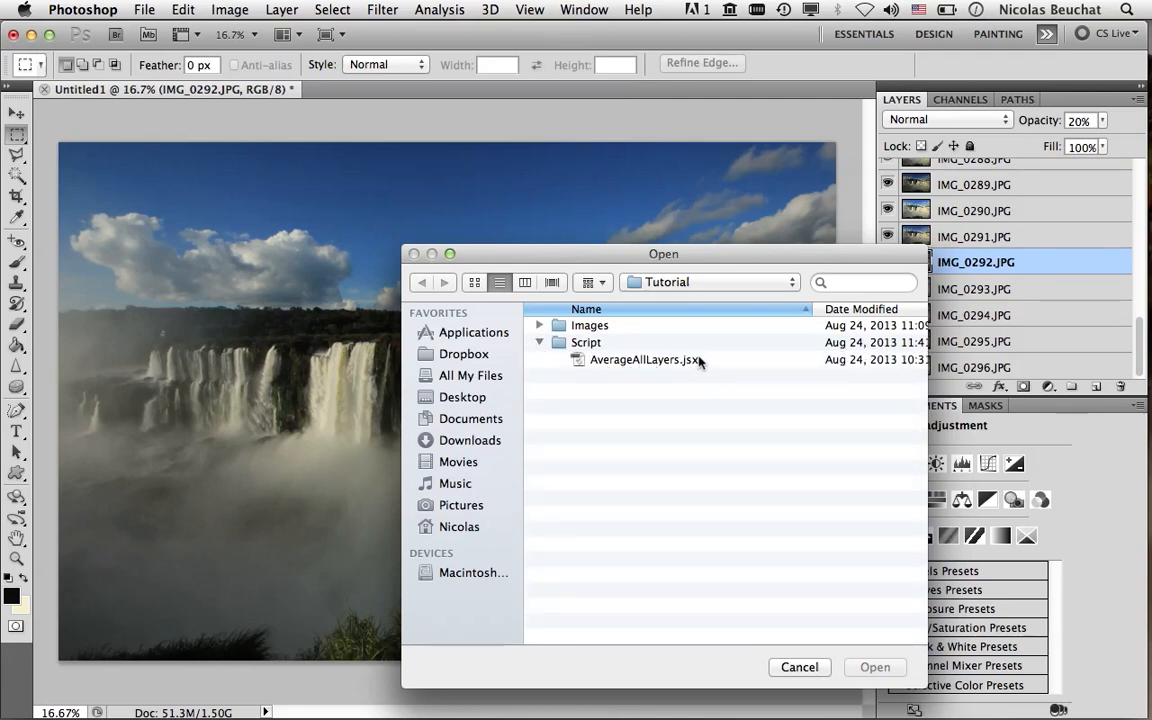
pyautogui.moveTo(644, 378)
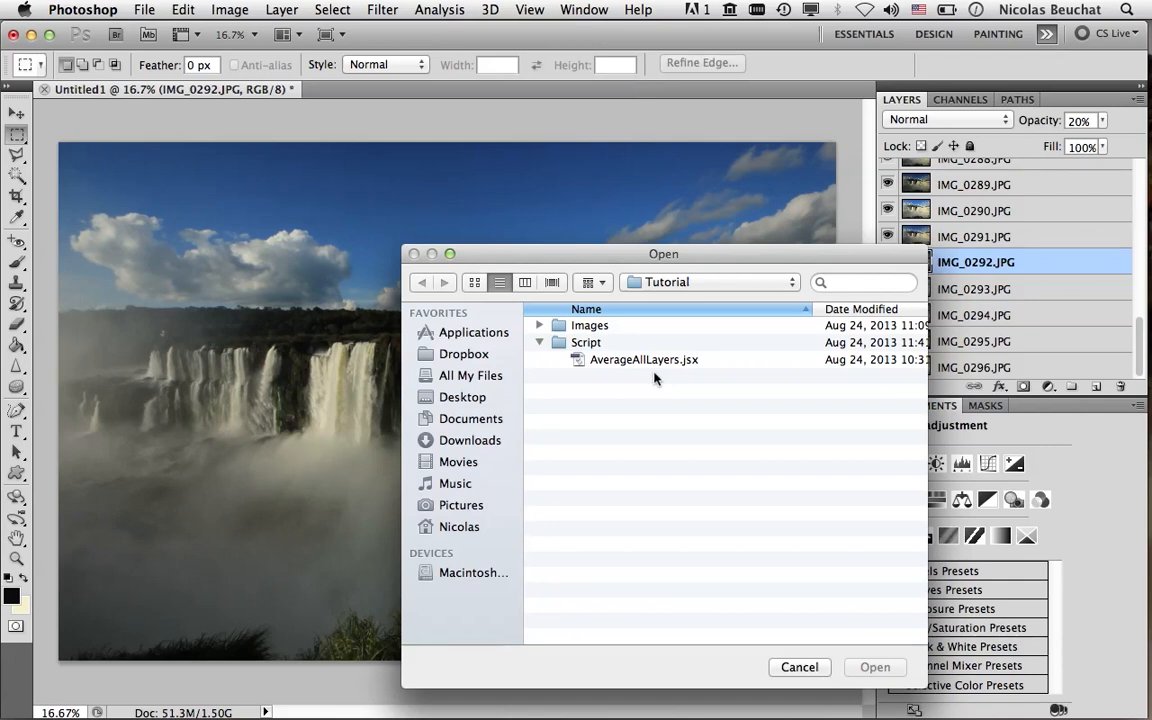
pyautogui.moveTo(656, 364)
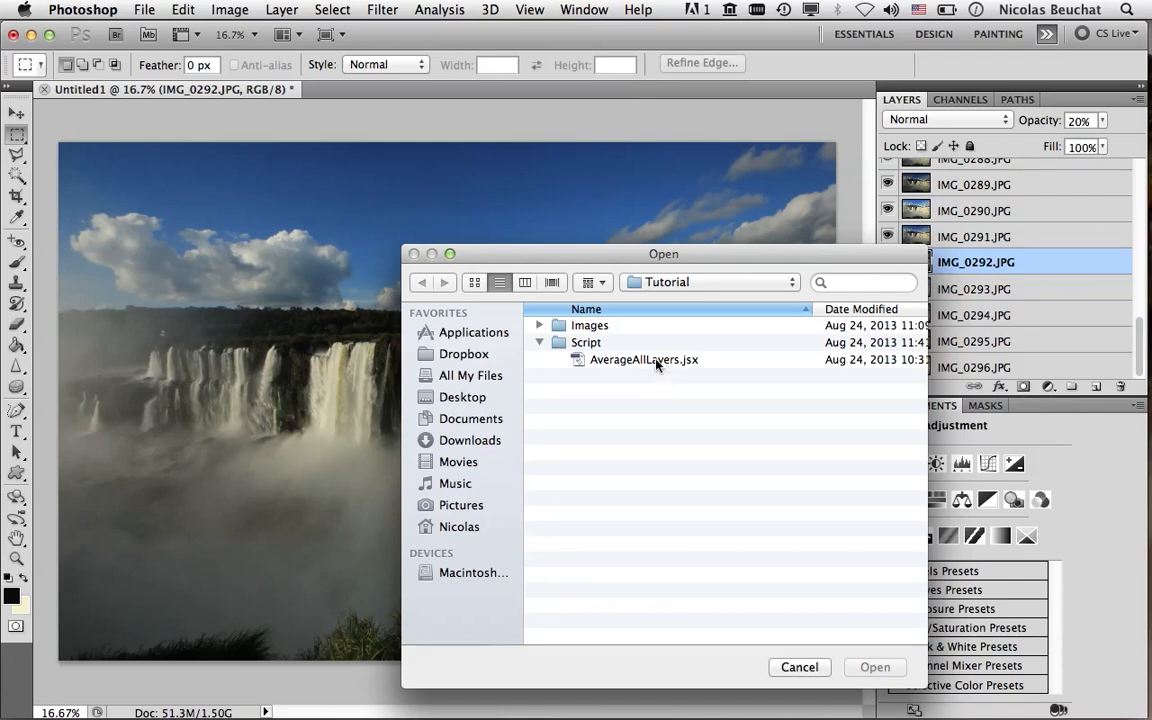
pyautogui.click(644, 360)
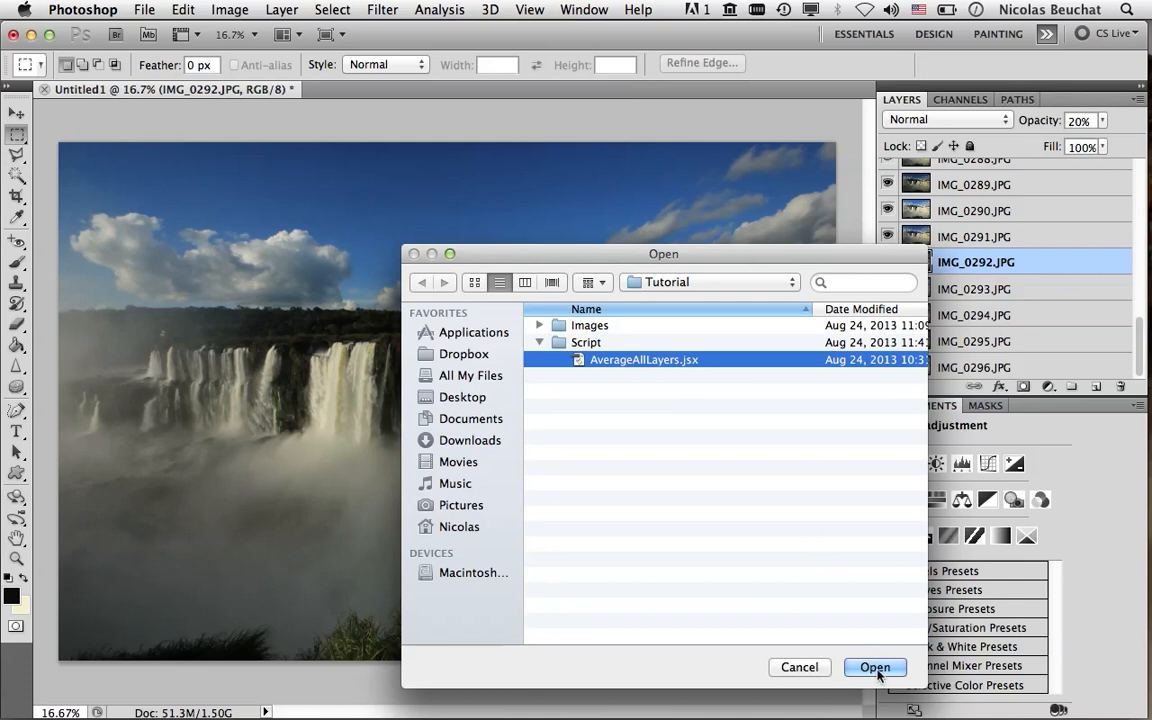
pyautogui.click(874, 668)
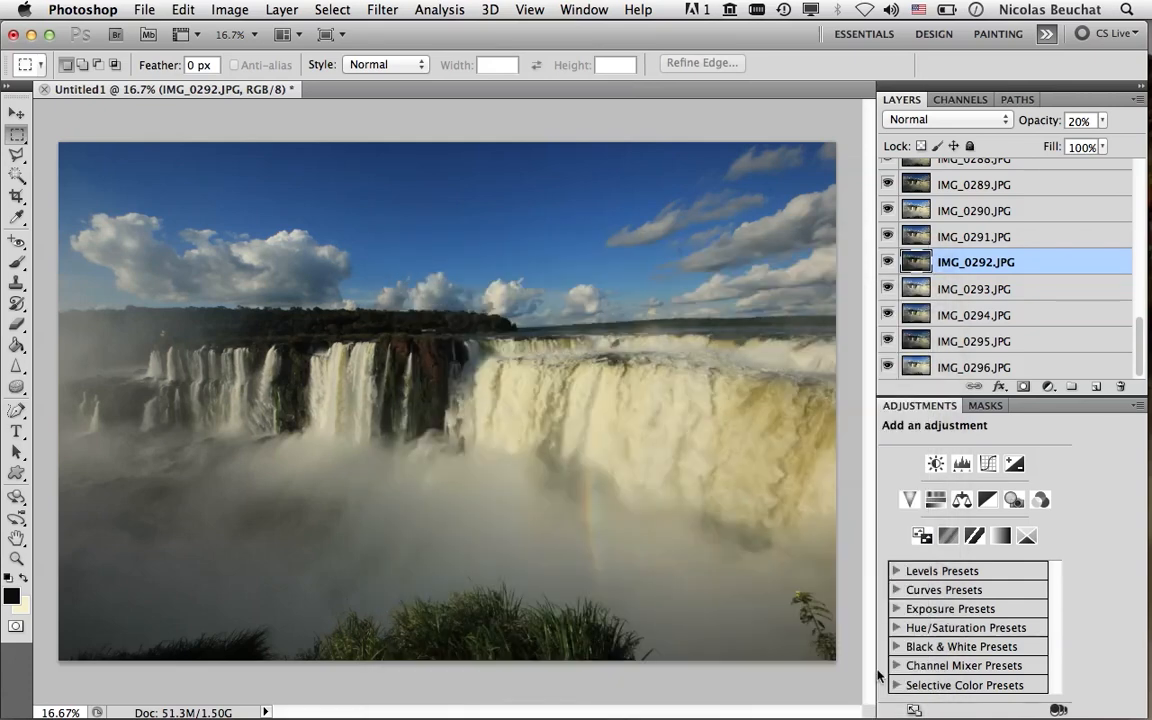
pyautogui.moveTo(980, 236)
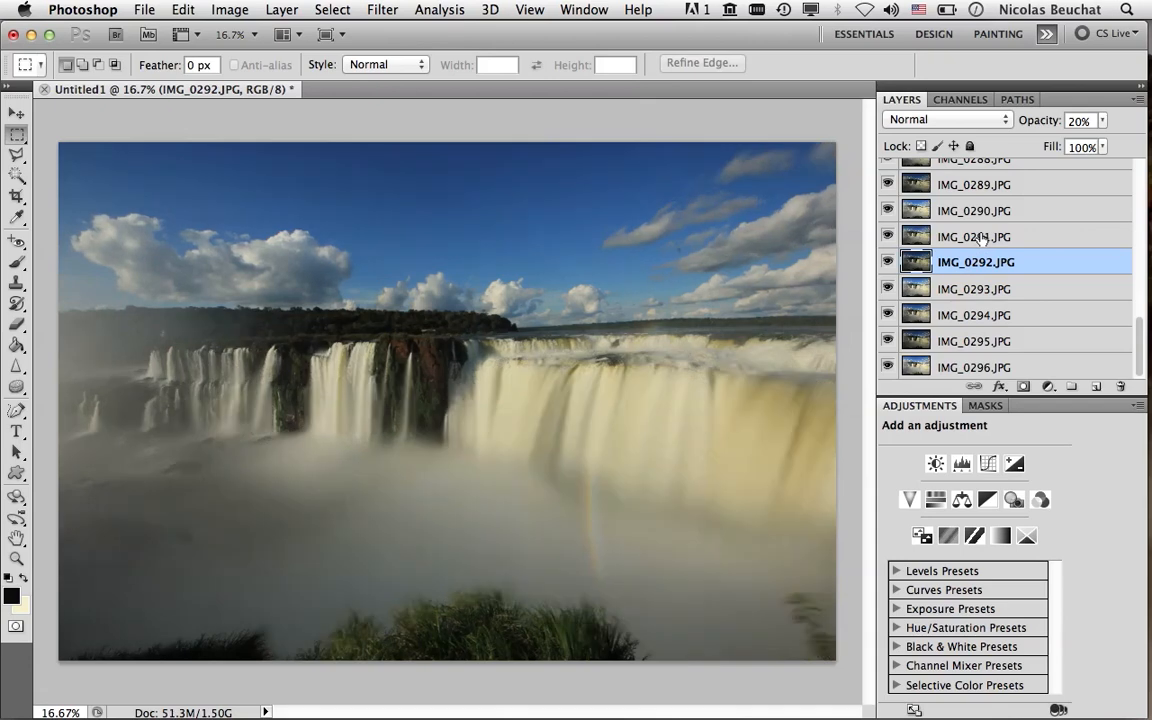
# Give layers IMG_0291, IMG_0290 and IMG_0289 opacities 17%, 14% and 13%.
pyautogui.click(972, 236)
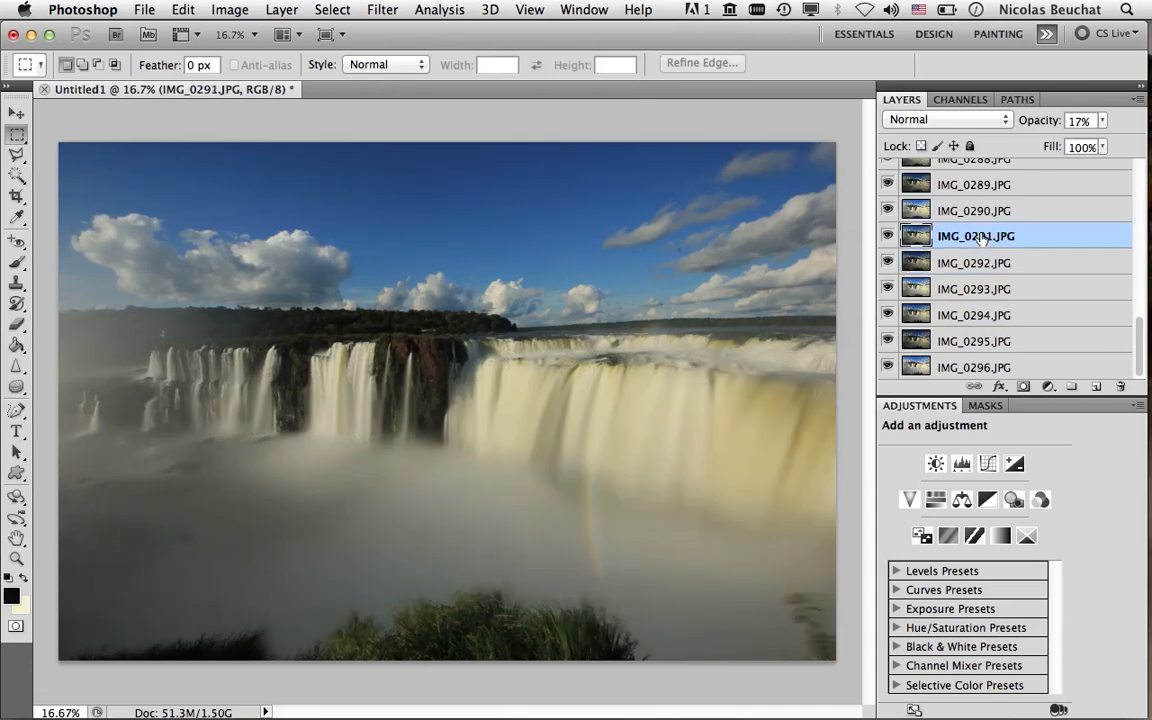
pyautogui.click(974, 210)
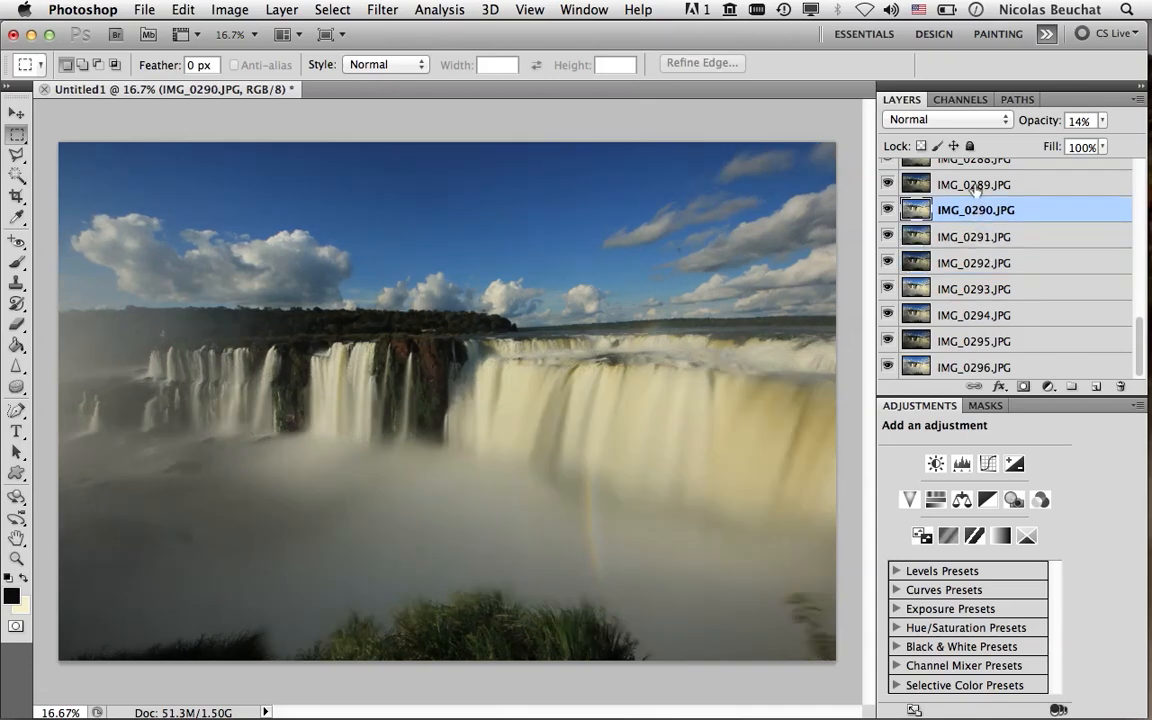
pyautogui.click(972, 184)
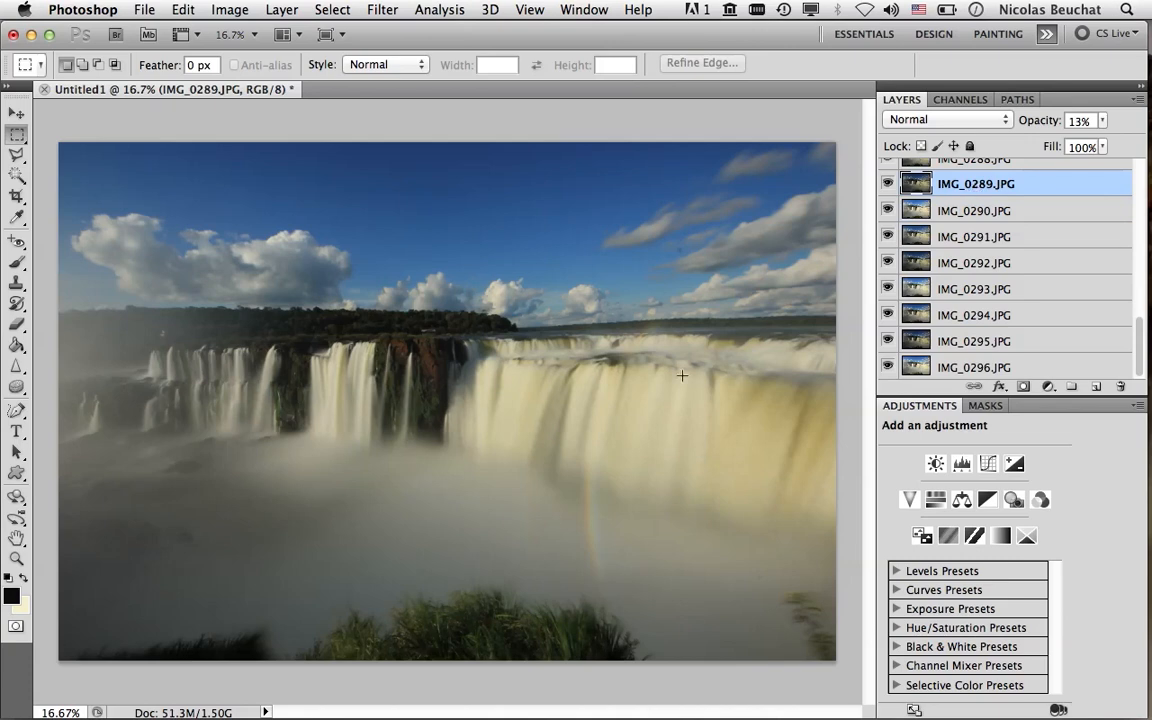
pyautogui.moveTo(180, 460)
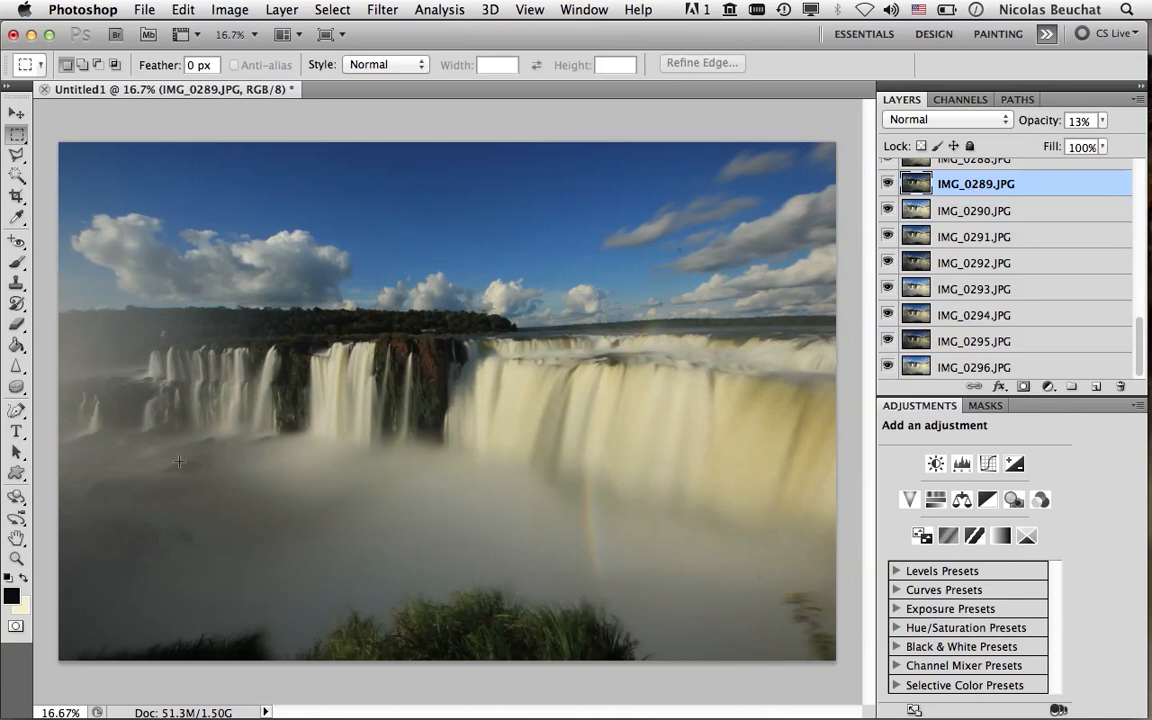
pyautogui.moveTo(468, 486)
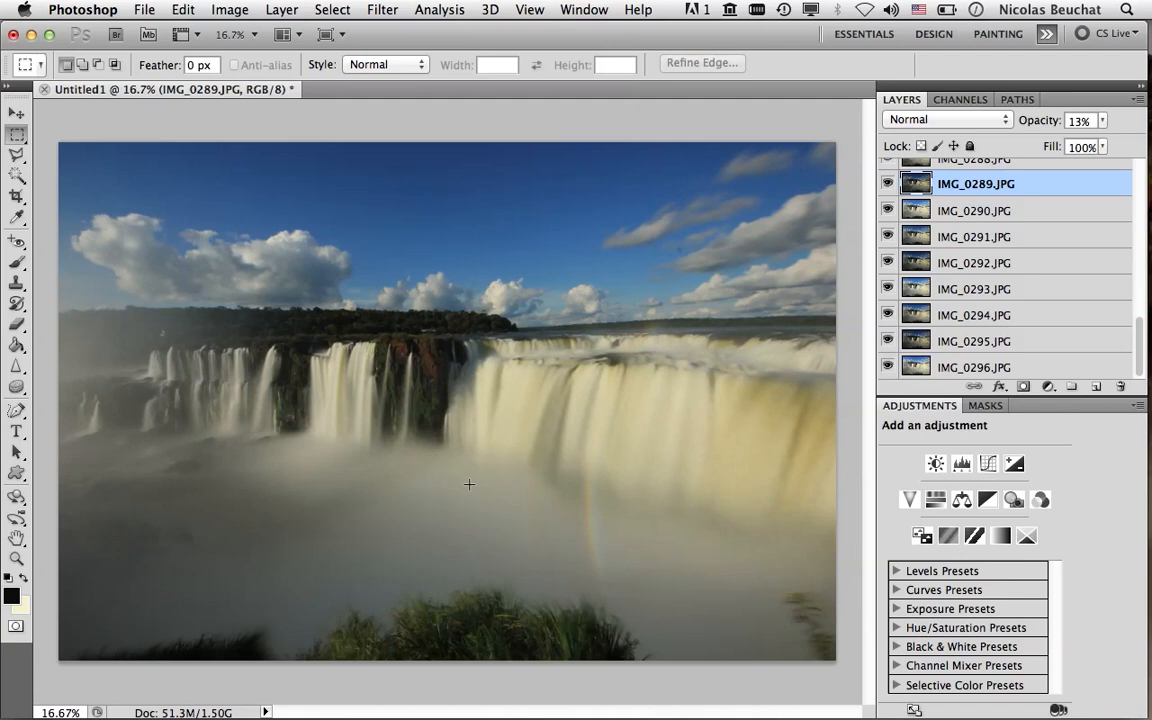
pyautogui.moveTo(540, 346)
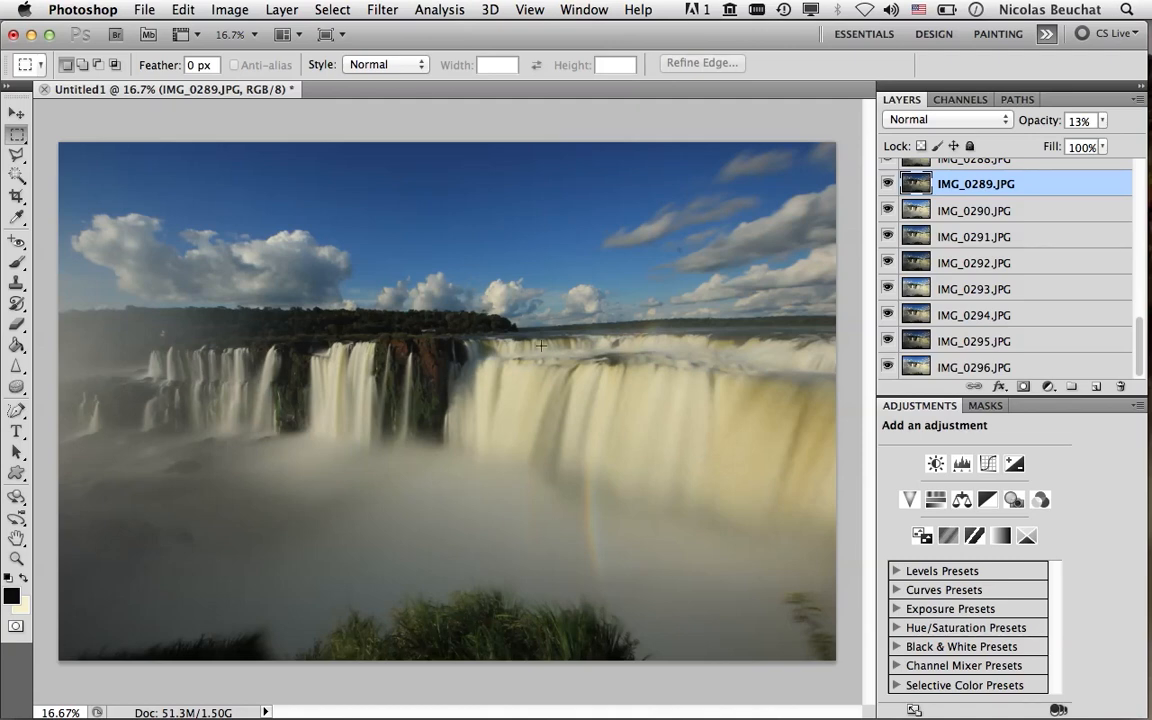
pyautogui.moveTo(726, 134)
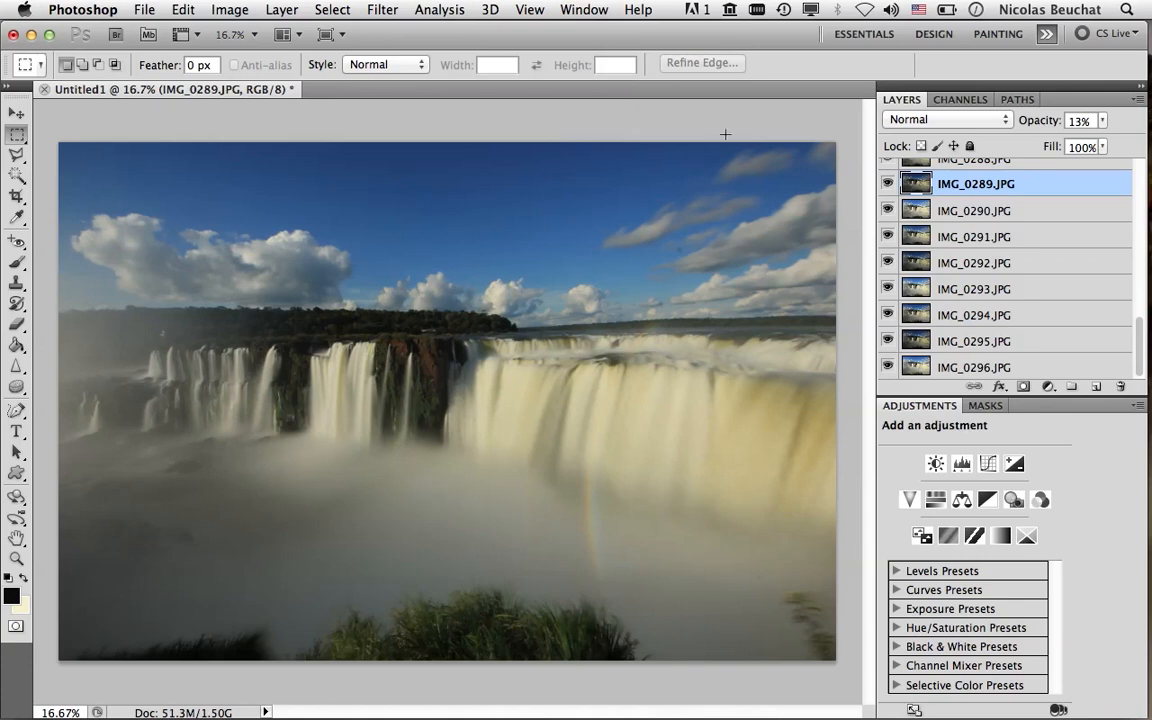
pyautogui.moveTo(704, 304)
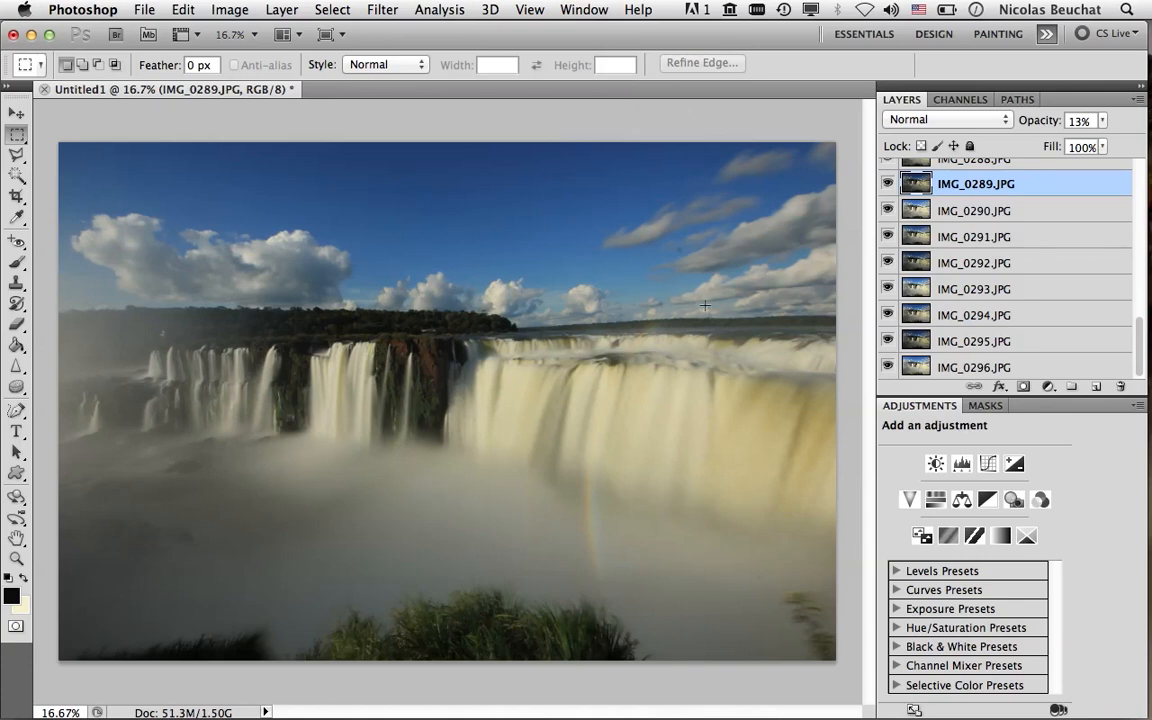
pyautogui.moveTo(804, 252)
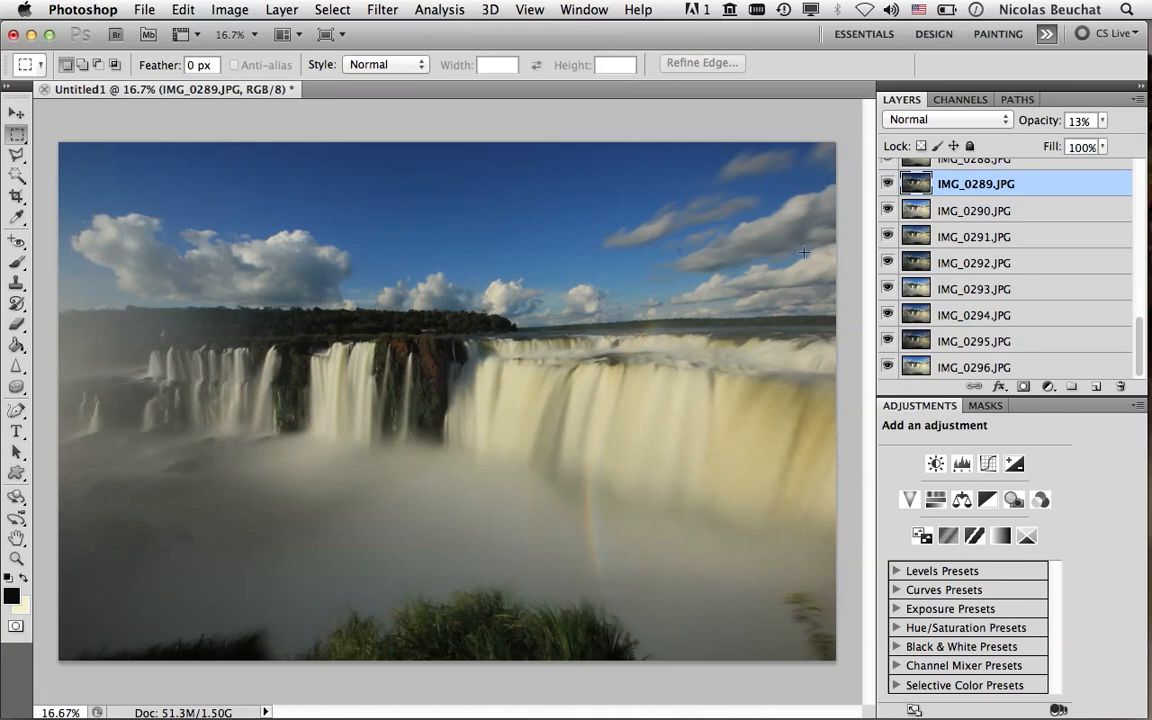
pyautogui.moveTo(664, 640)
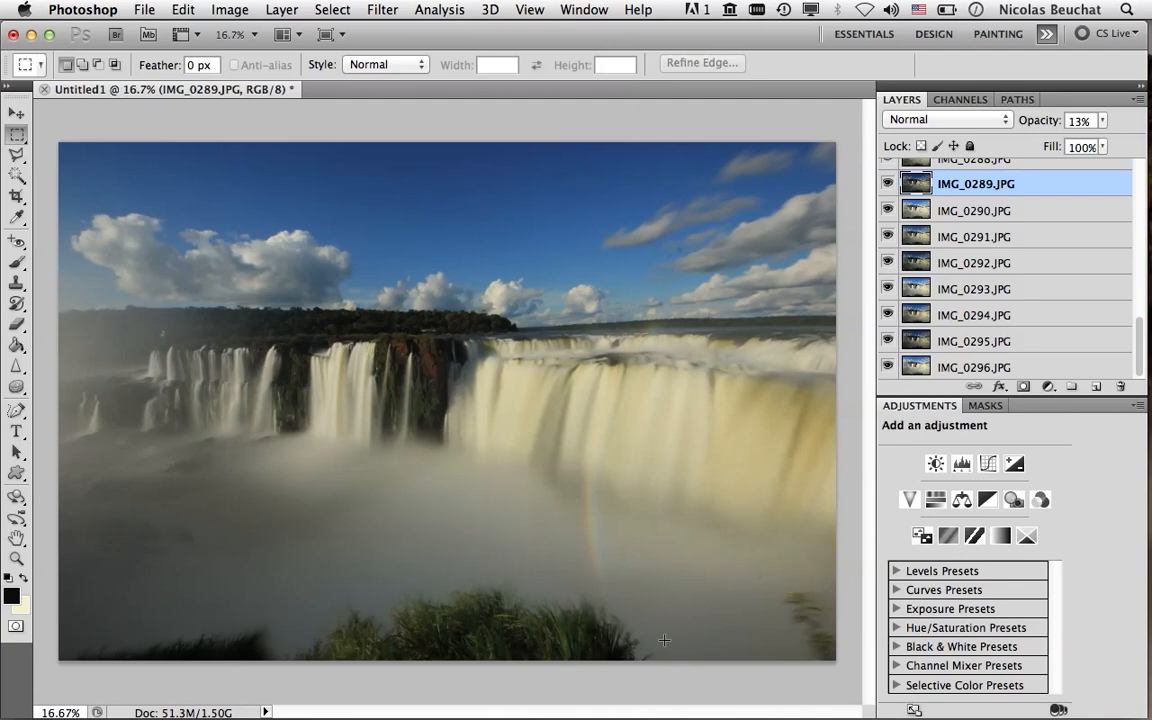
pyautogui.moveTo(666, 652)
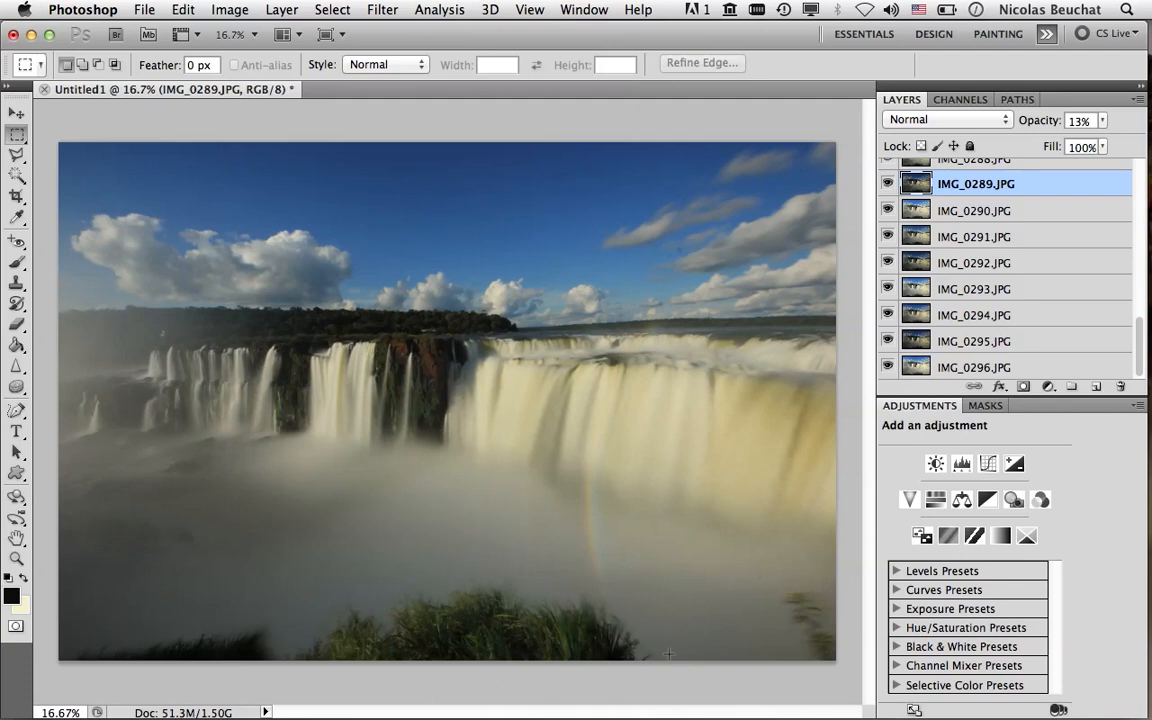
pyautogui.moveTo(750, 578)
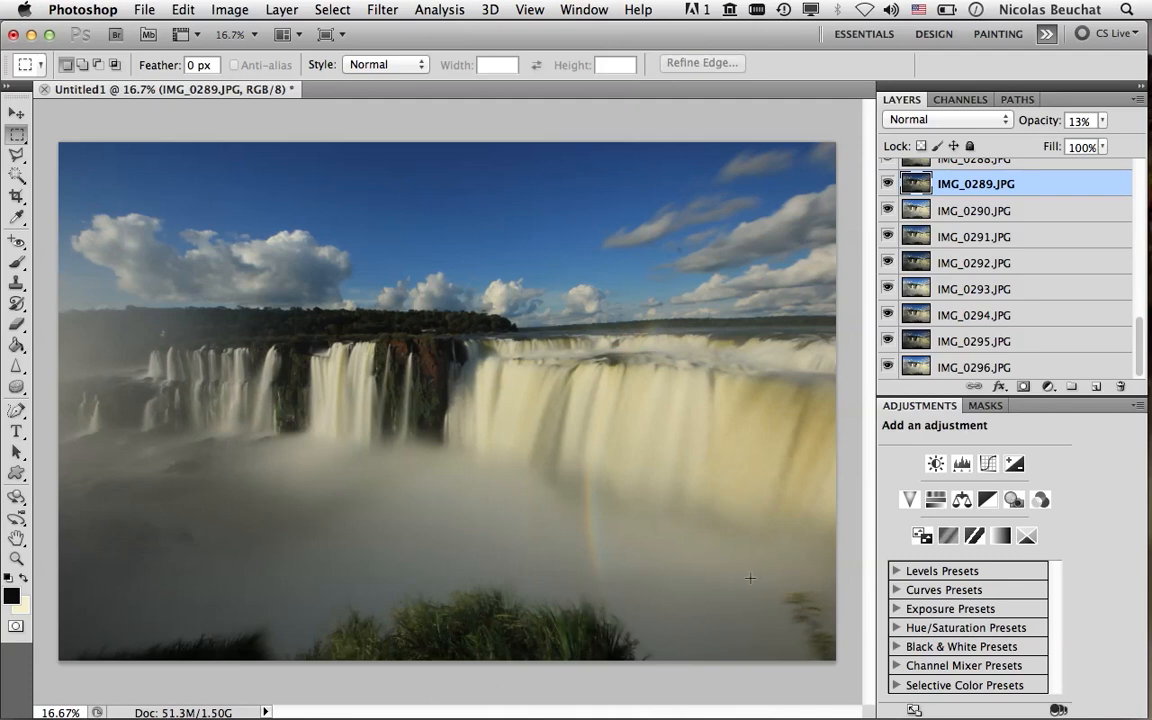
pyautogui.moveTo(784, 584)
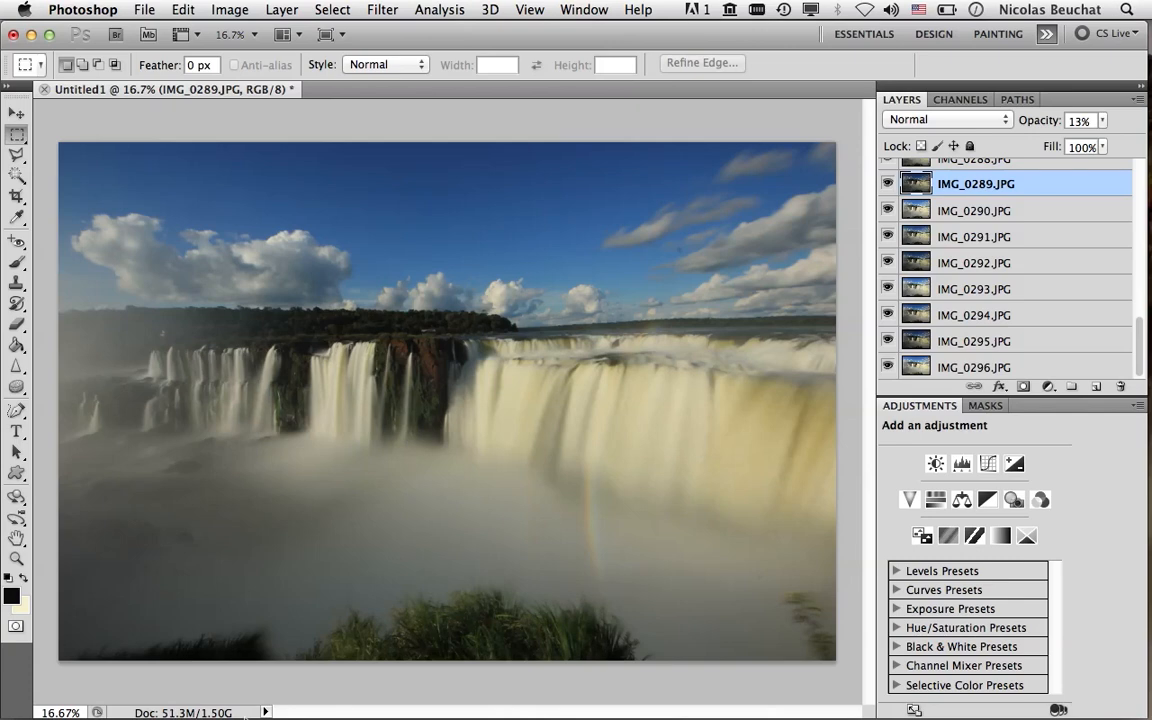
pyautogui.moveTo(1032, 268)
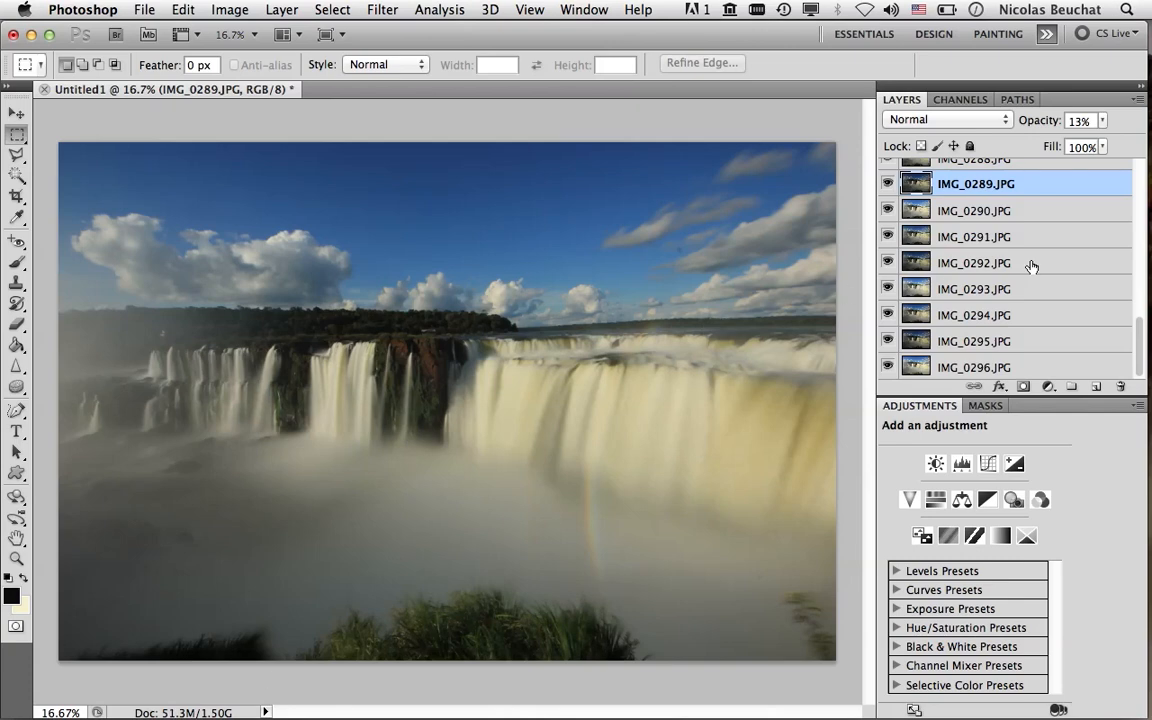
pyautogui.moveTo(968, 366)
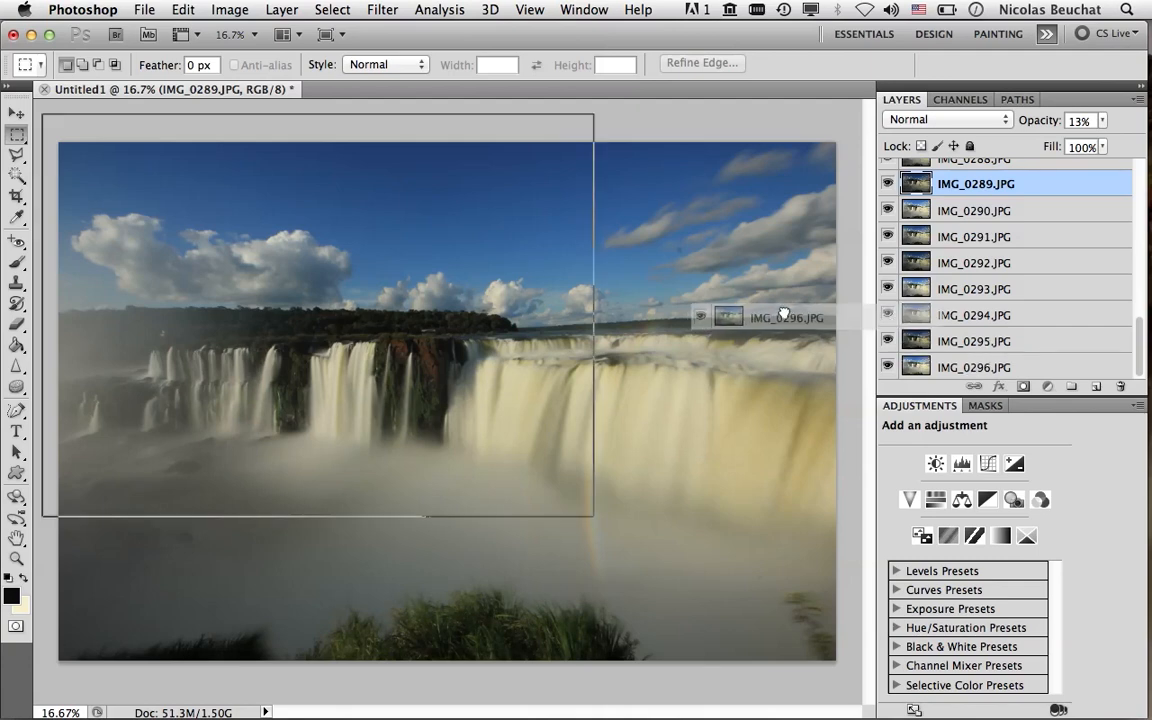
pyautogui.click(974, 366)
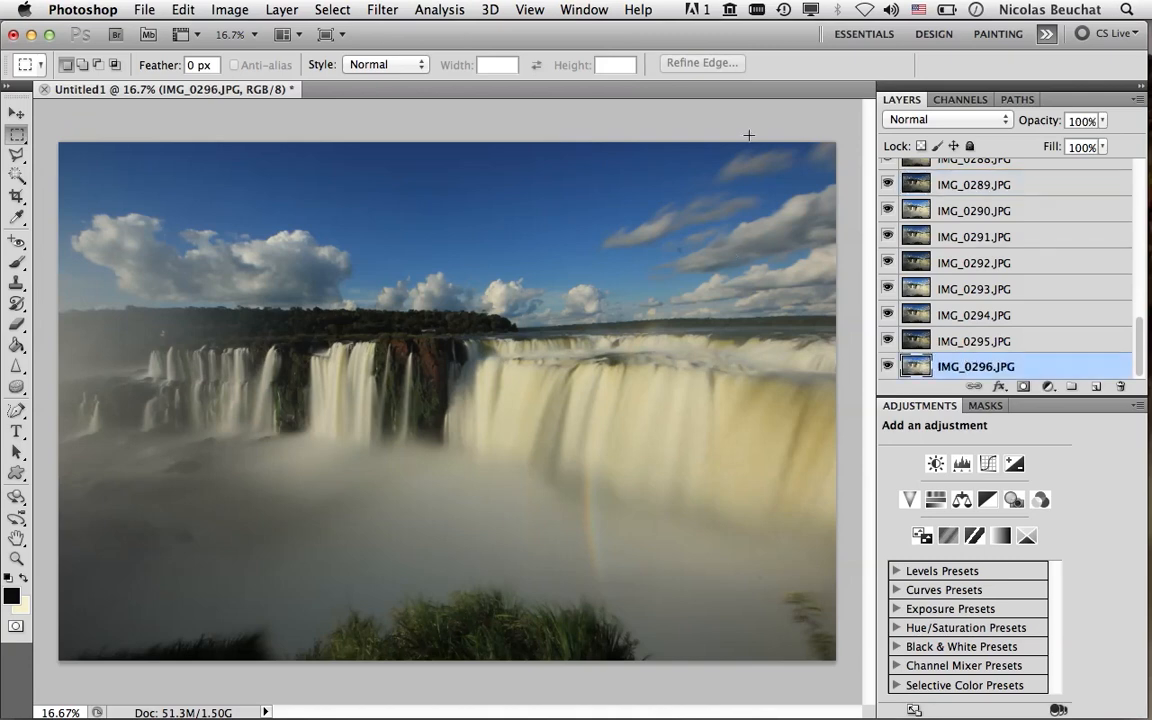
pyautogui.moveTo(580, 644)
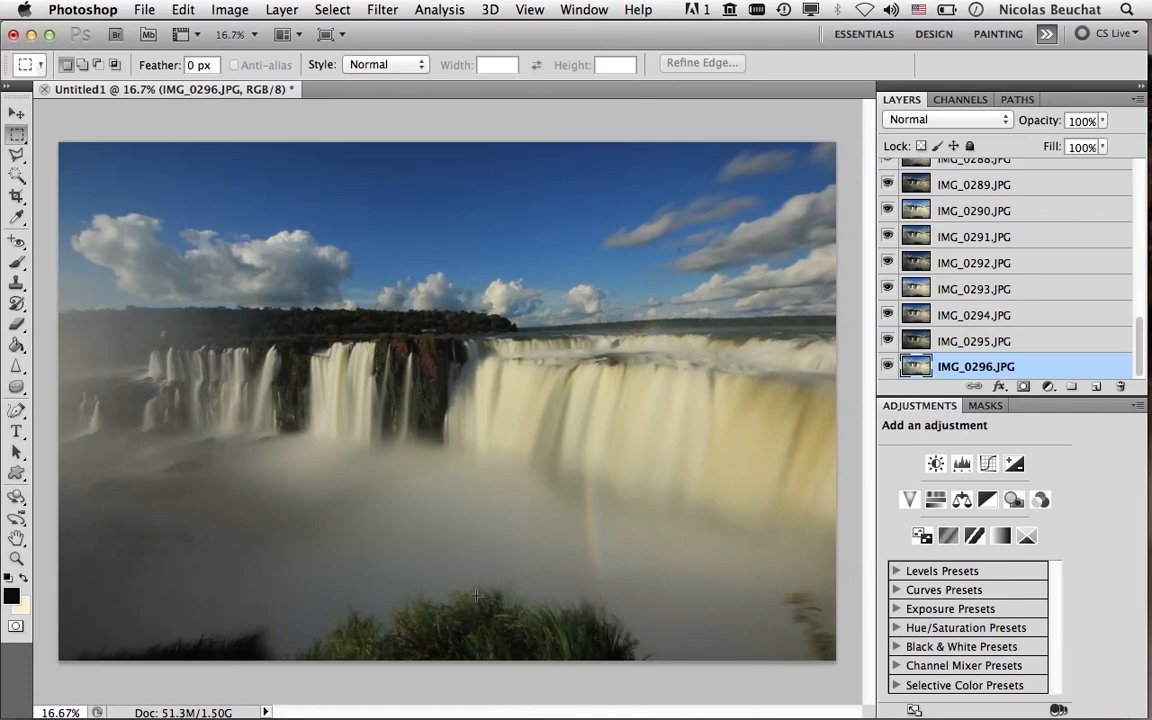
pyautogui.moveTo(728, 206)
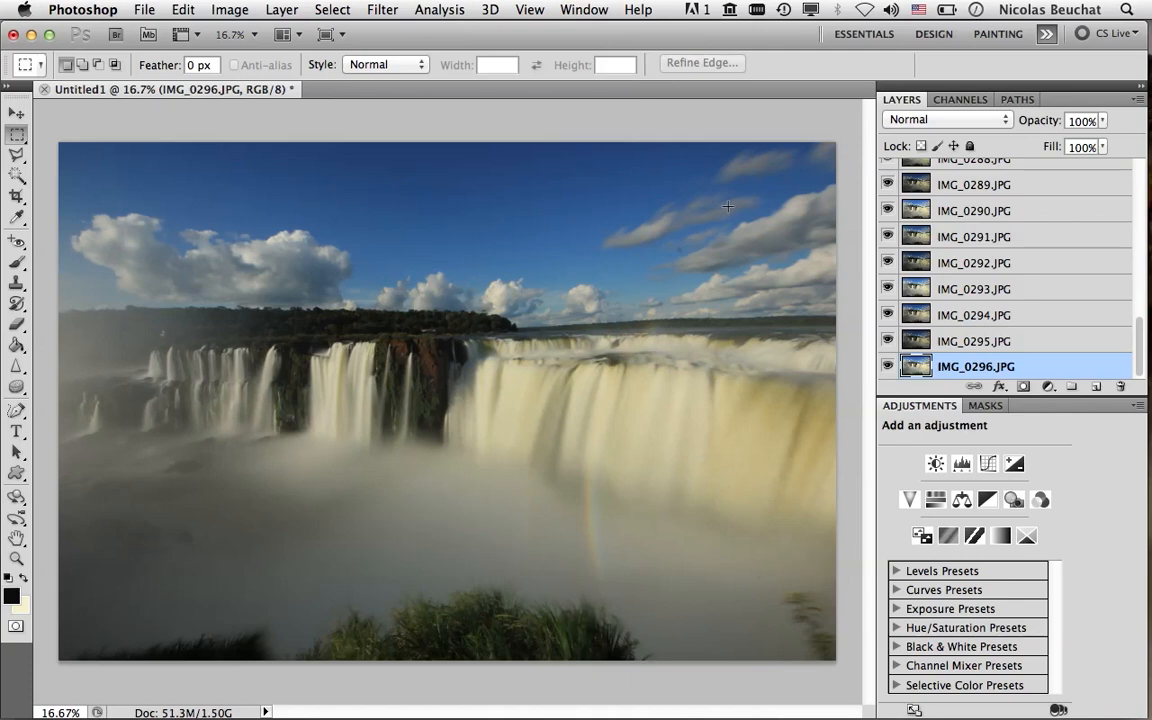
pyautogui.moveTo(708, 318)
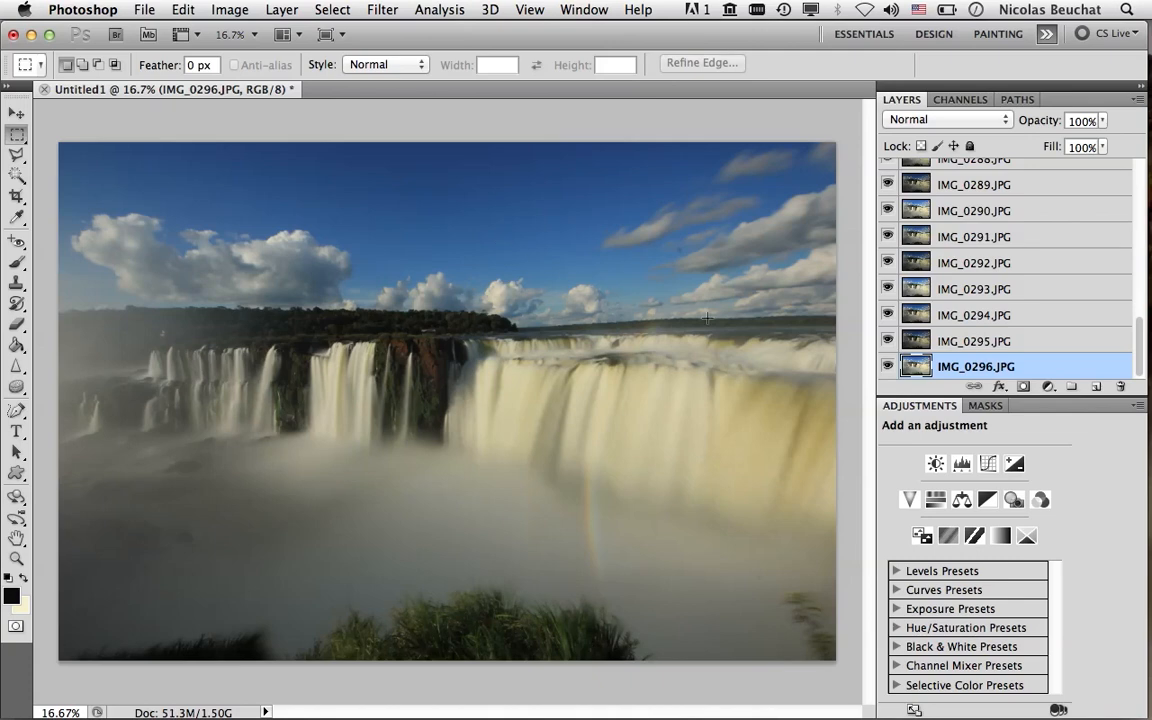
pyautogui.moveTo(692, 522)
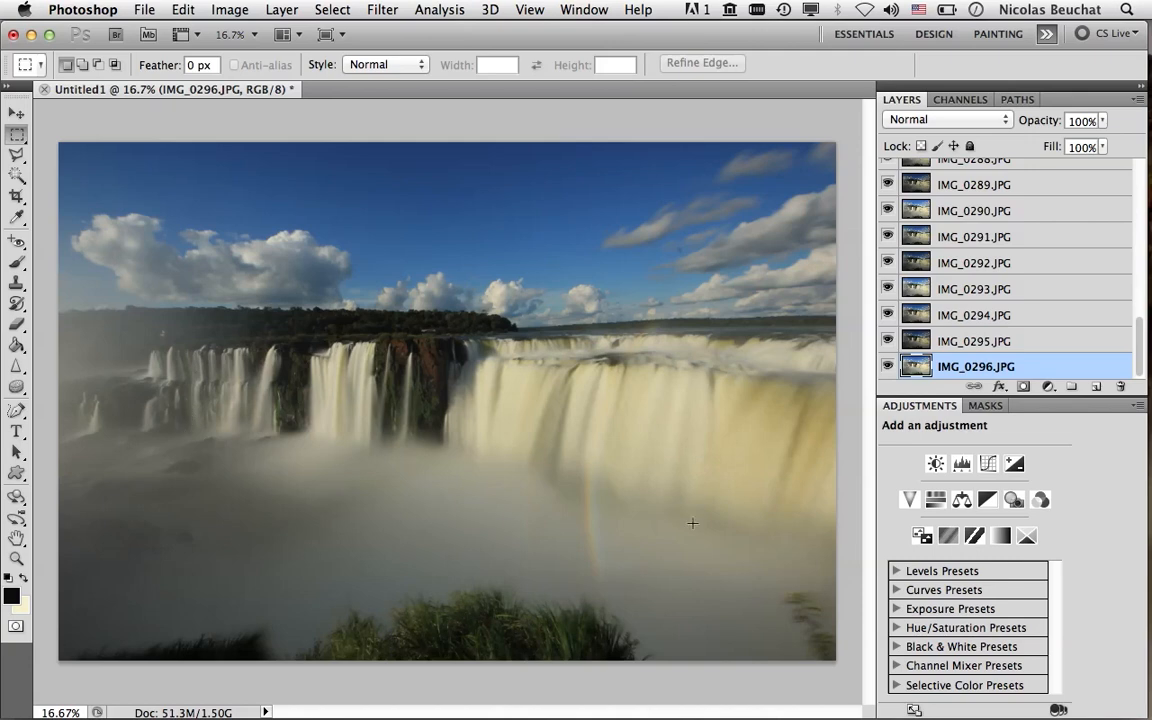
pyautogui.moveTo(604, 572)
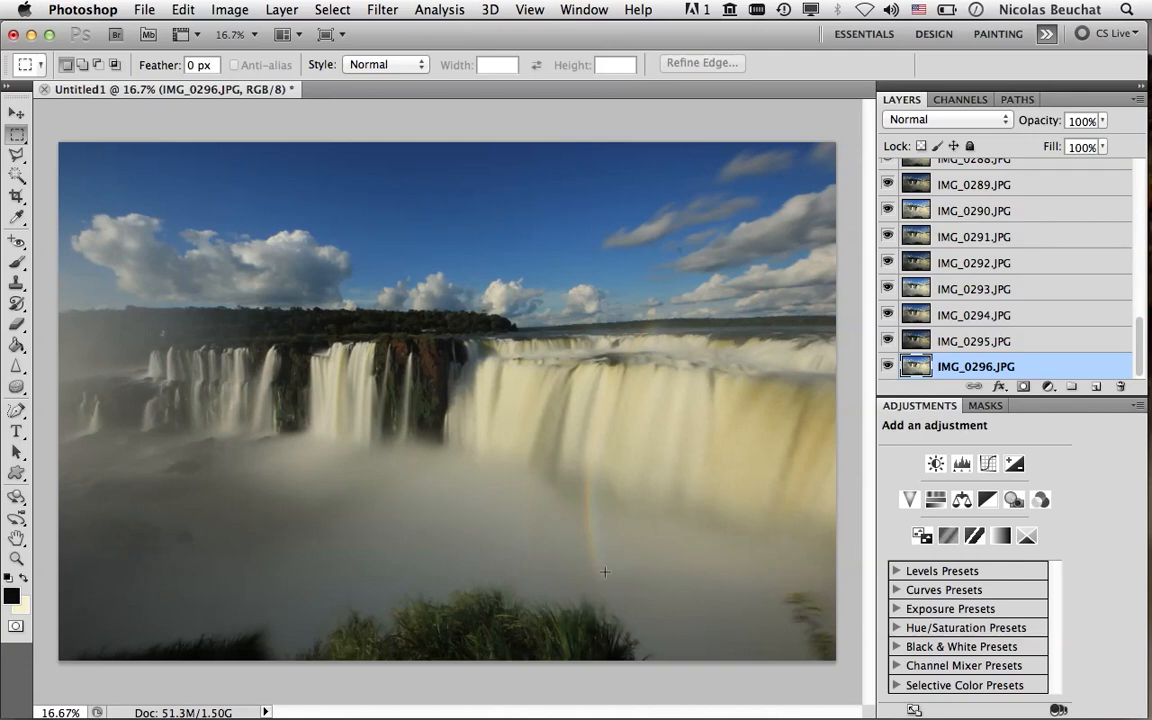
pyautogui.moveTo(980, 318)
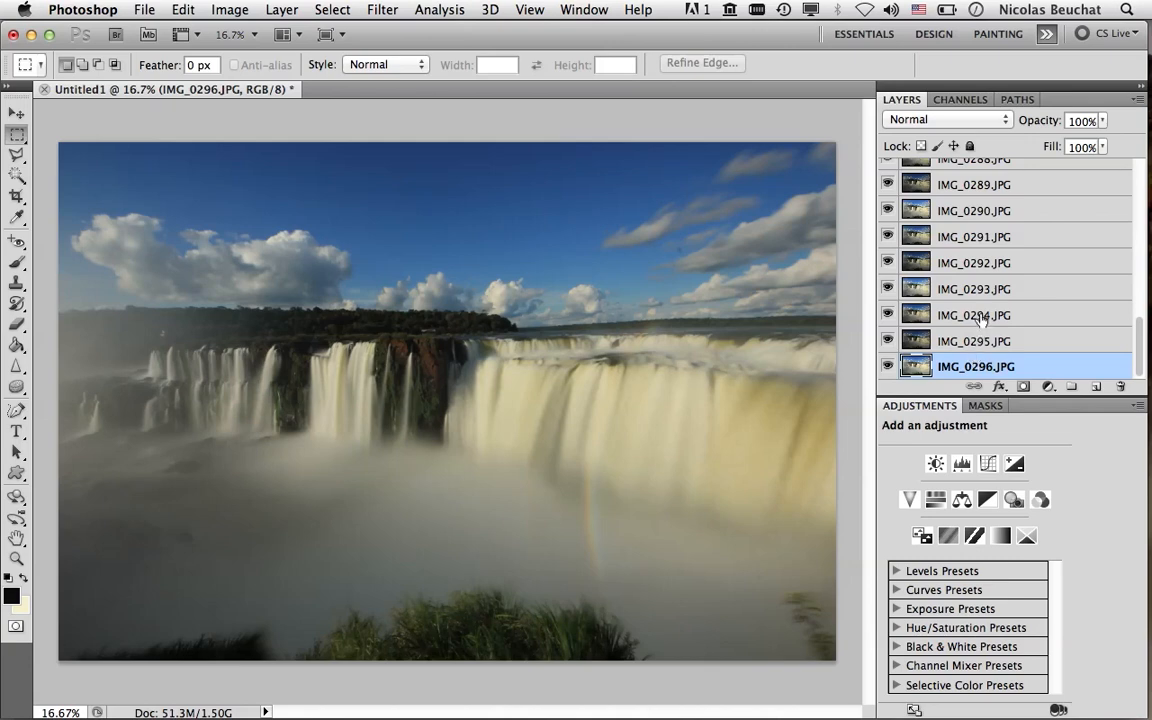
pyautogui.moveTo(980, 324)
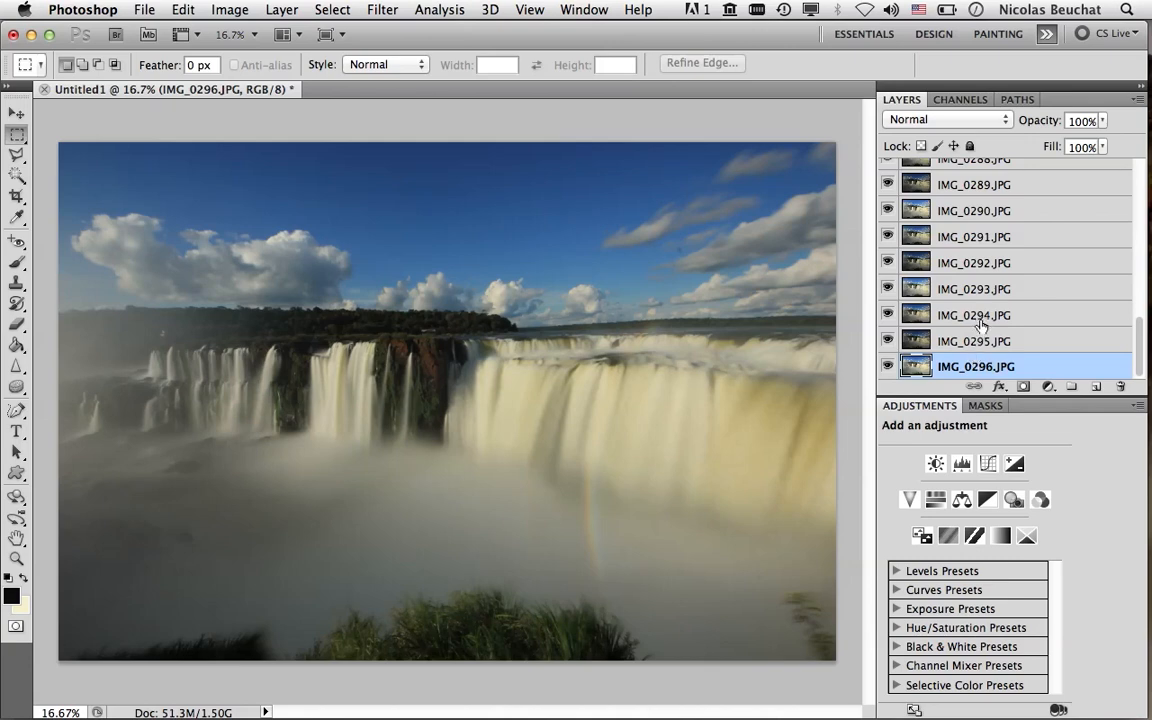
# Duplicate layers IMG_0294, IMG_0295 and IMG_0296 as copies in the stack.
pyautogui.click(976, 314)
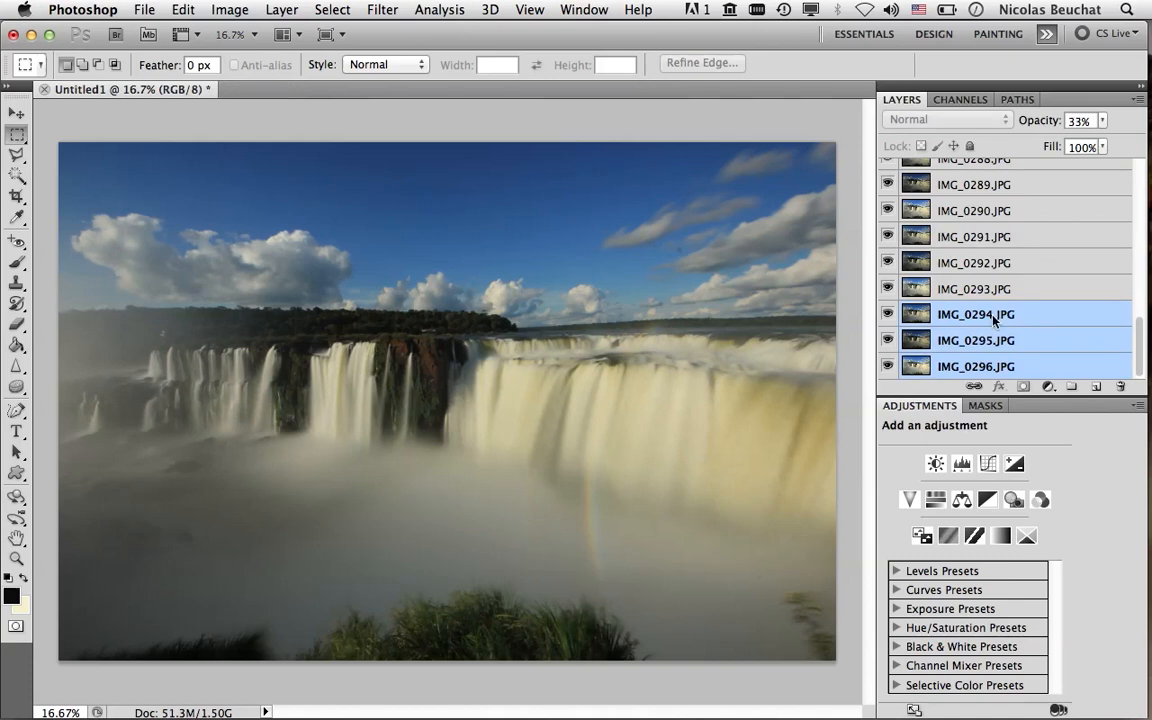
pyautogui.rightClick(976, 314)
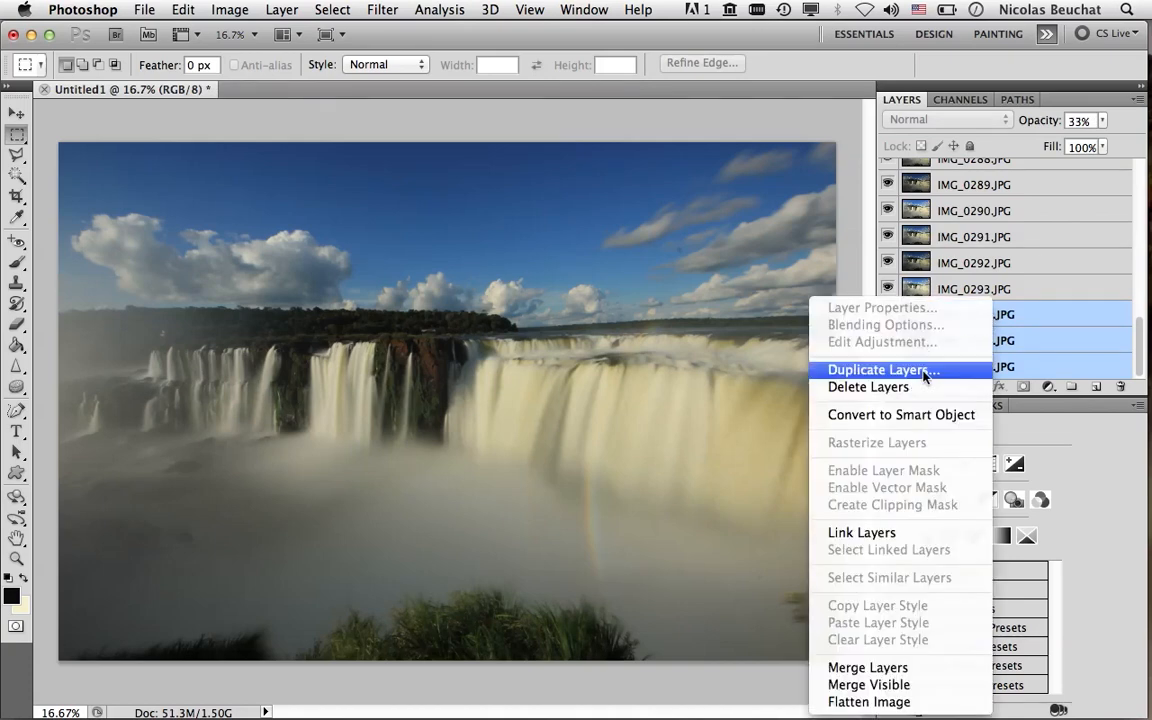
pyautogui.click(880, 368)
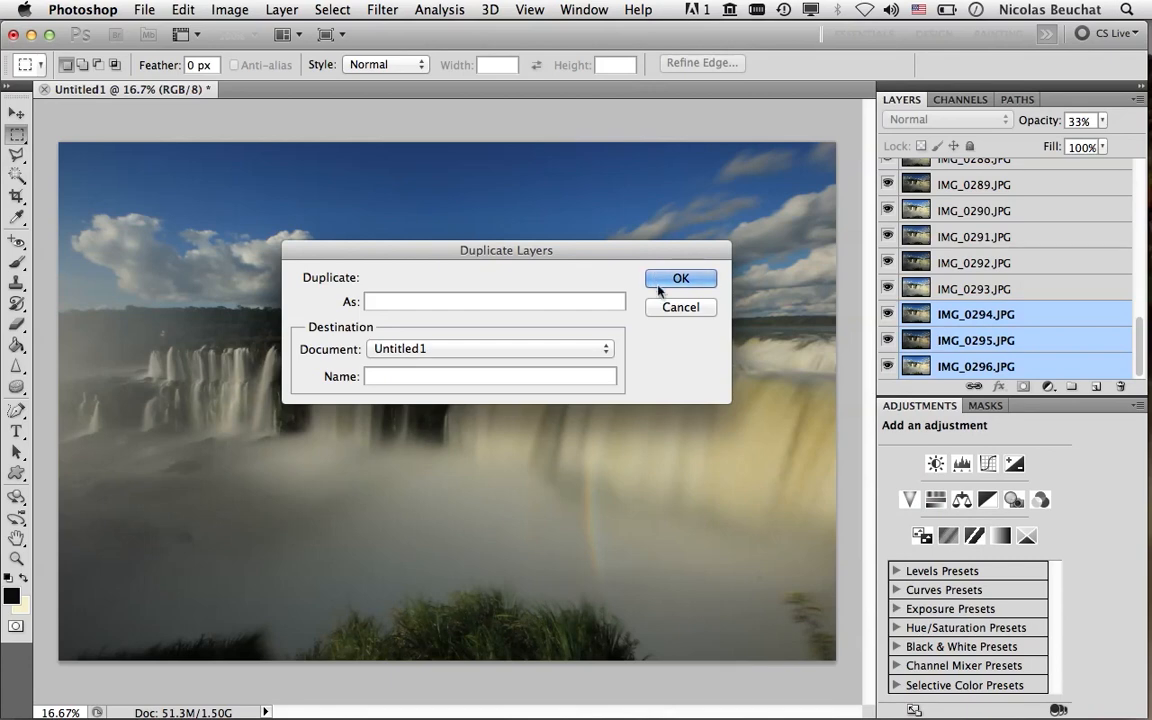
pyautogui.click(680, 278)
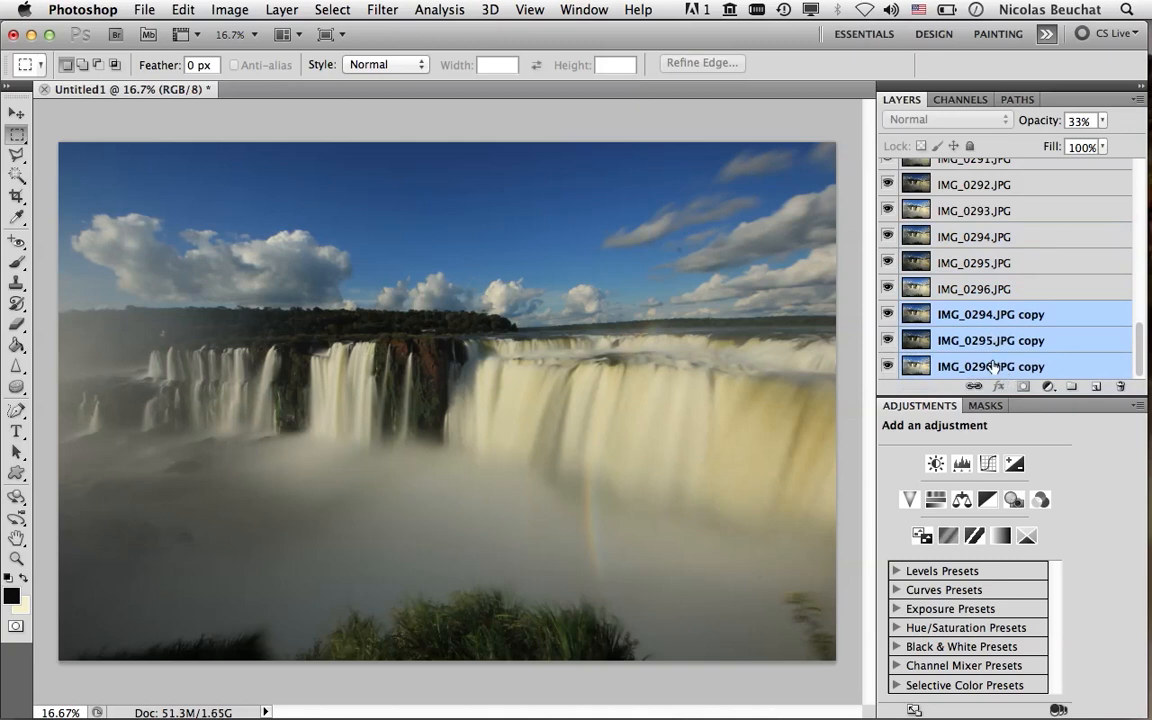
# Rename the three copy layers Bright Image, Dark Image and Middle Image.
pyautogui.click(990, 366)
pyautogui.write('Dark Ima')
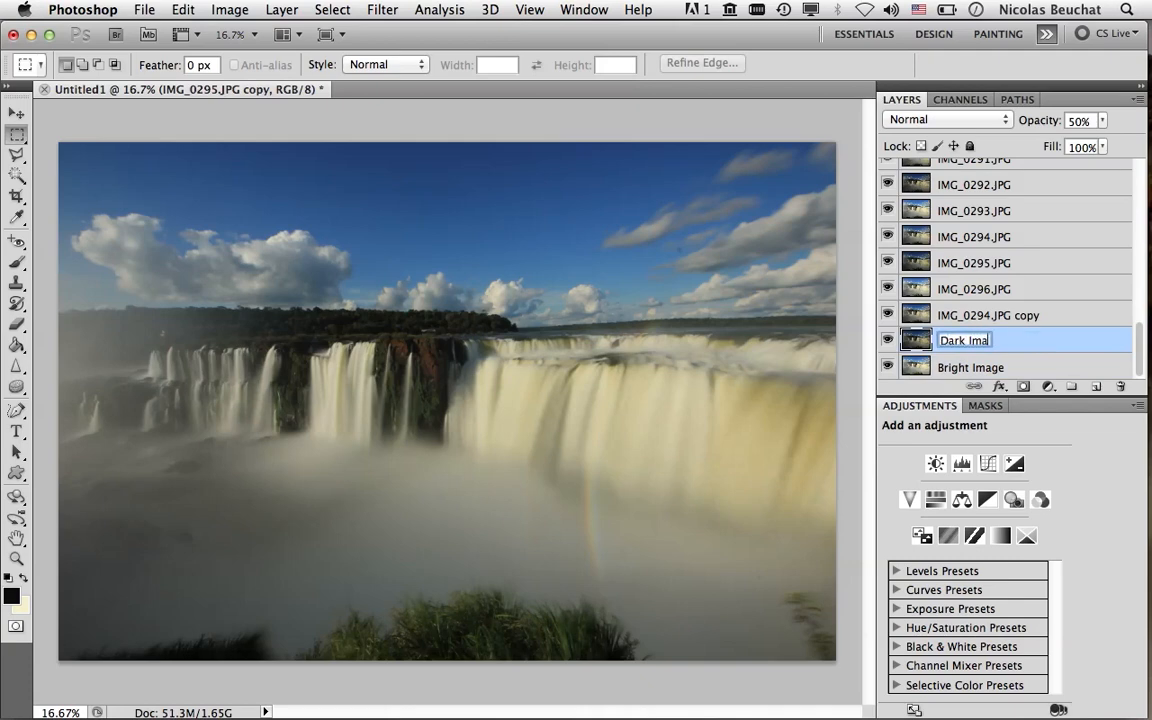
pyautogui.click(992, 314)
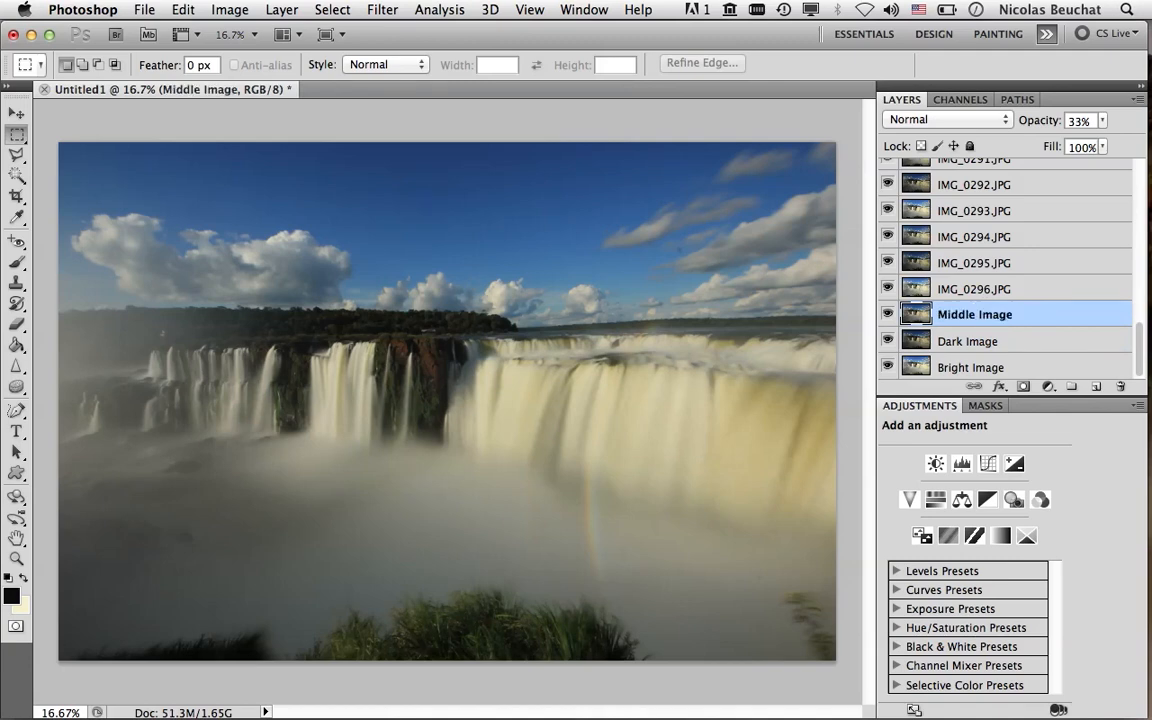
pyautogui.click(974, 288)
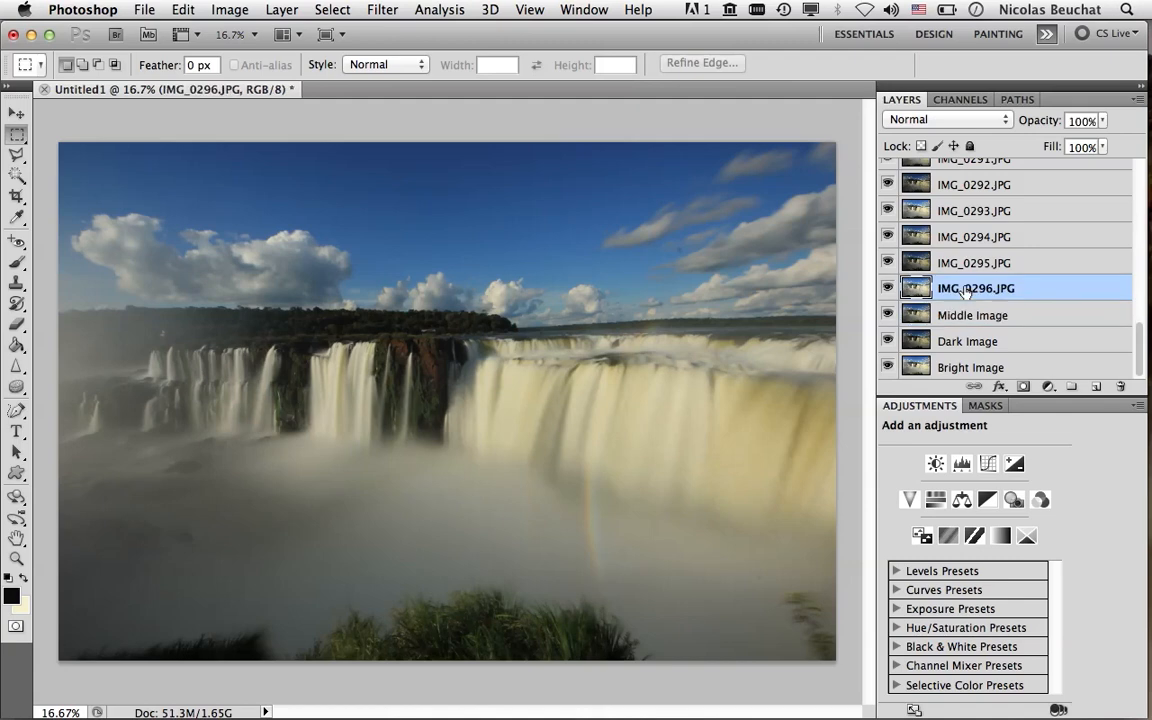
pyautogui.scroll(3)
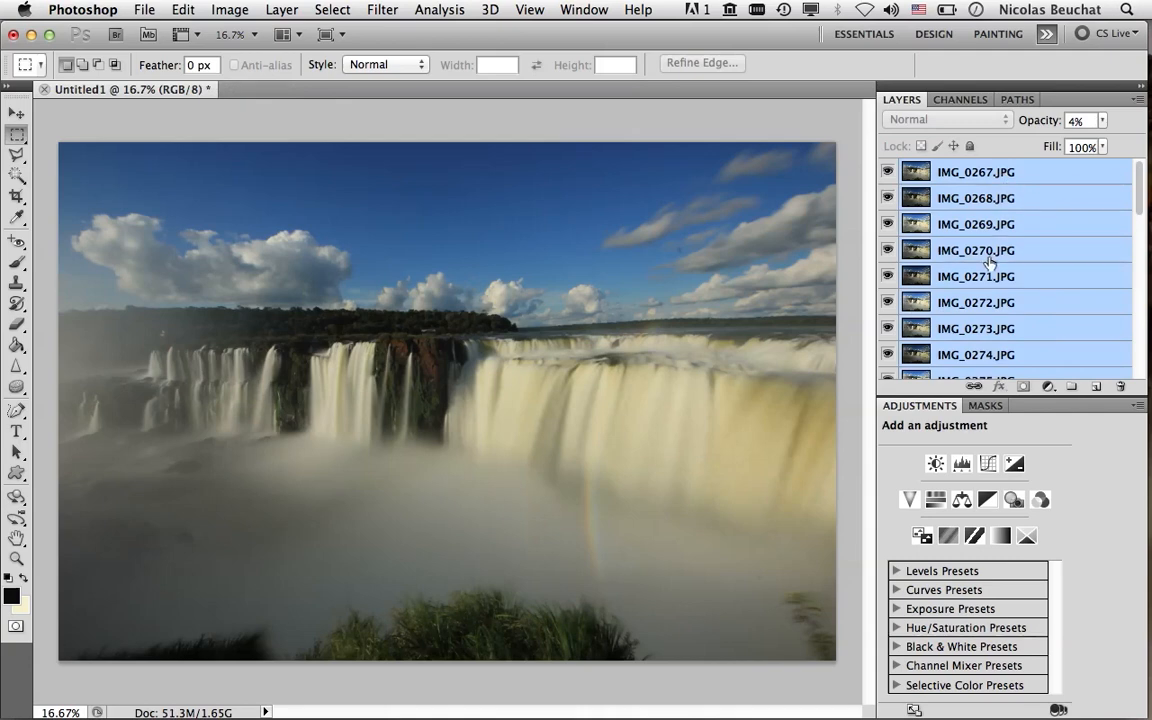
# Merge the original photo layers into a single Average Image layer.
pyautogui.rightClick(990, 250)
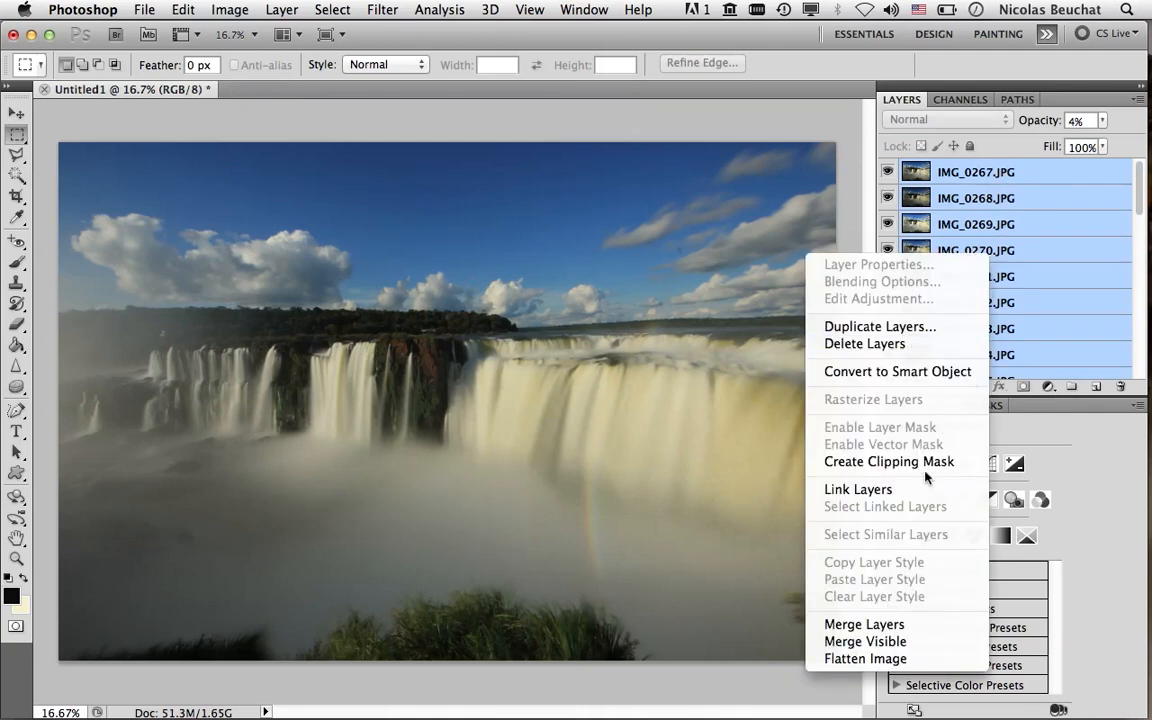
pyautogui.moveTo(864, 624)
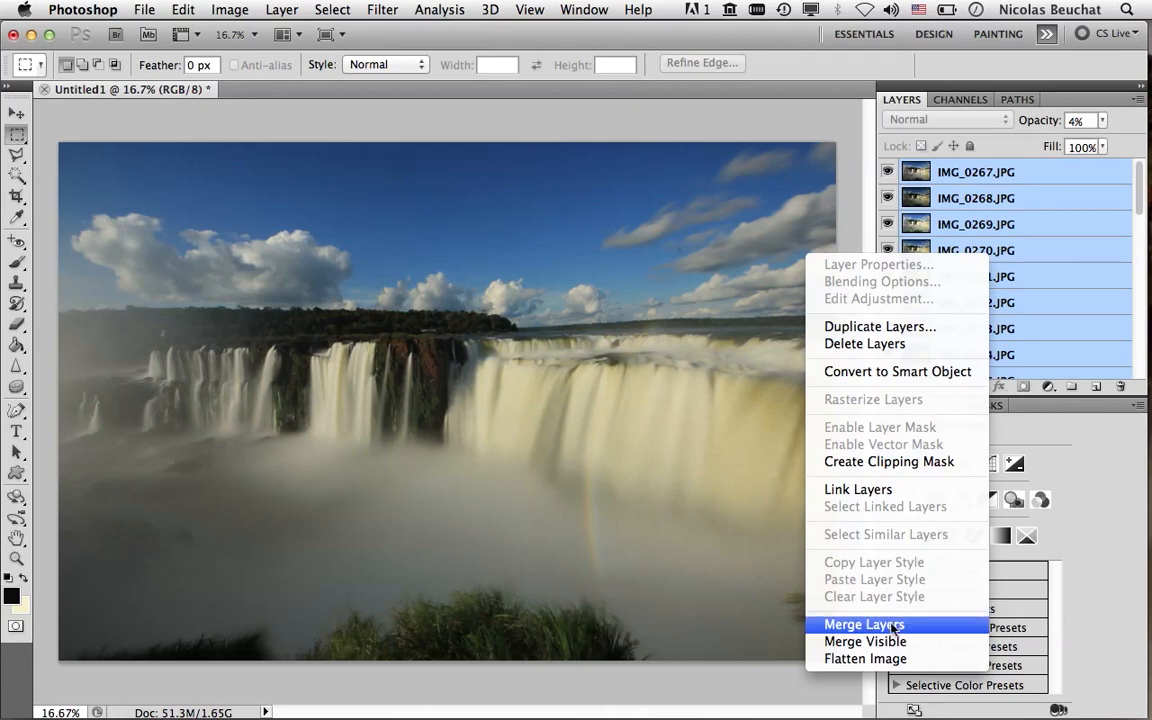
pyautogui.click(864, 624)
pyautogui.write('Average Image')
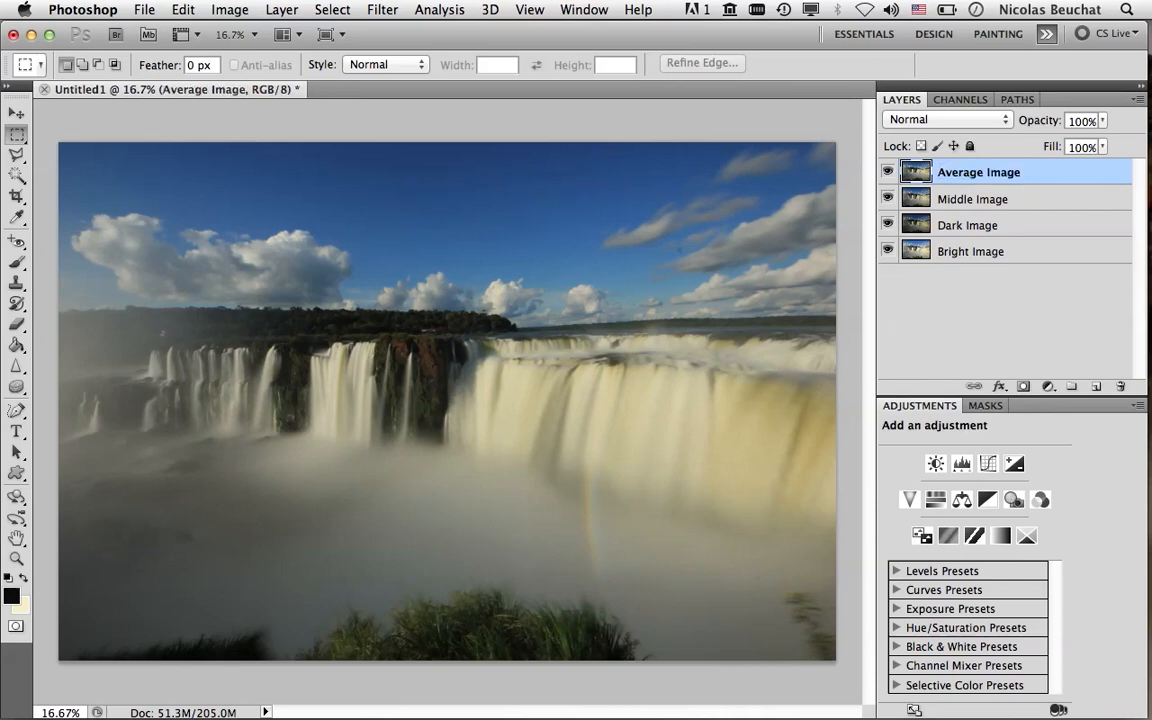
pyautogui.moveTo(940, 206)
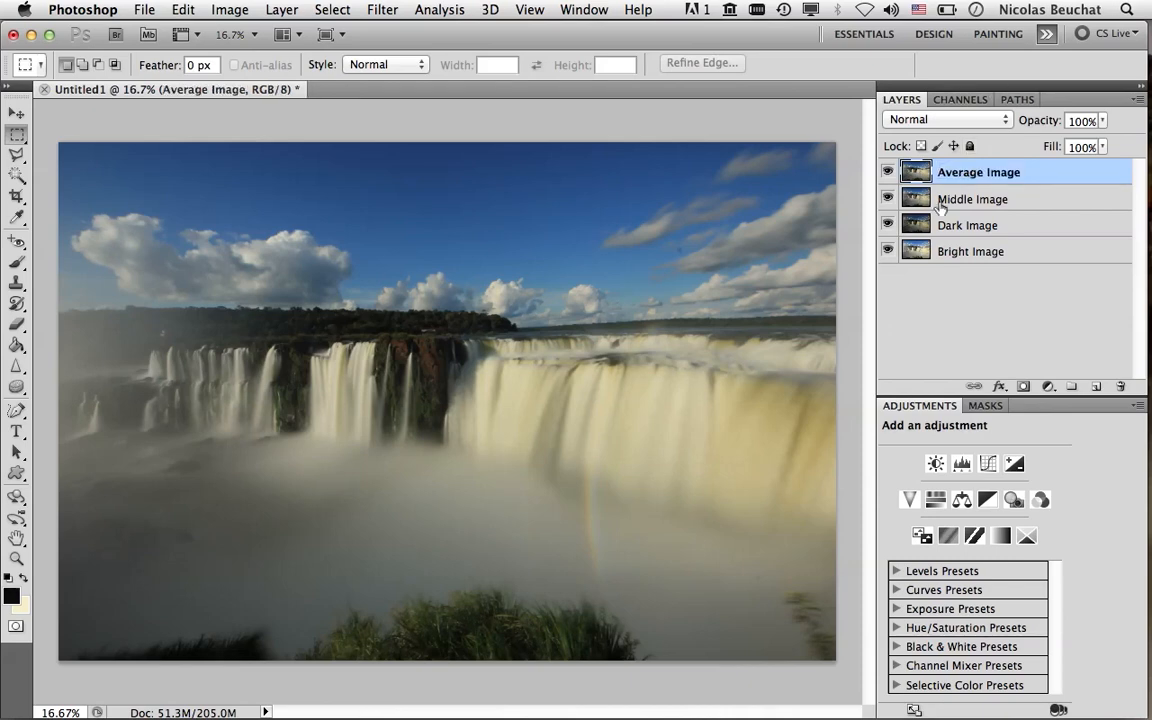
pyautogui.moveTo(958, 252)
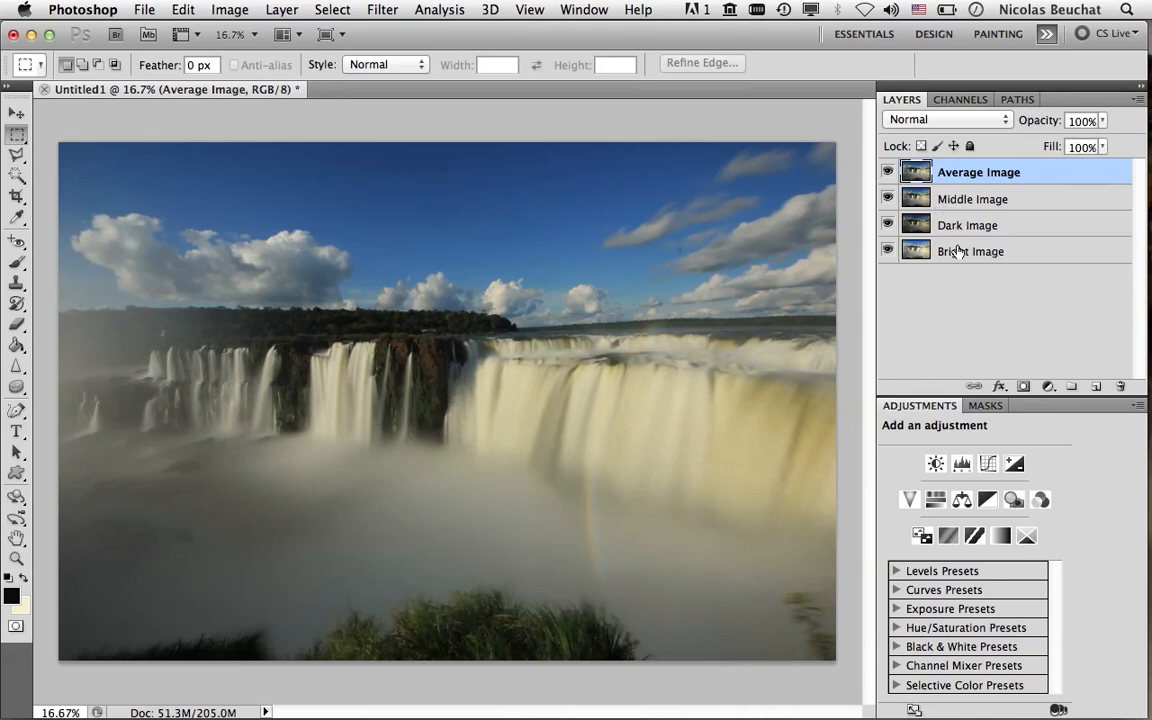
# Raise Middle Image to 100% opacity, check Dark Image, and reselect Average Image.
pyautogui.click(974, 198)
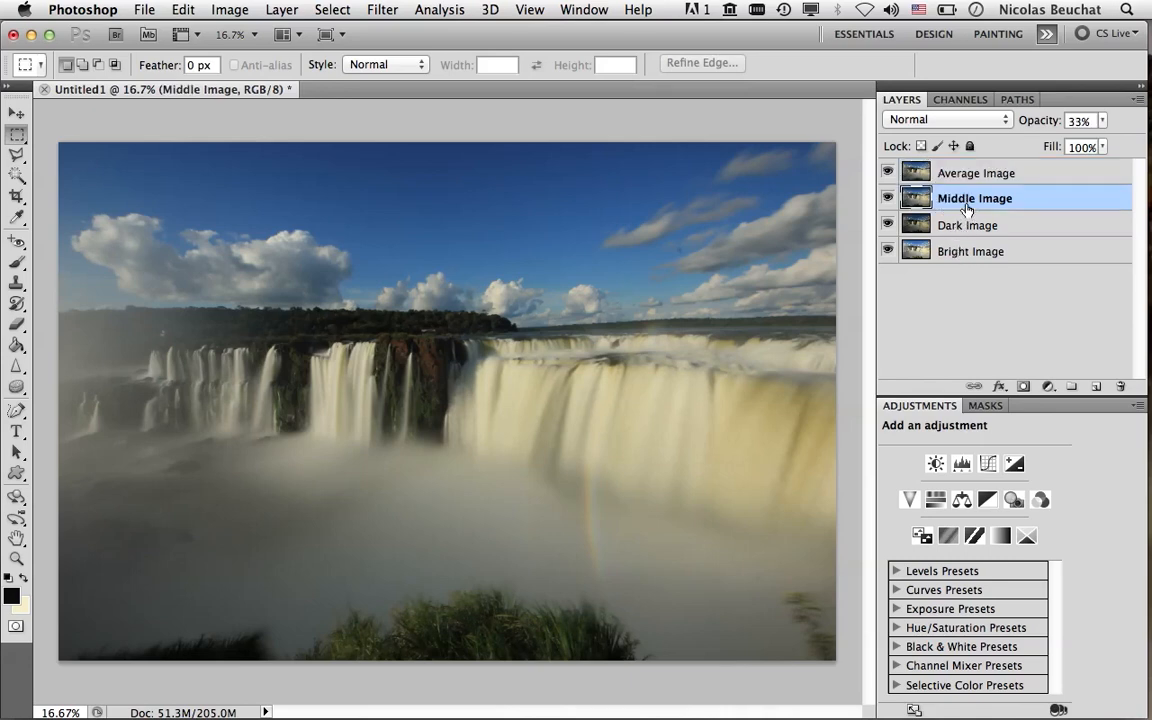
pyautogui.tripleClick(1080, 120)
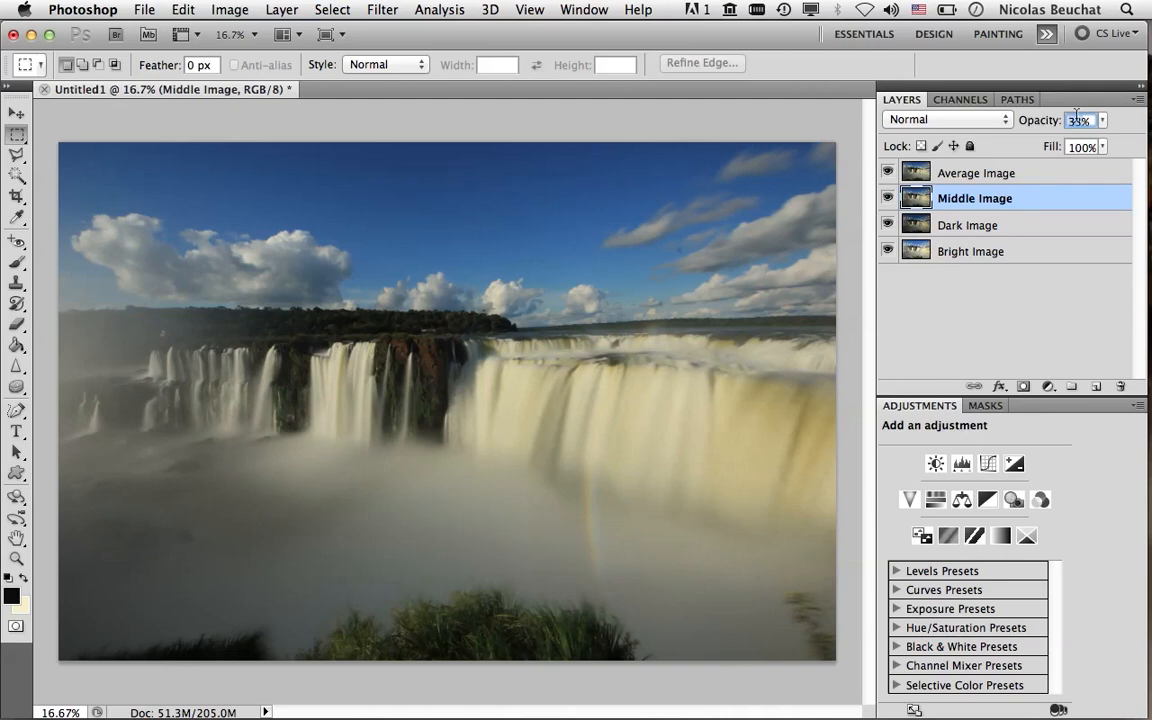
pyautogui.write('100%')
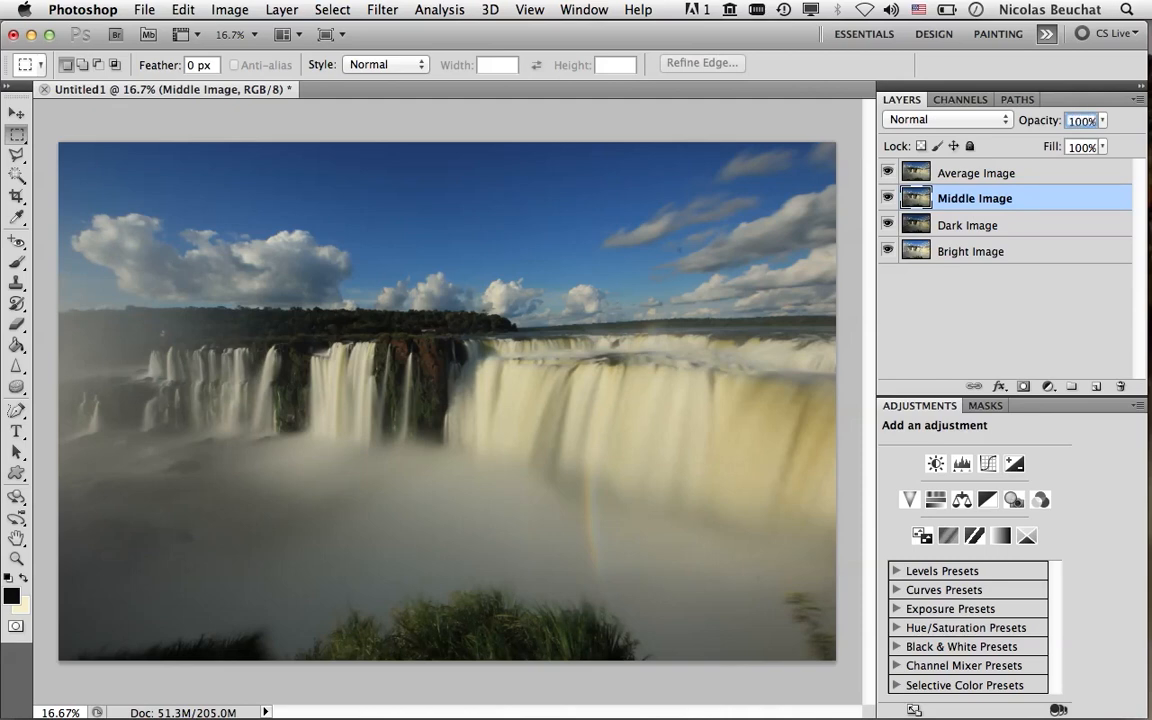
pyautogui.click(968, 224)
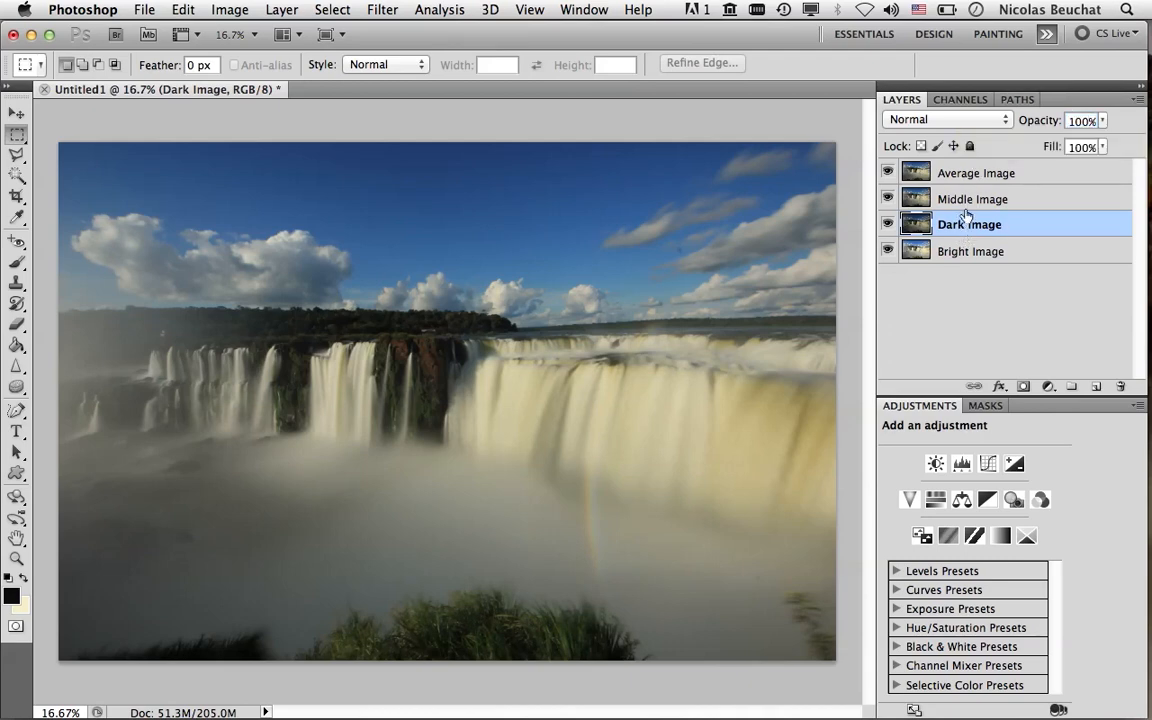
pyautogui.click(978, 172)
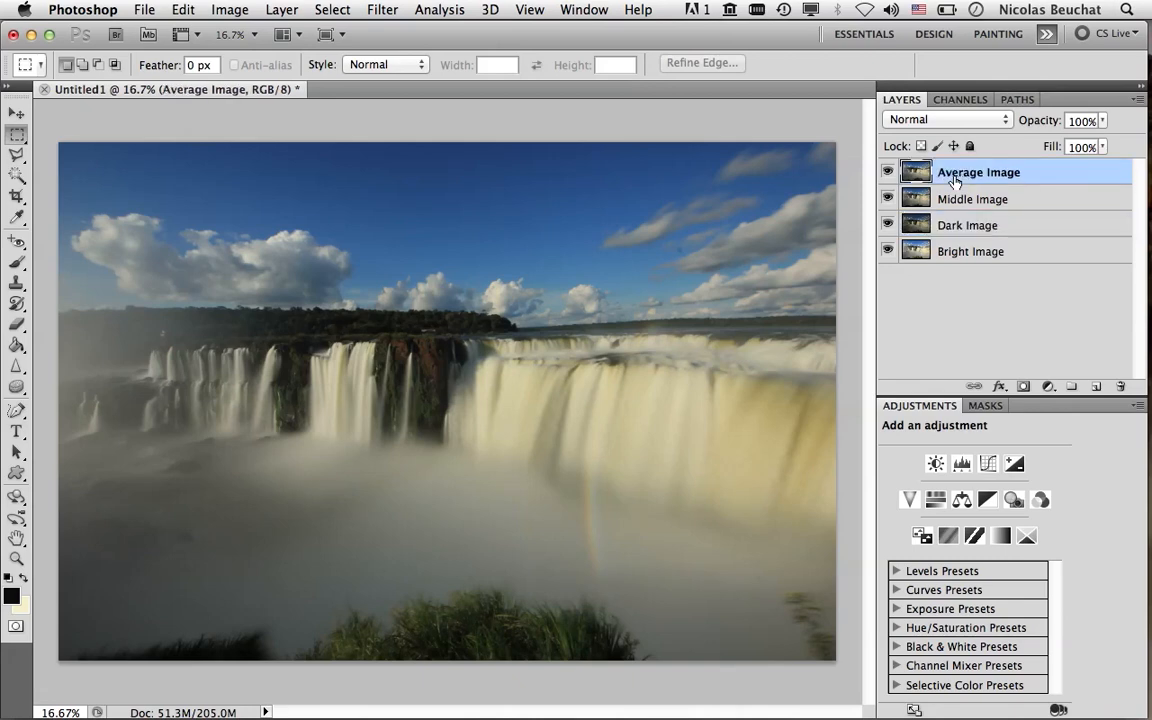
# Hide the Average, Middle and Dark Image layers so only Bright Image shows.
pyautogui.click(888, 172)
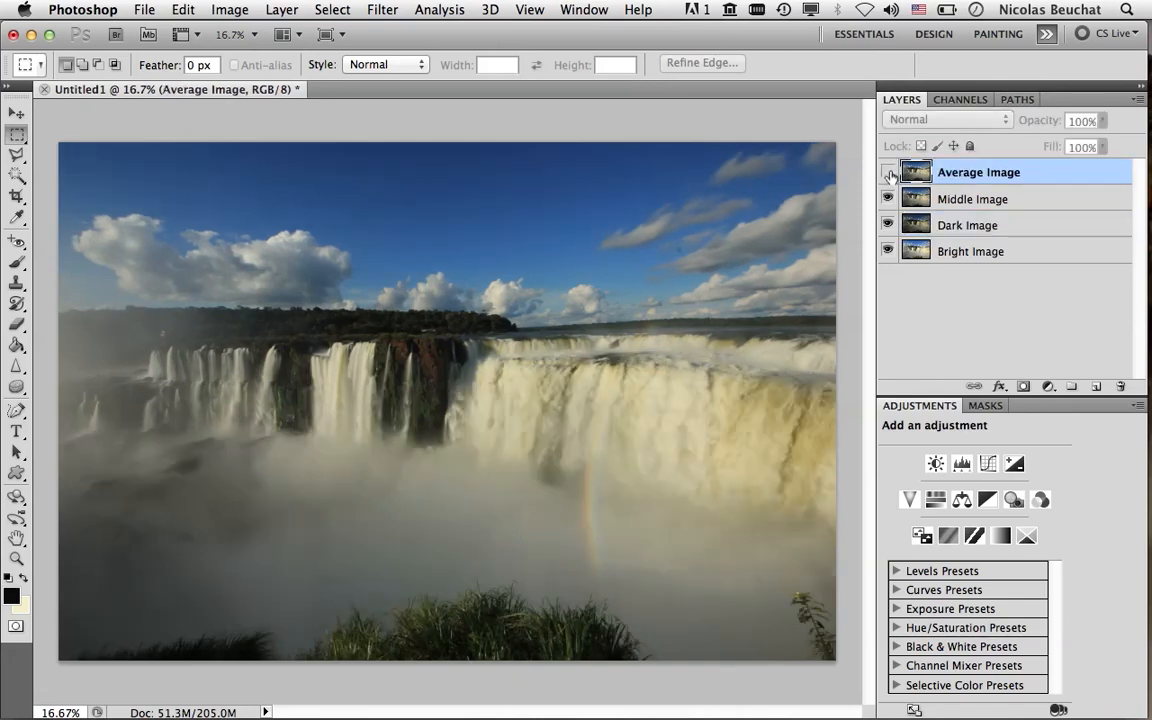
pyautogui.click(888, 172)
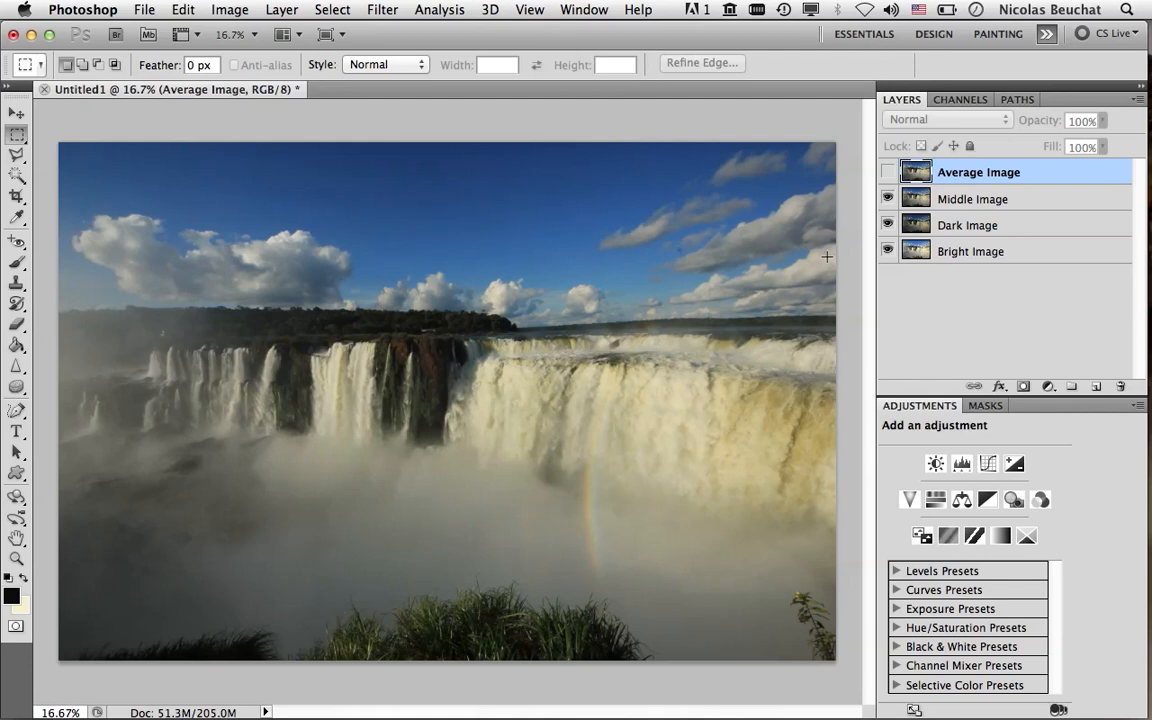
pyautogui.moveTo(156, 236)
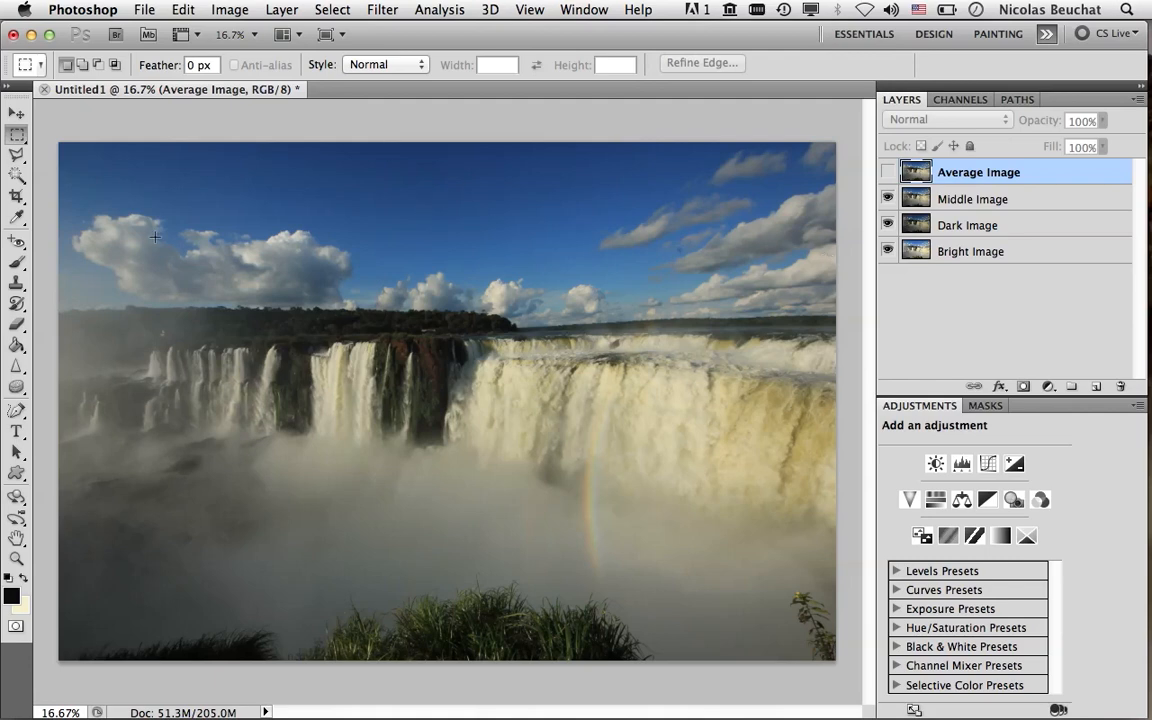
pyautogui.moveTo(648, 142)
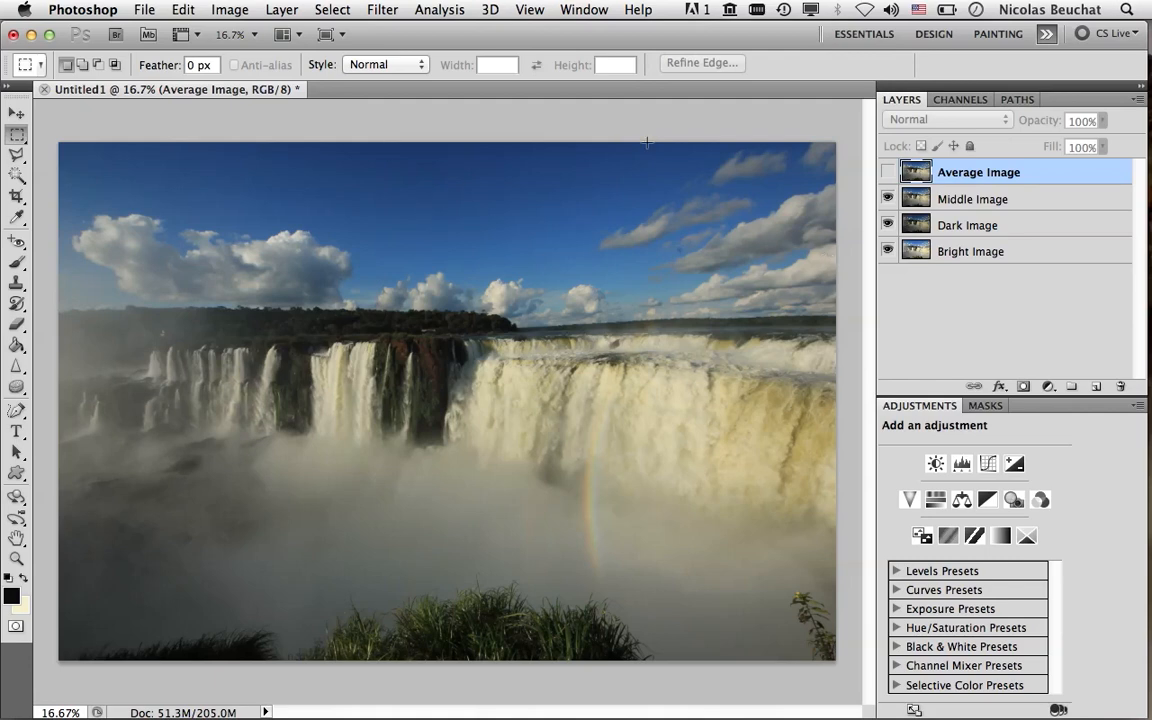
pyautogui.click(888, 198)
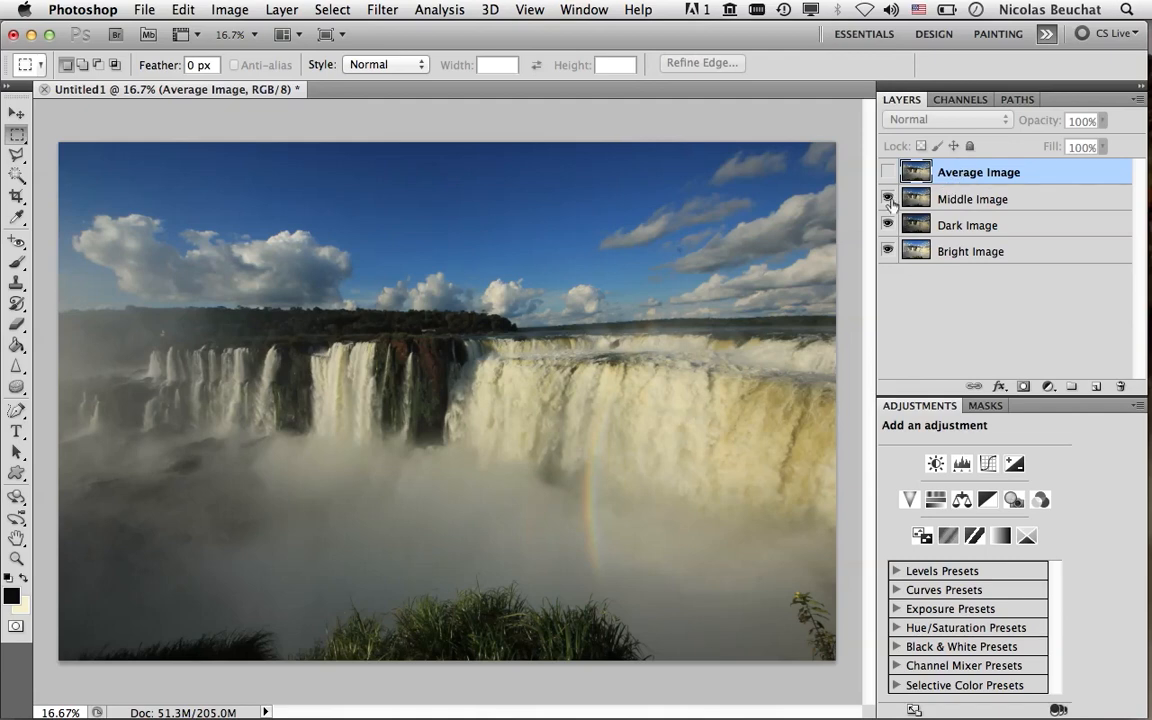
pyautogui.click(888, 198)
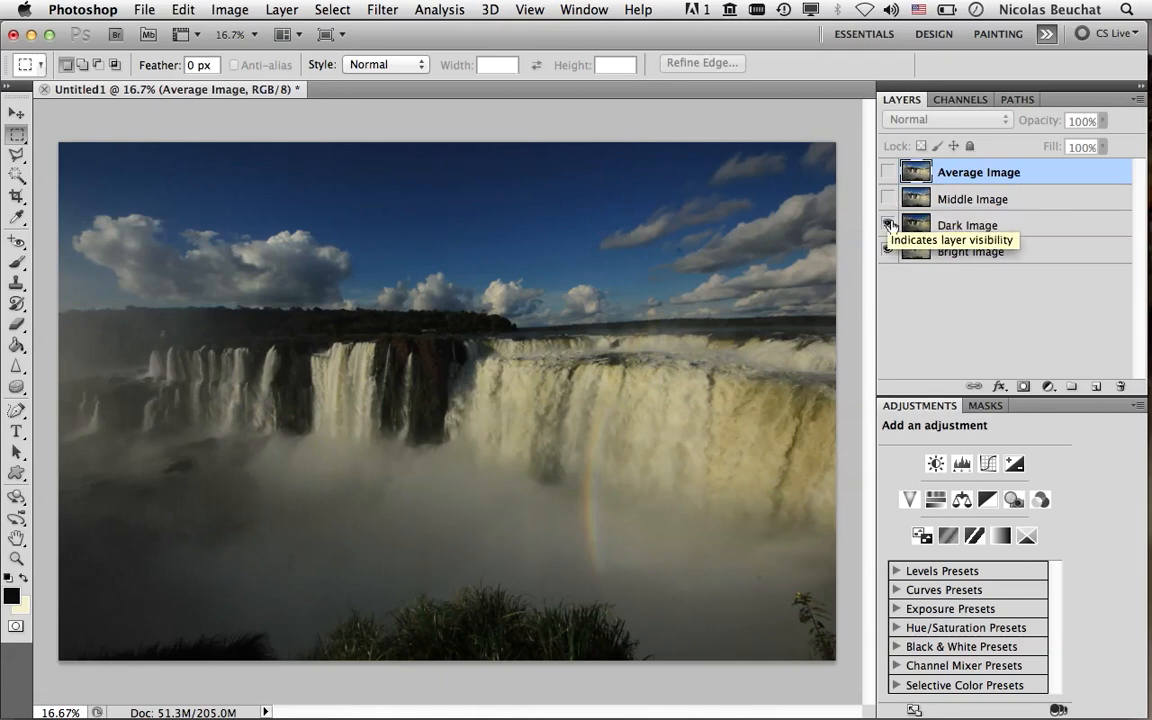
pyautogui.click(888, 224)
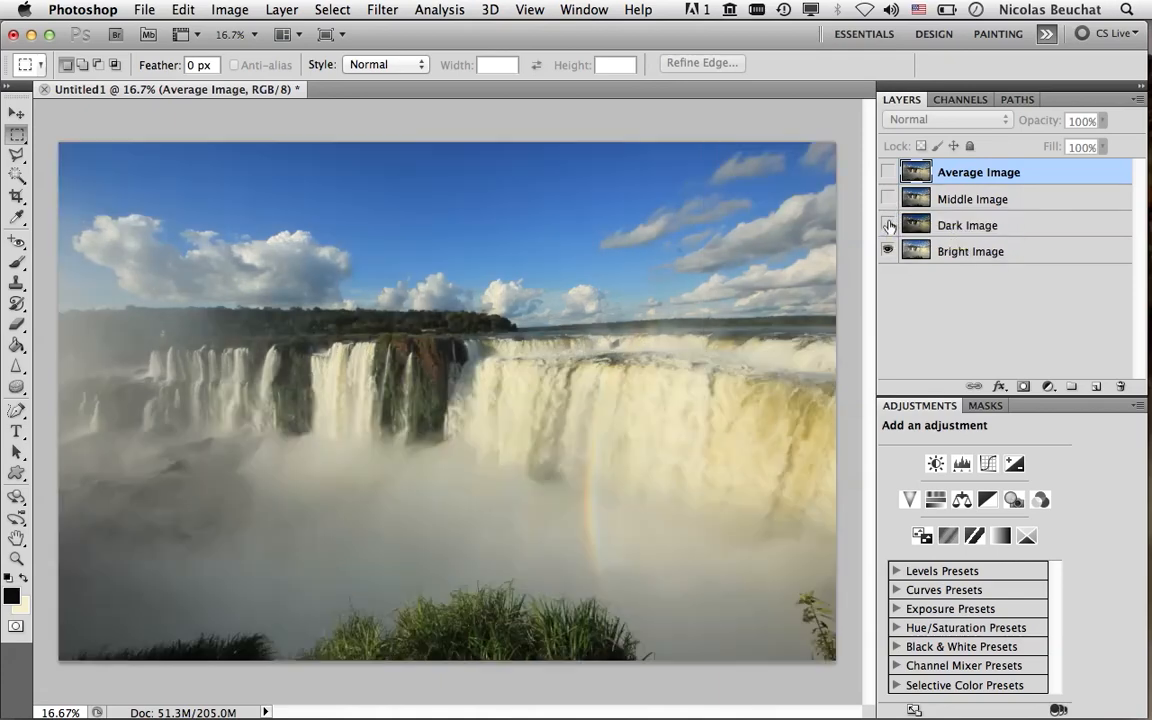
pyautogui.click(888, 224)
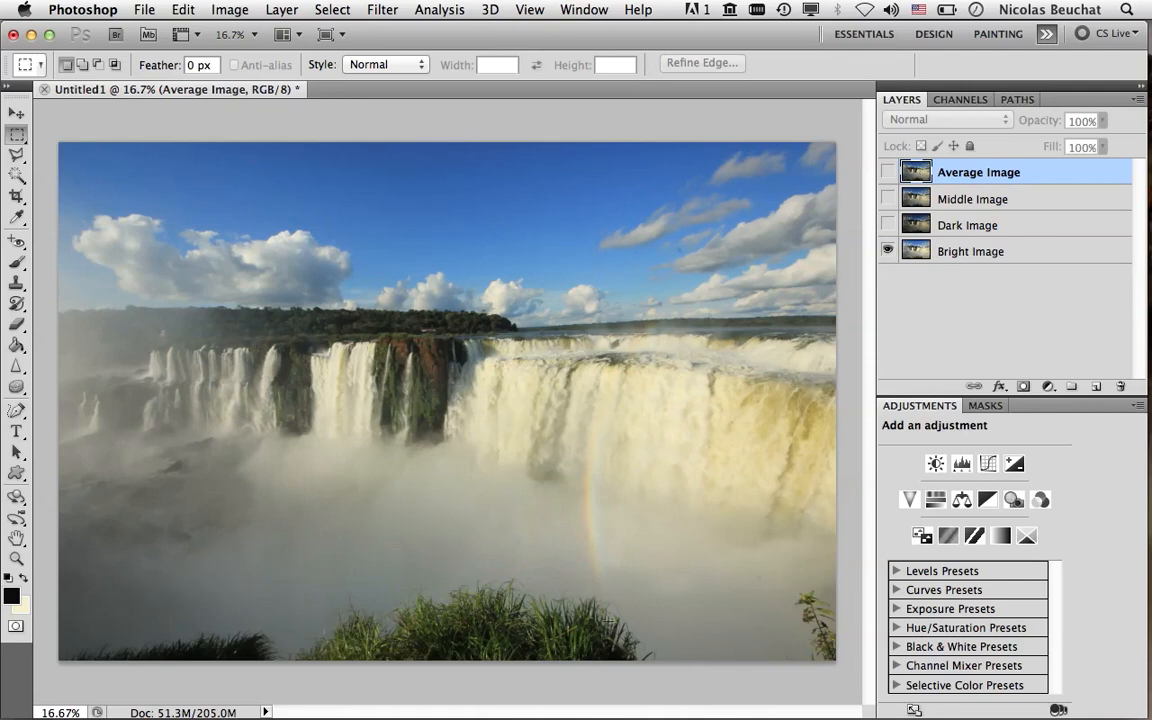
pyautogui.moveTo(560, 588)
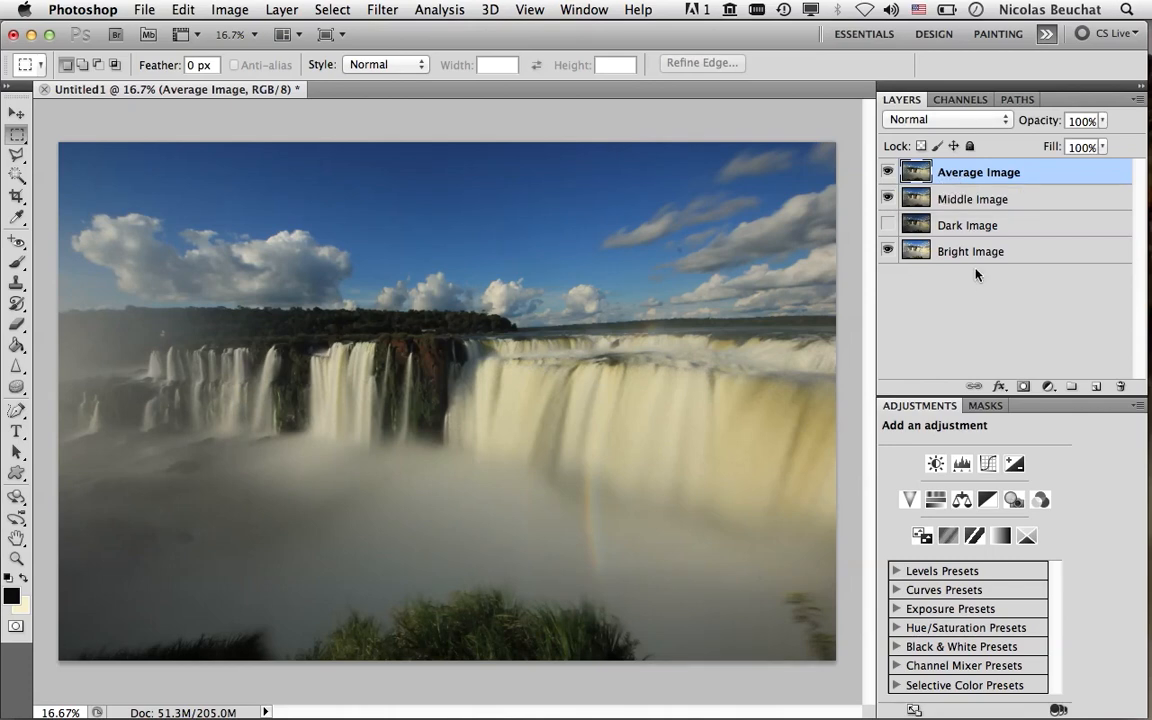
pyautogui.moveTo(972, 292)
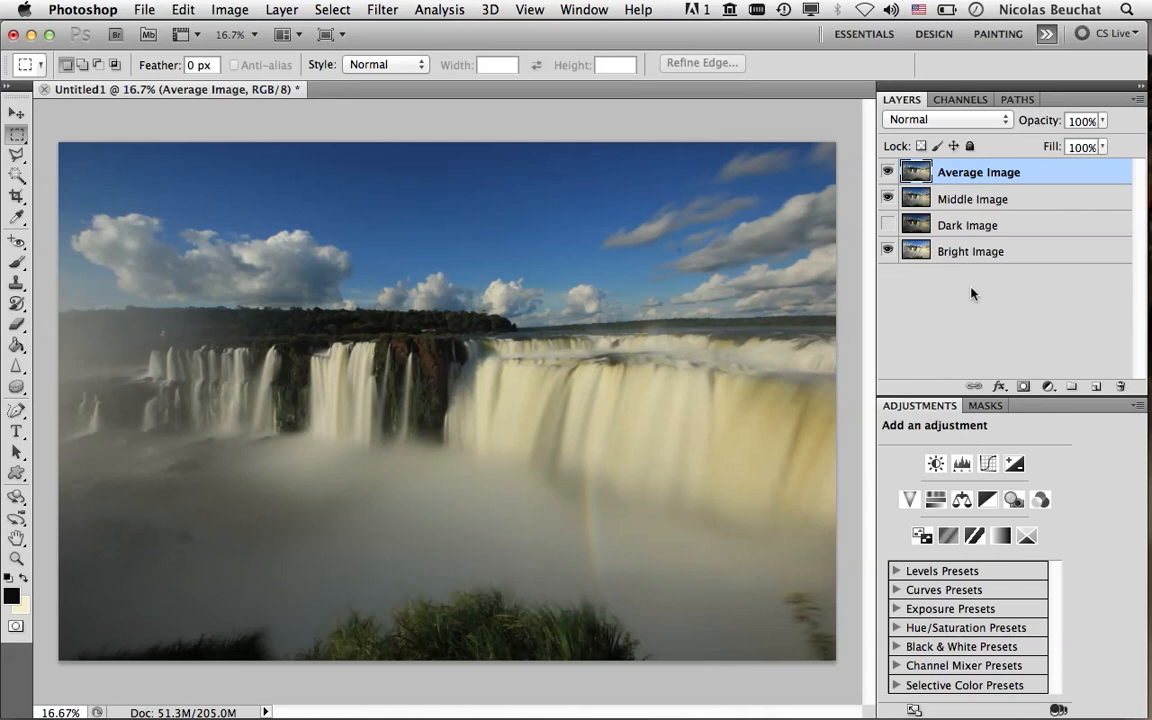
pyautogui.moveTo(1004, 328)
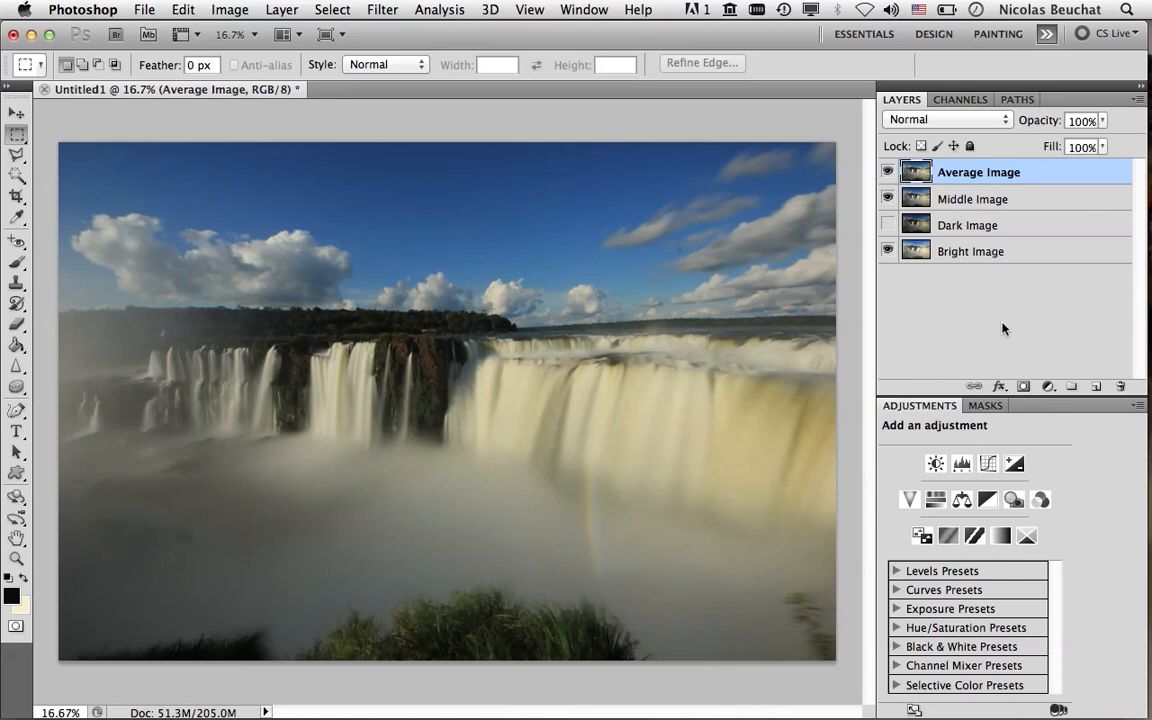
pyautogui.moveTo(996, 252)
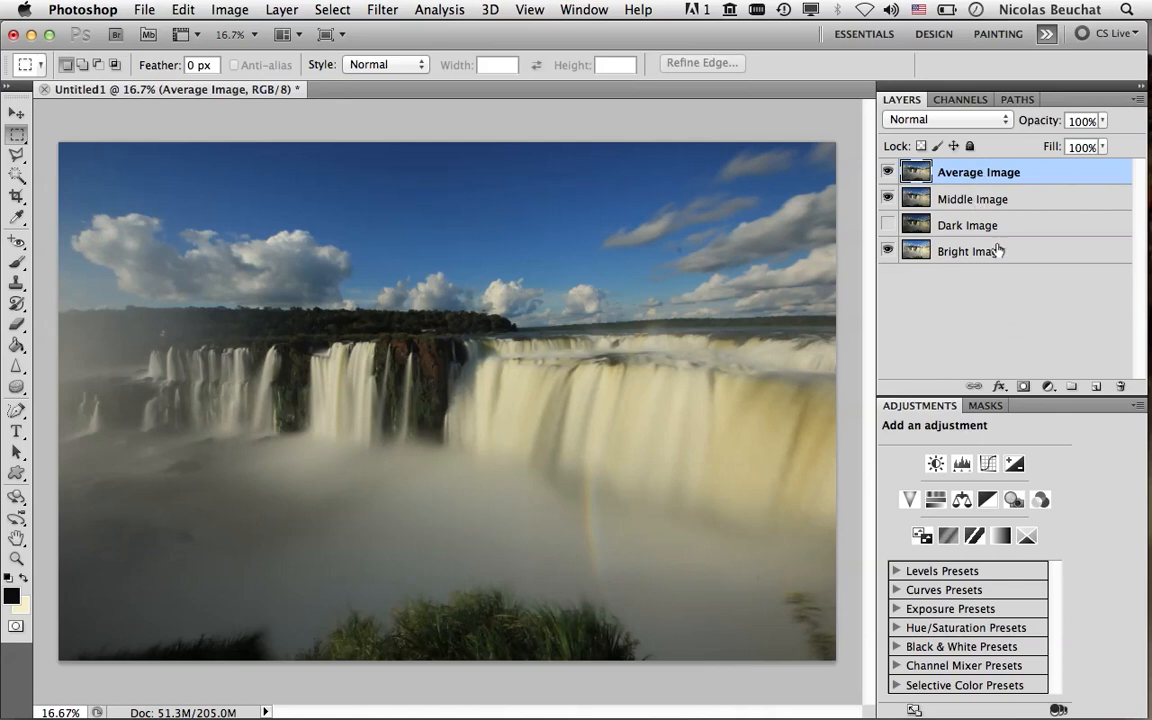
pyautogui.moveTo(1022, 388)
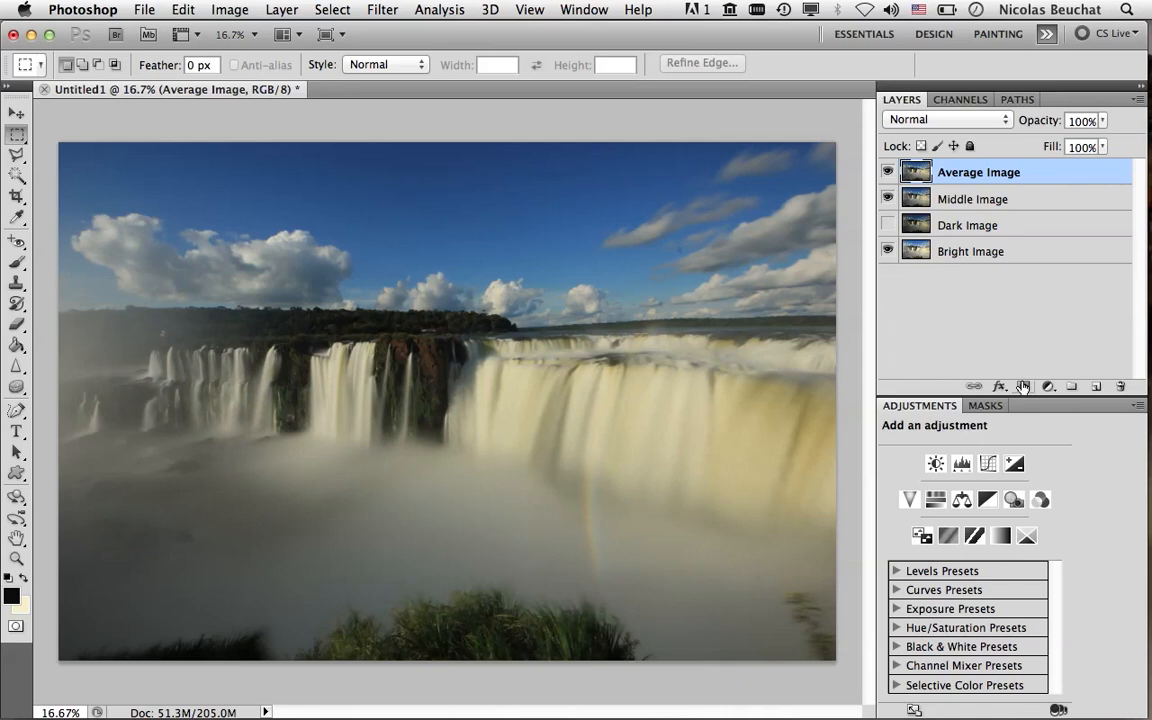
pyautogui.moveTo(1024, 388)
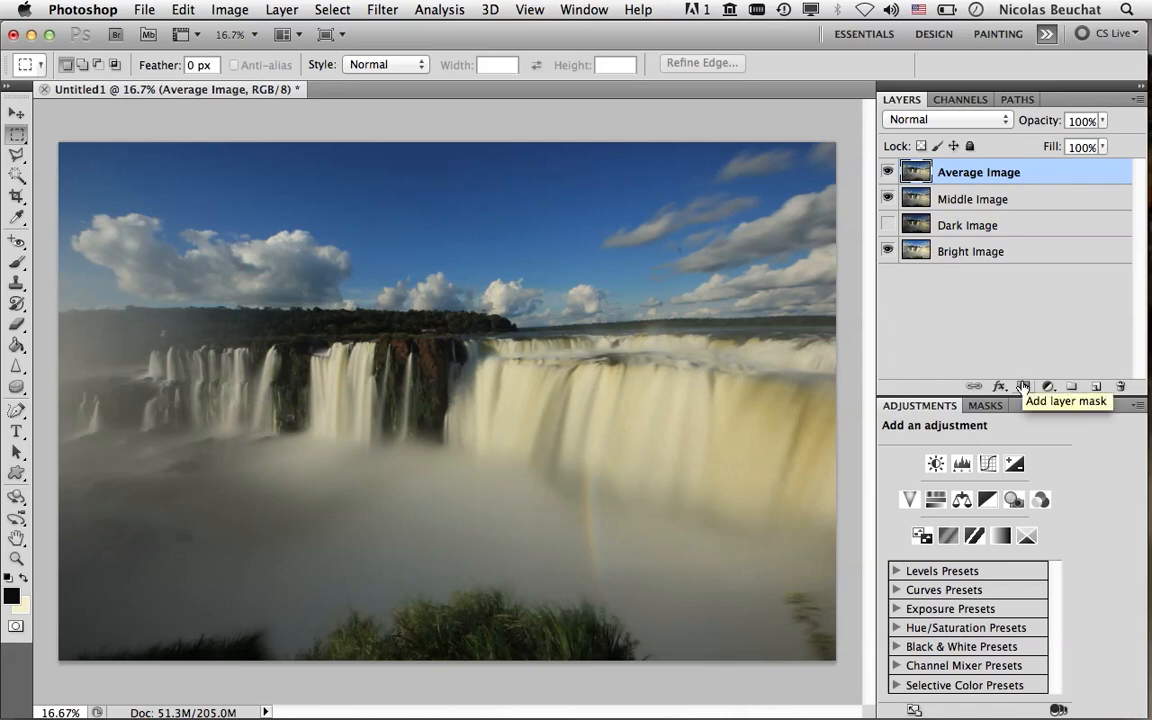
# Add a blank mask to Average Image and set the brush to 500 px at 100% flow.
pyautogui.click(1024, 386)
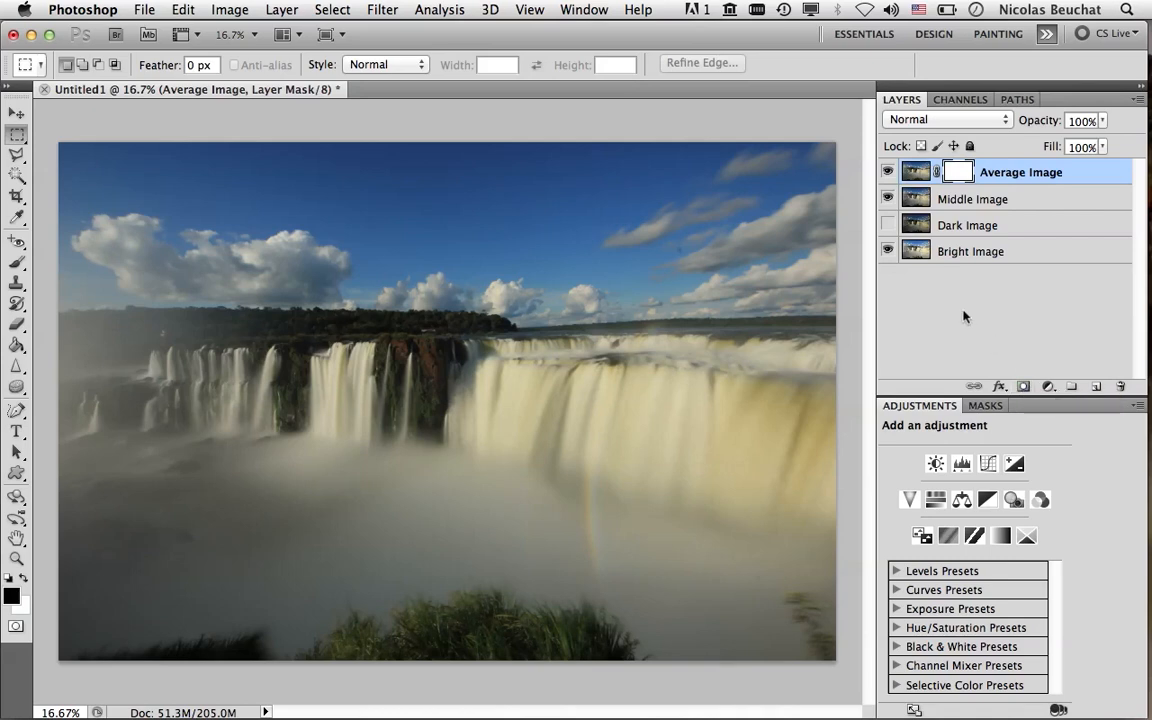
pyautogui.moveTo(644, 368)
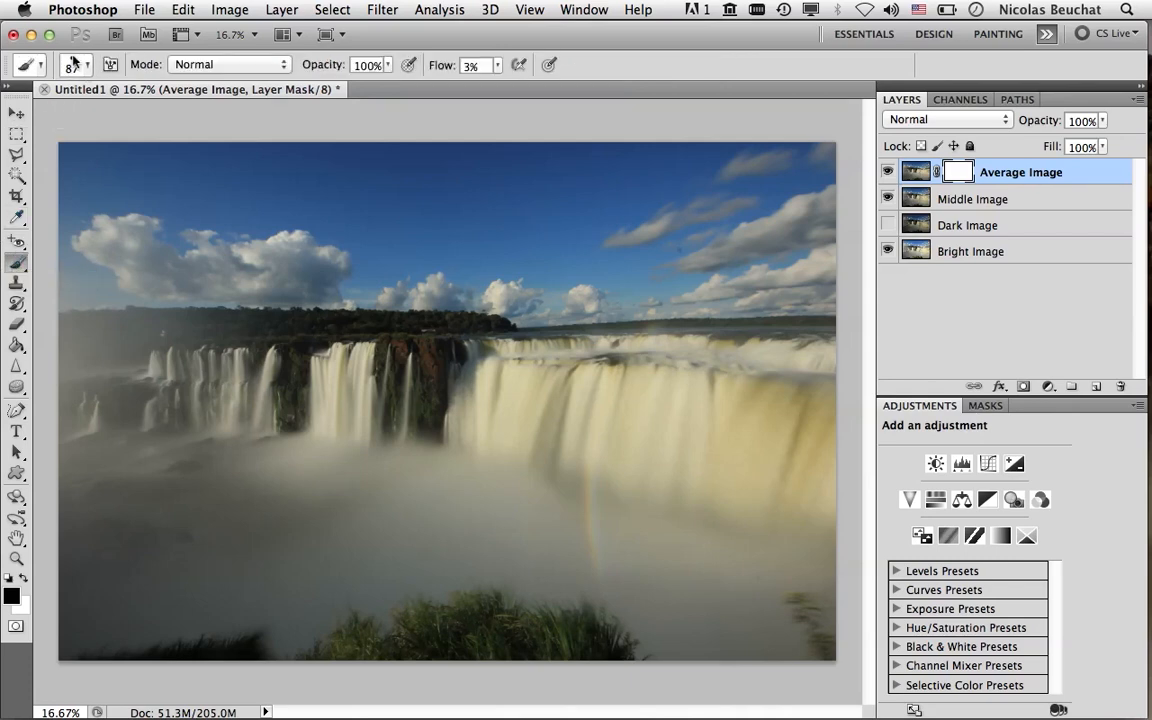
pyautogui.click(92, 64)
pyautogui.write('500')
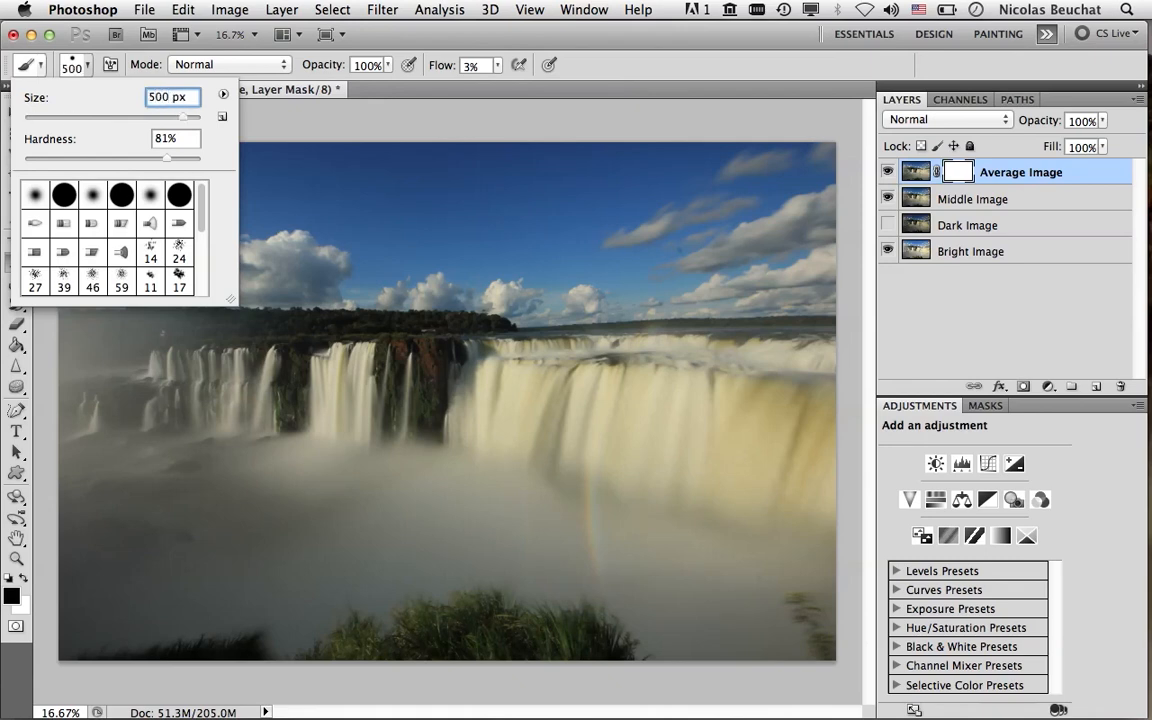
pyautogui.tripleClick(176, 138)
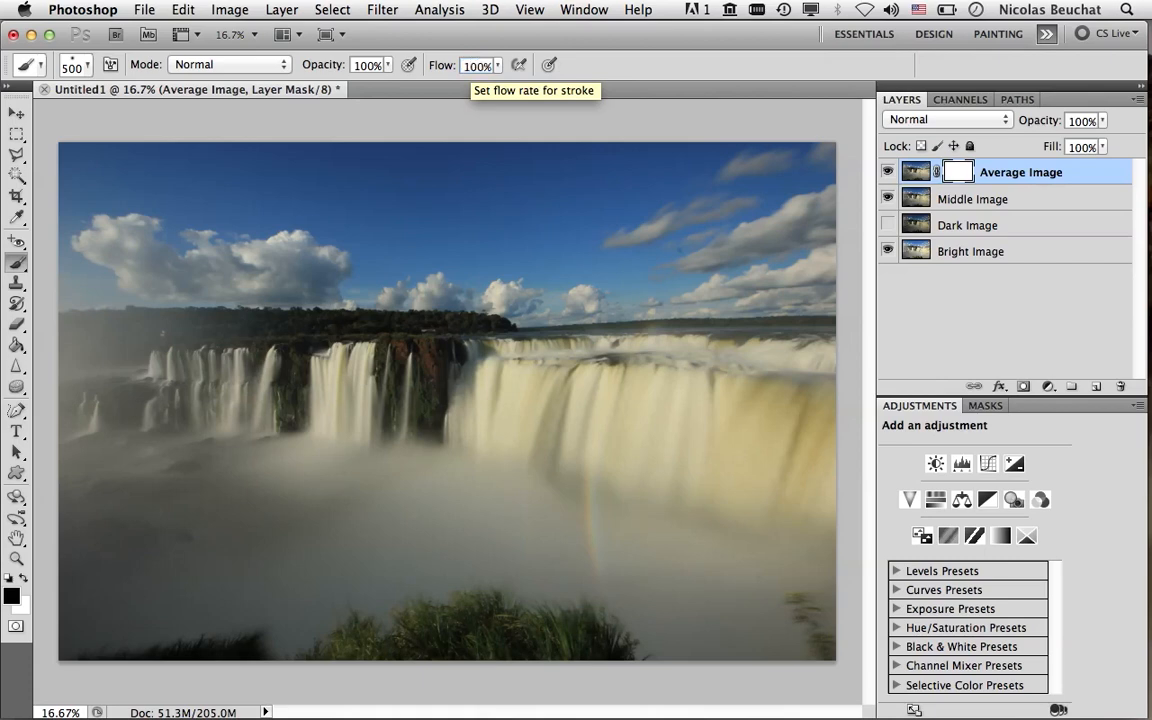
pyautogui.moveTo(780, 188)
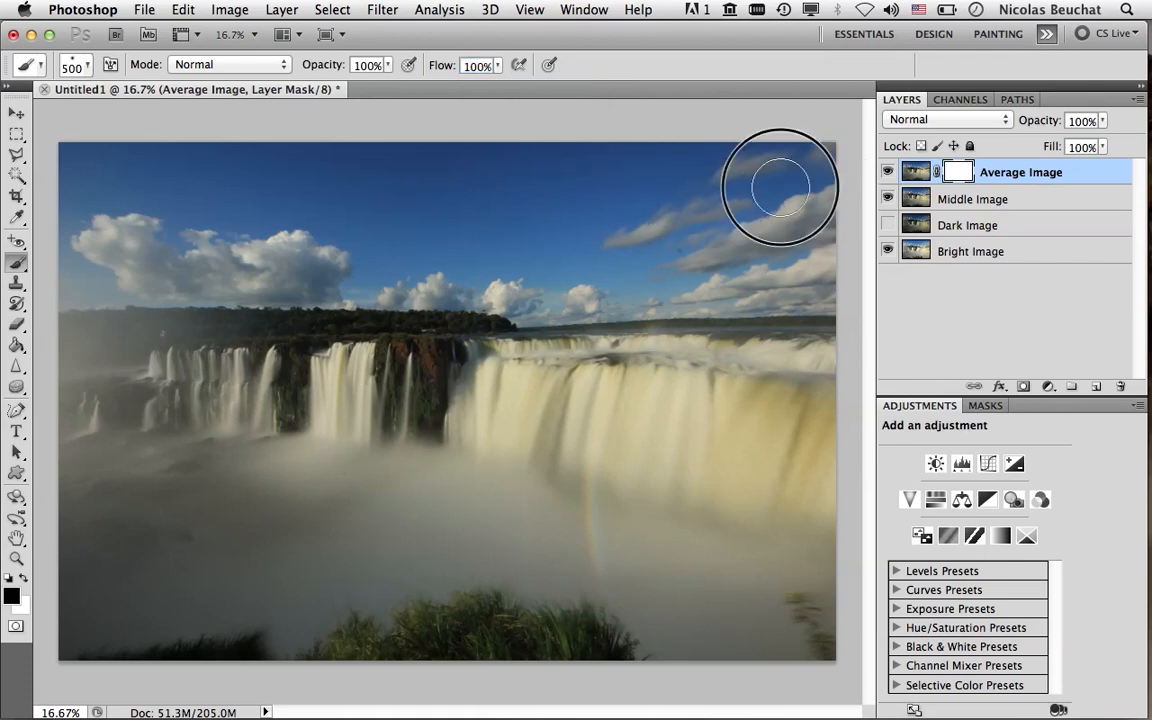
pyautogui.moveTo(732, 272)
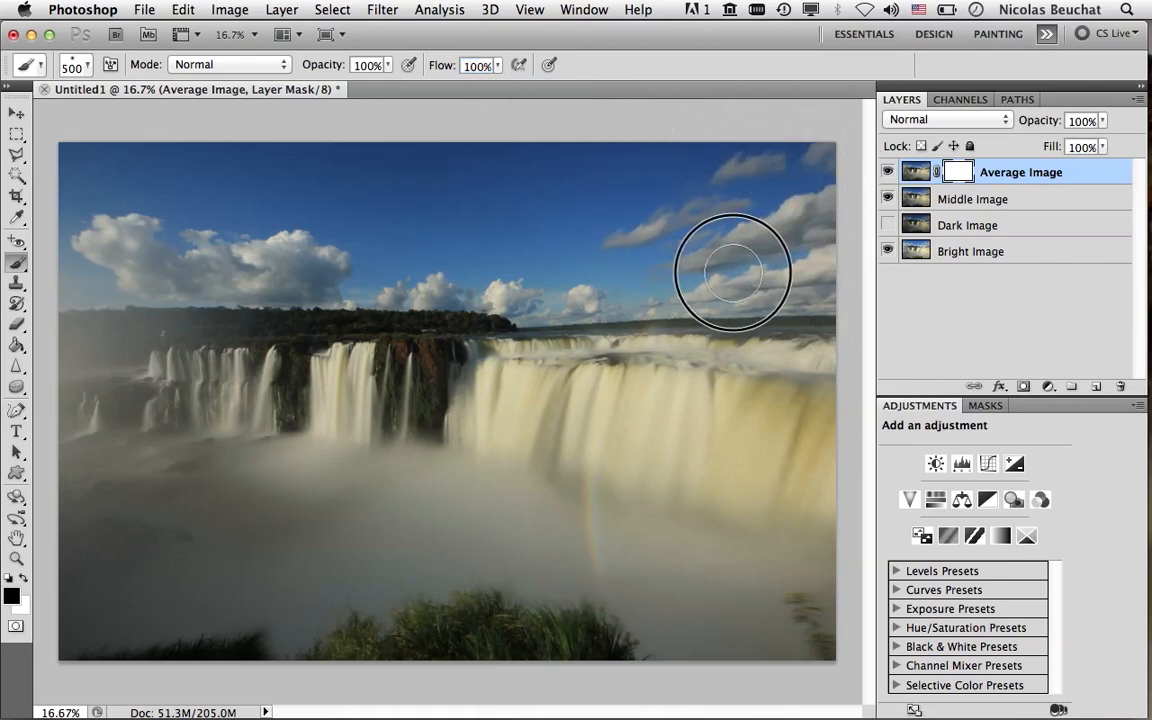
pyautogui.moveTo(164, 210)
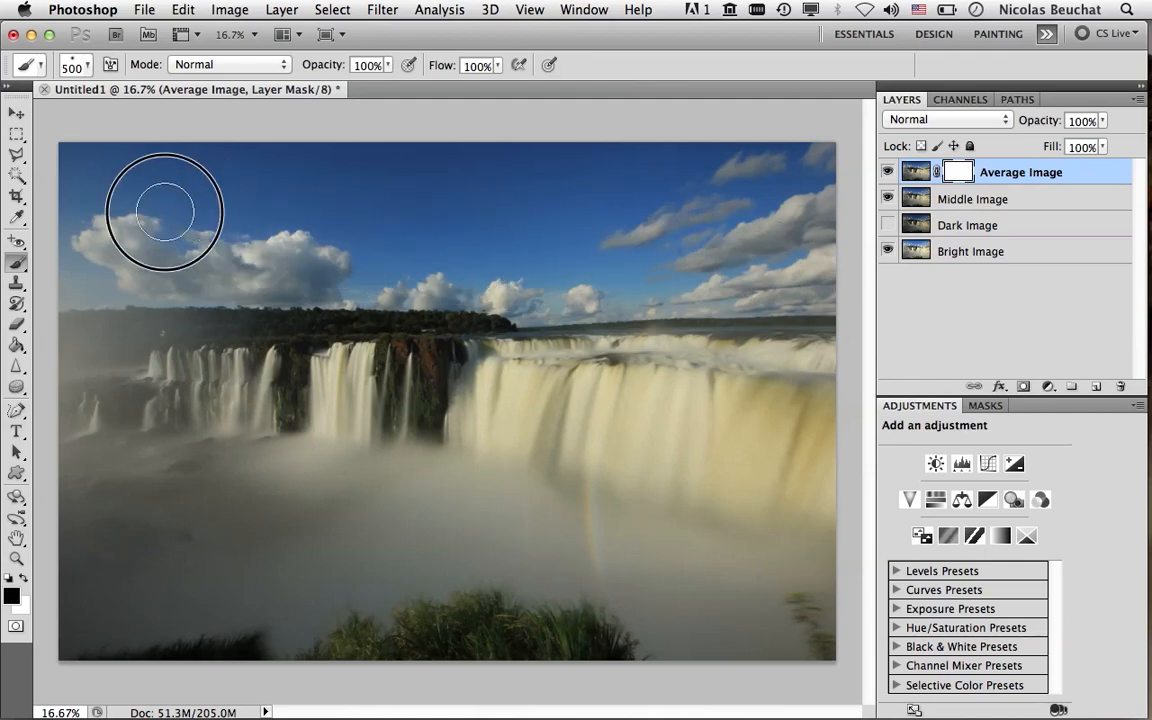
pyautogui.moveTo(818, 248)
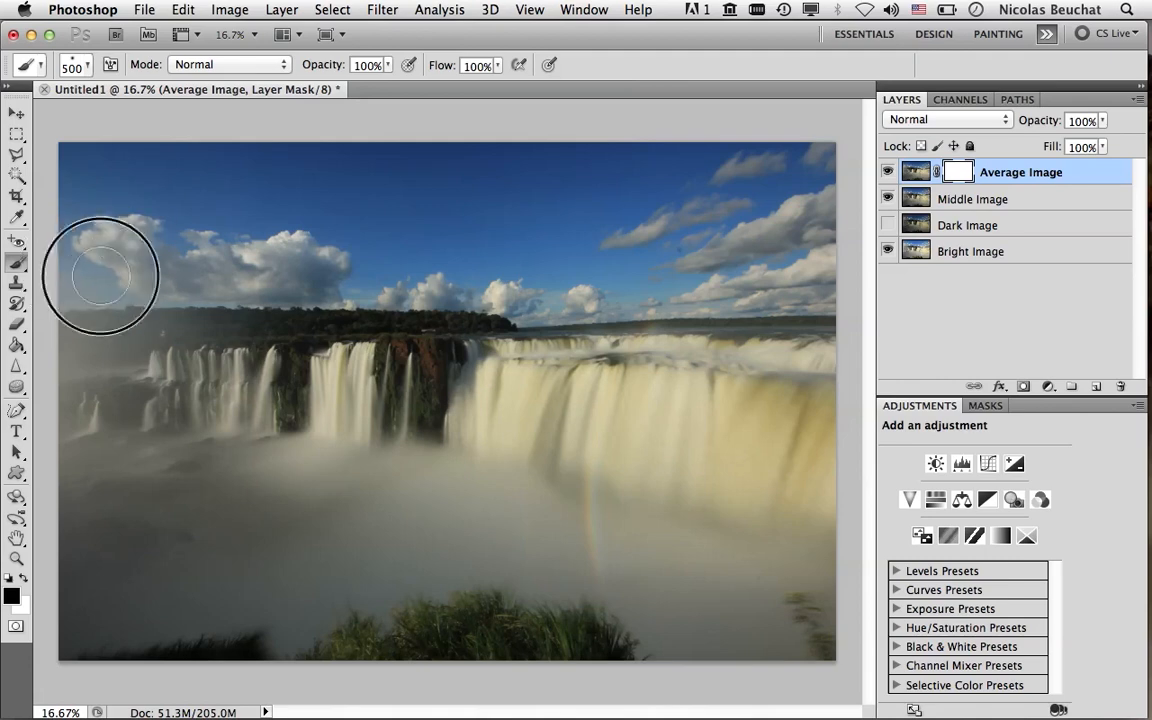
pyautogui.moveTo(240, 240)
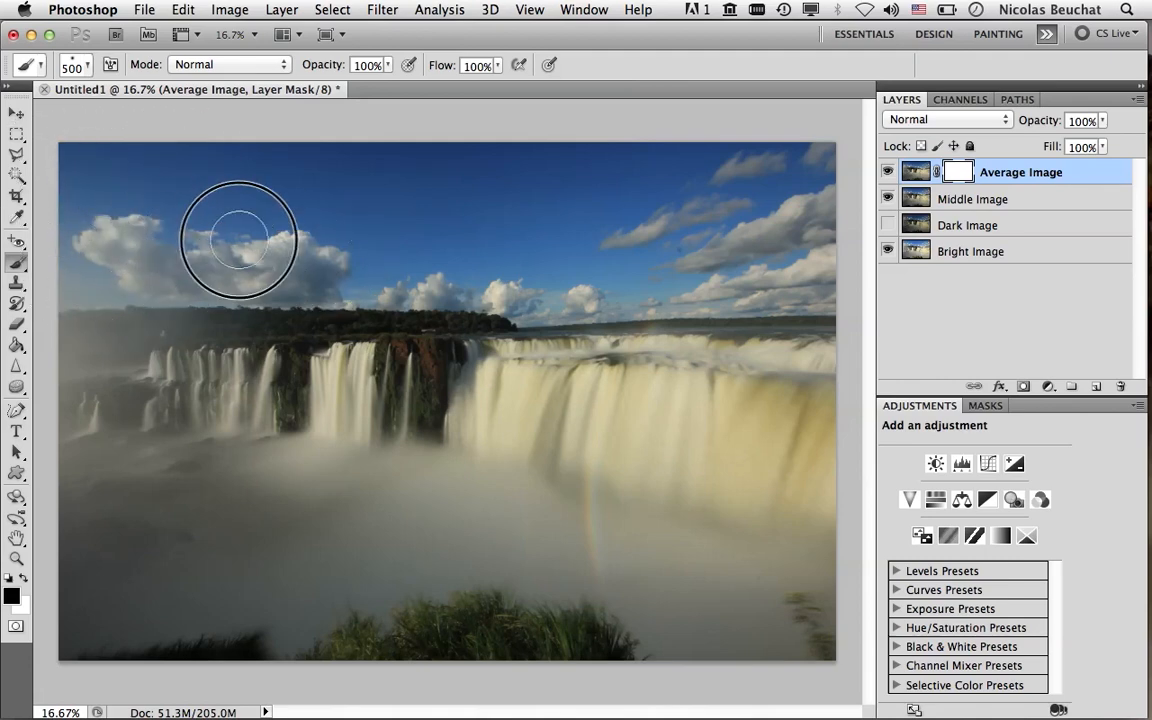
pyautogui.moveTo(756, 164)
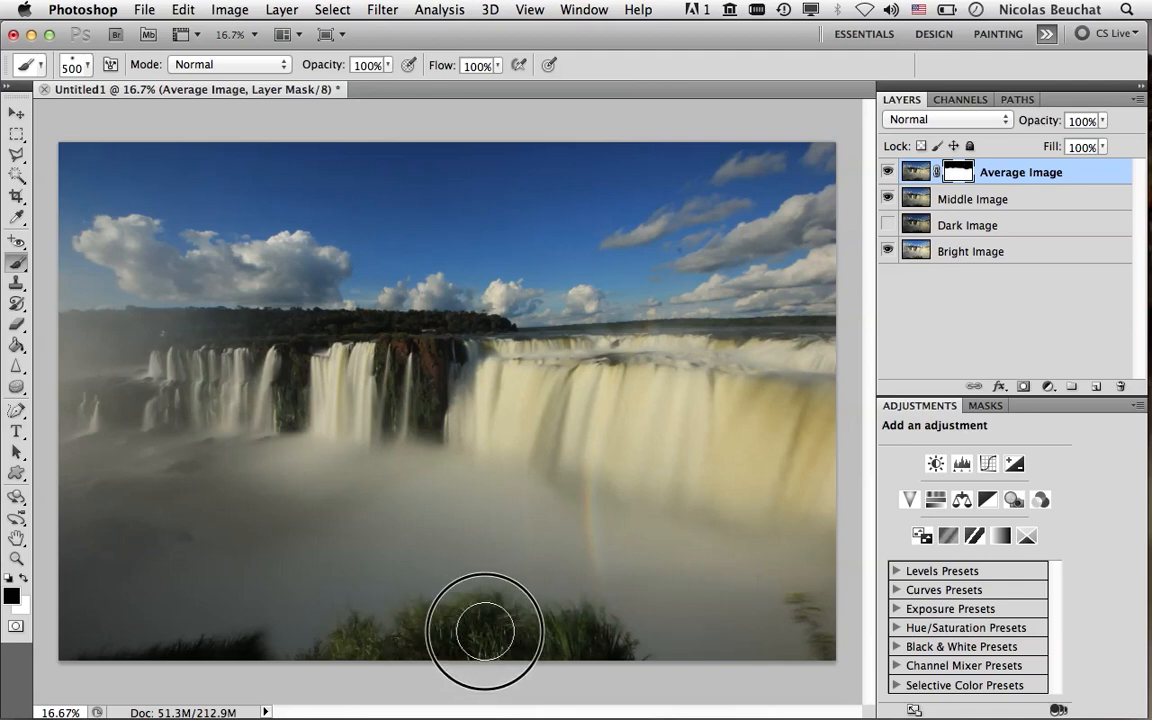
pyautogui.moveTo(584, 630)
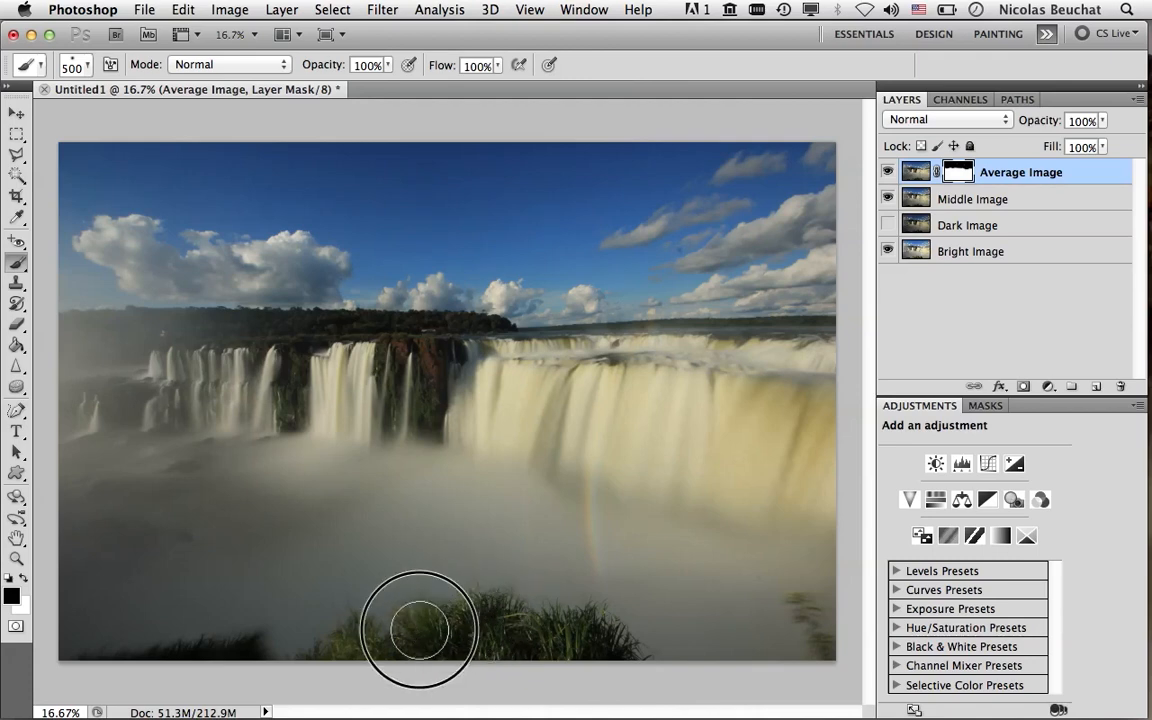
pyautogui.moveTo(348, 632)
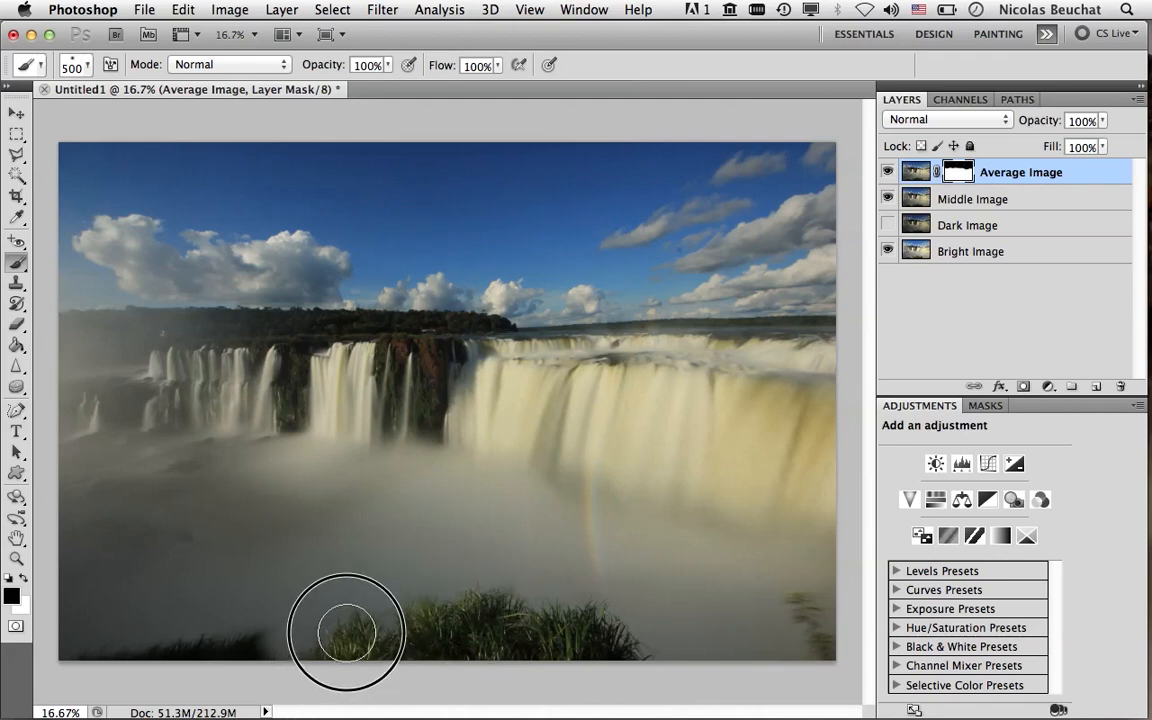
pyautogui.moveTo(544, 644)
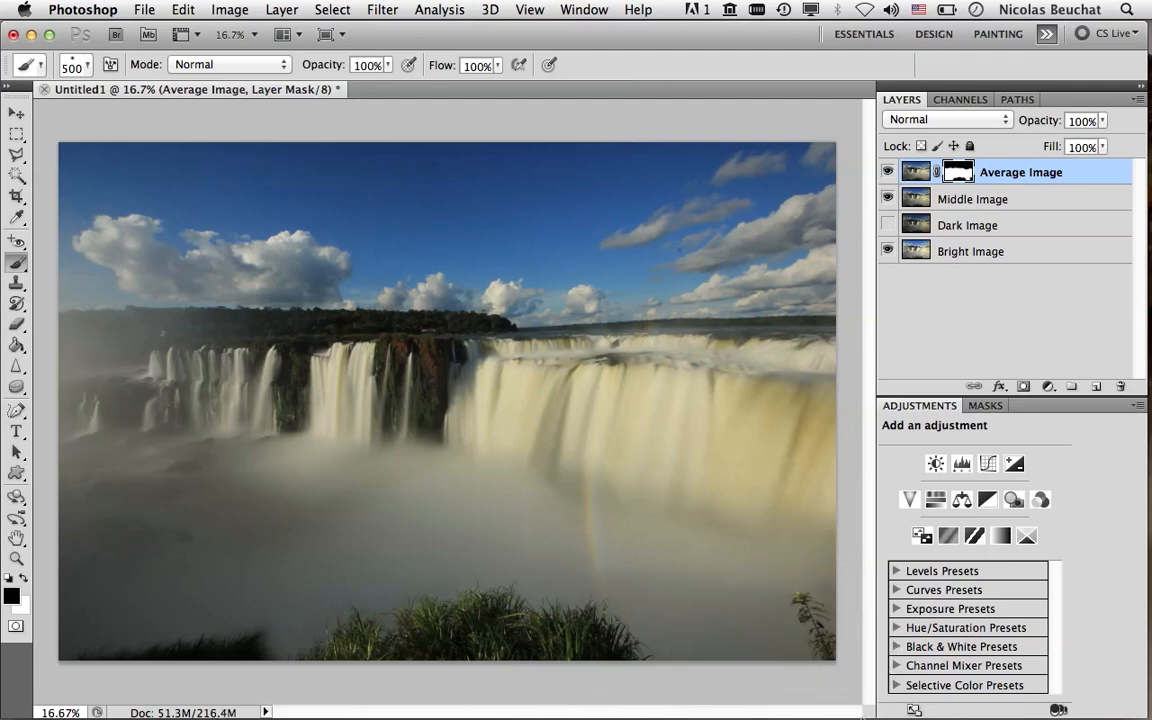
pyautogui.moveTo(308, 678)
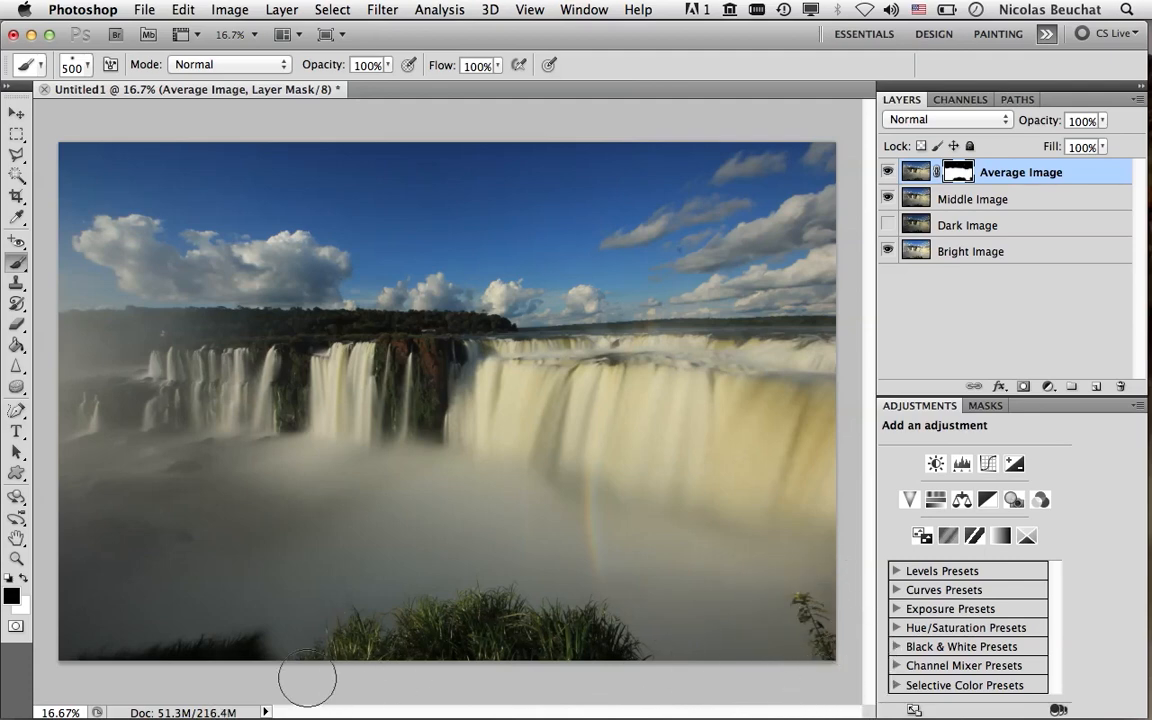
pyautogui.moveTo(208, 656)
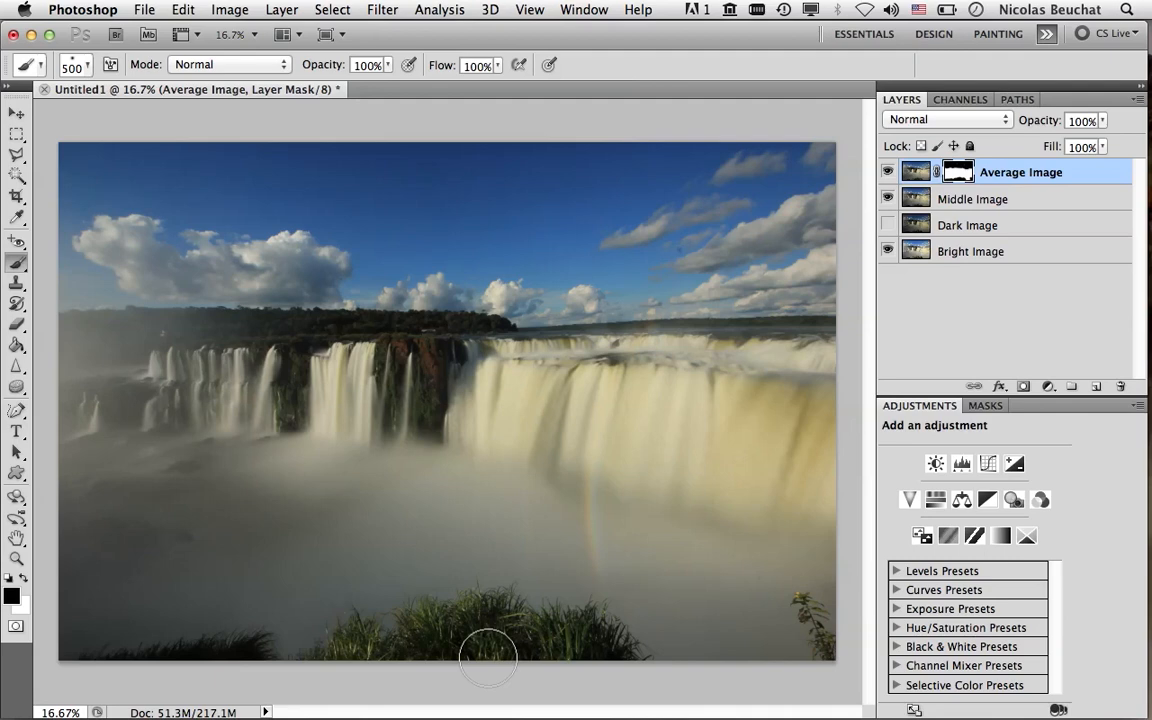
pyautogui.moveTo(364, 628)
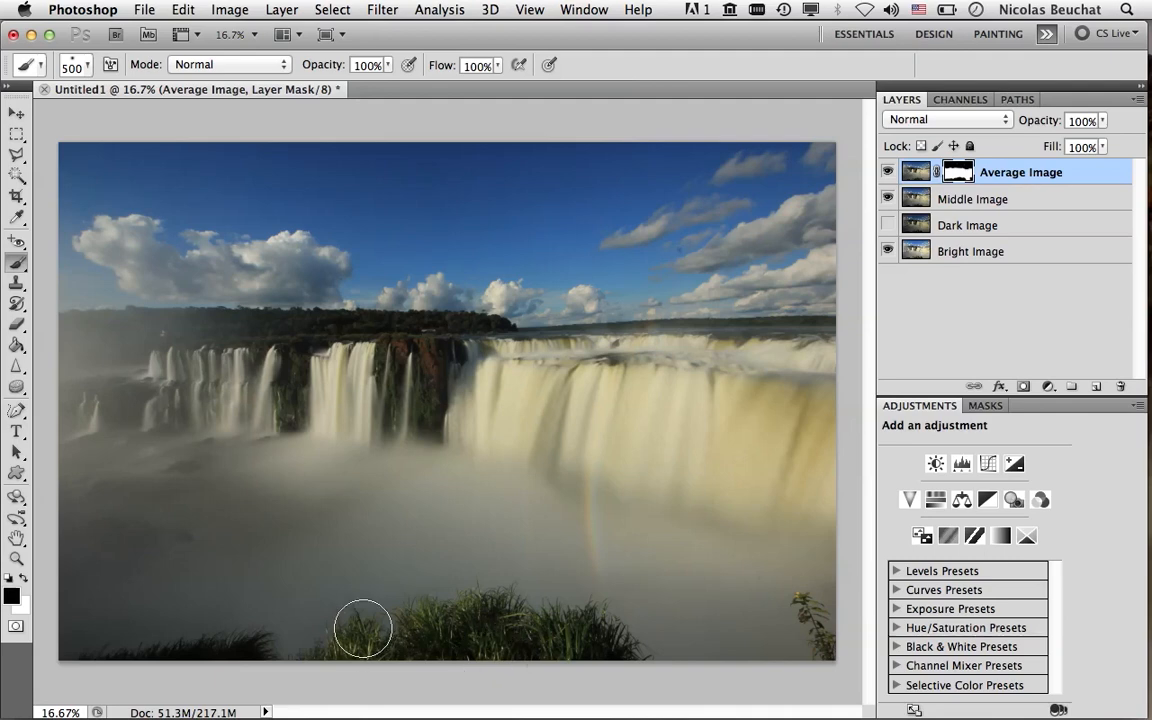
pyautogui.moveTo(544, 670)
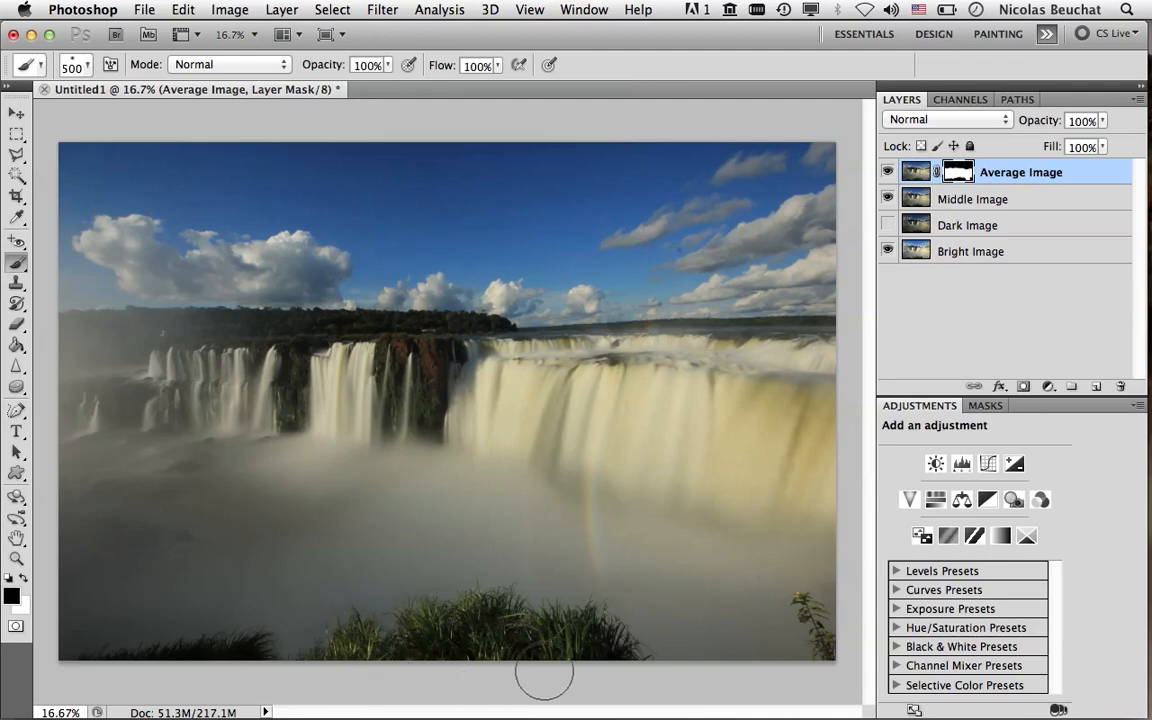
pyautogui.moveTo(858, 312)
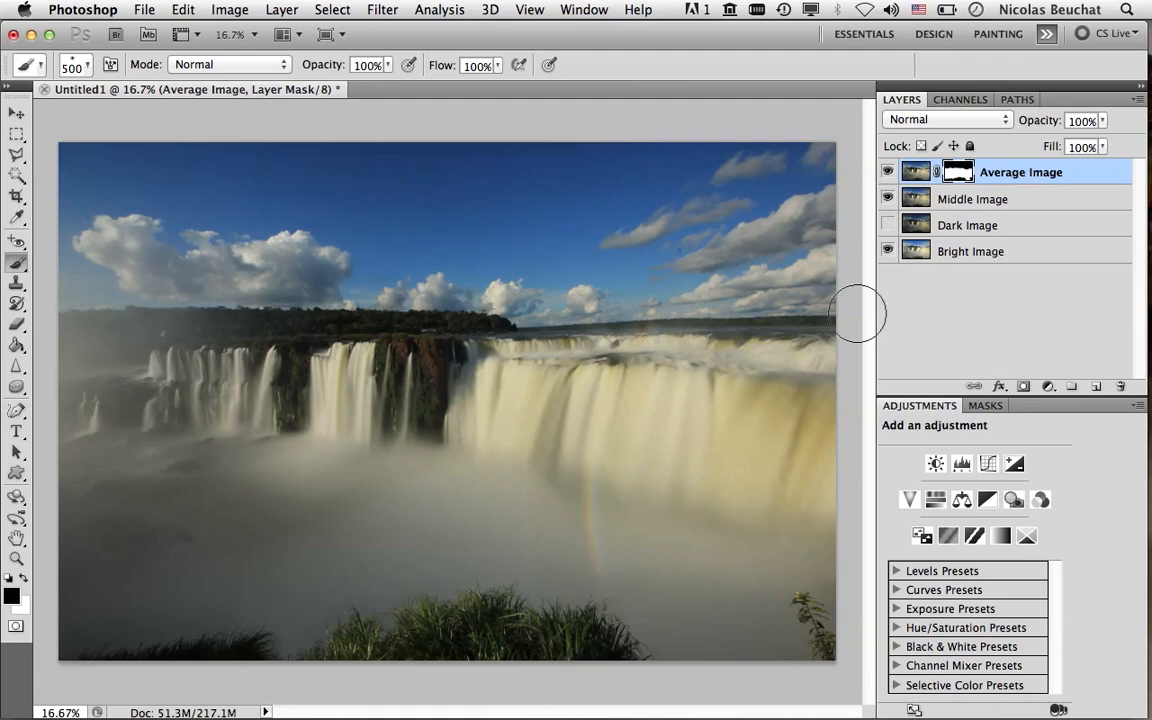
# Make Middle Image the active layer for its own grass mask.
pyautogui.click(974, 198)
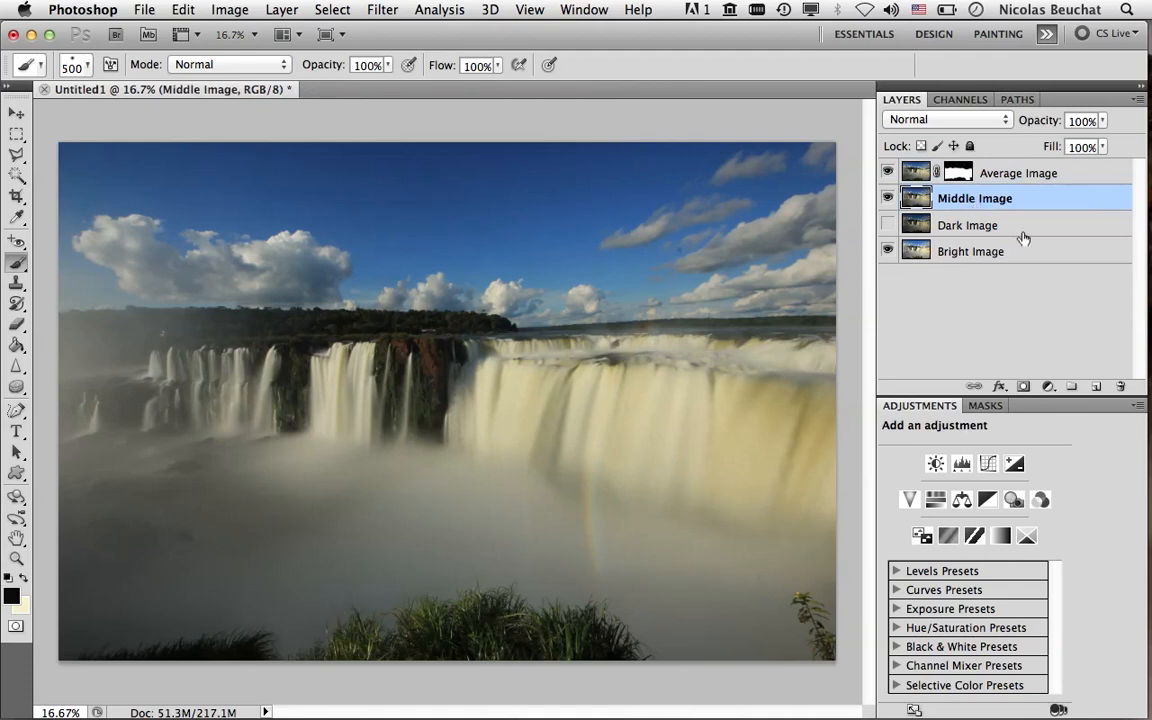
pyautogui.moveTo(1024, 388)
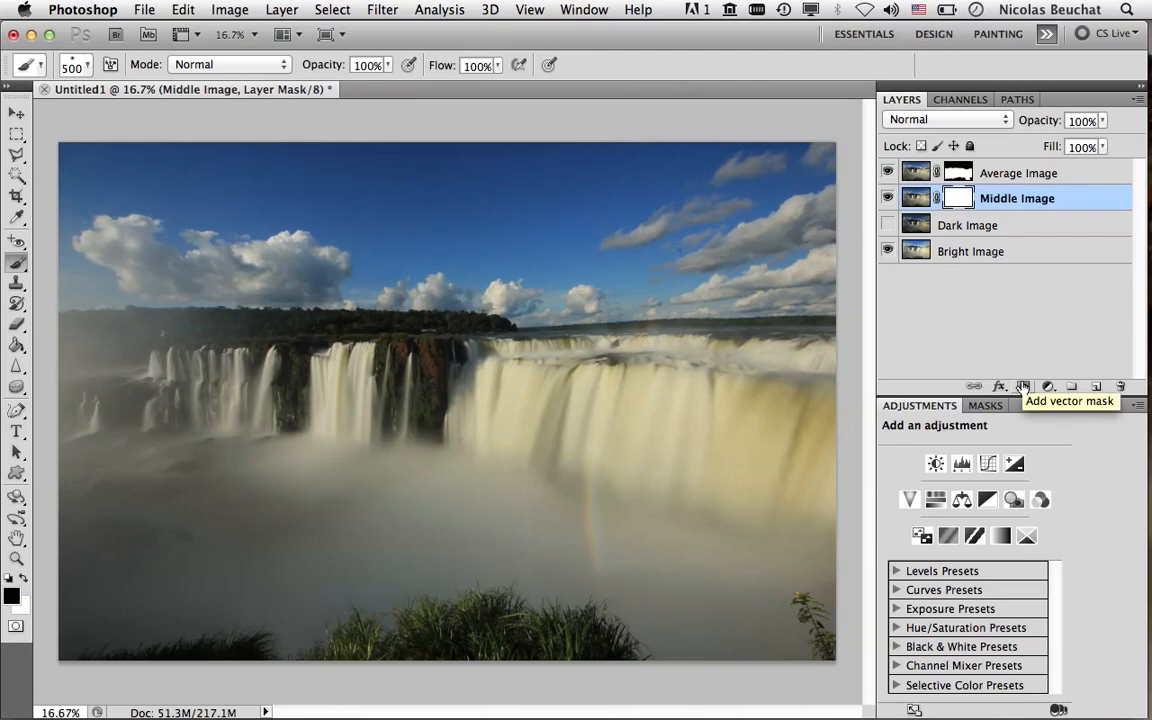
pyautogui.moveTo(470, 638)
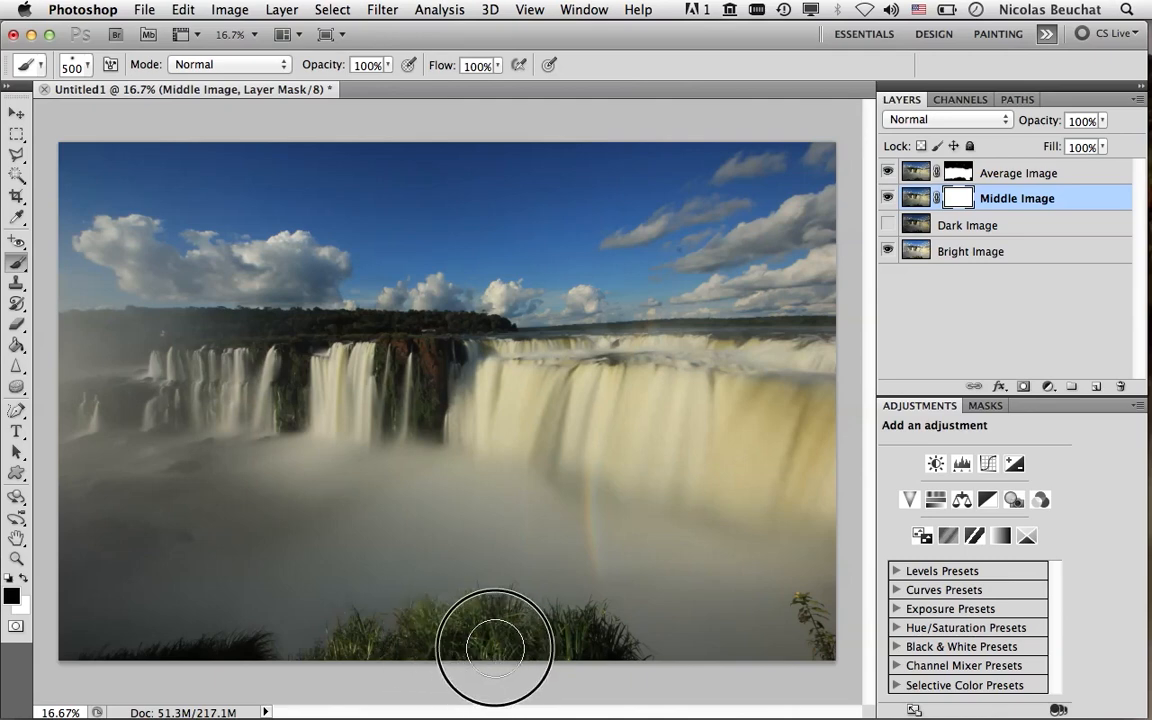
pyautogui.moveTo(482, 656)
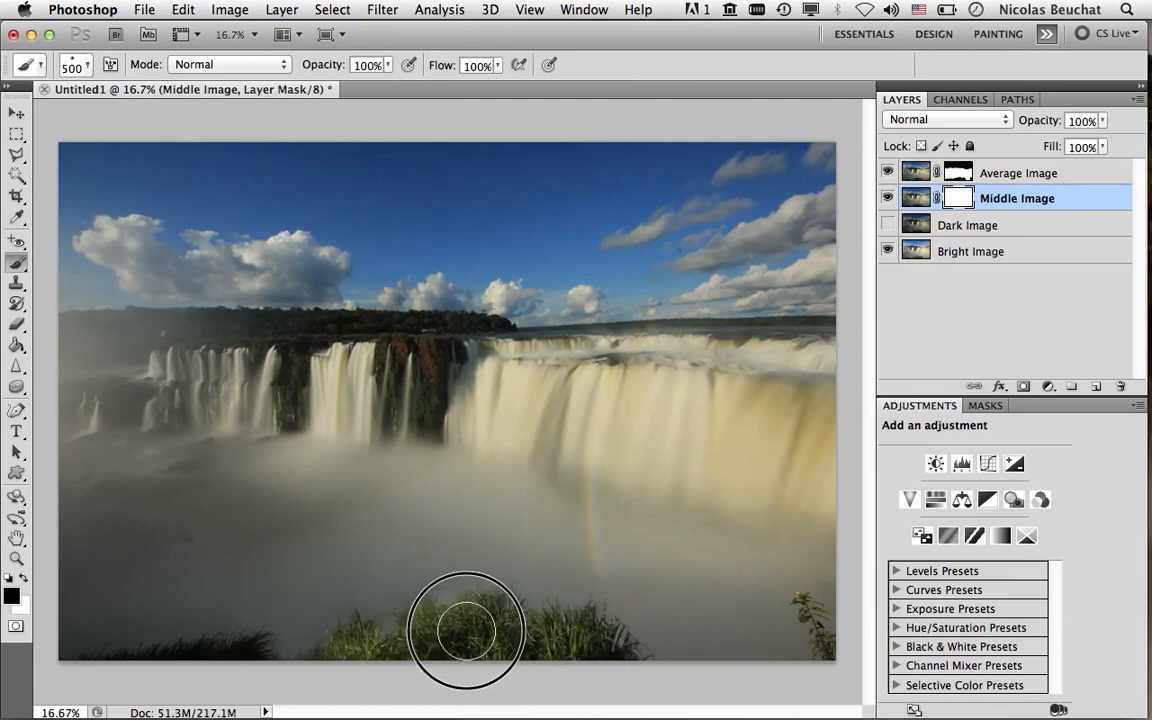
pyautogui.moveTo(602, 648)
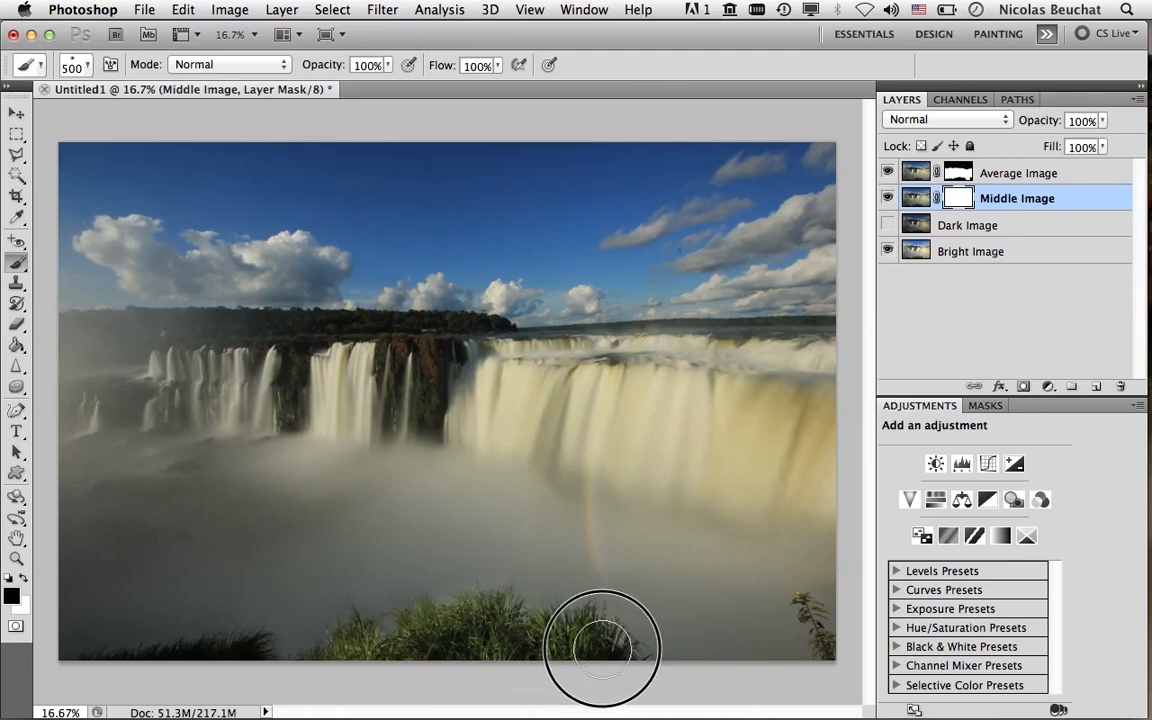
pyautogui.moveTo(456, 640)
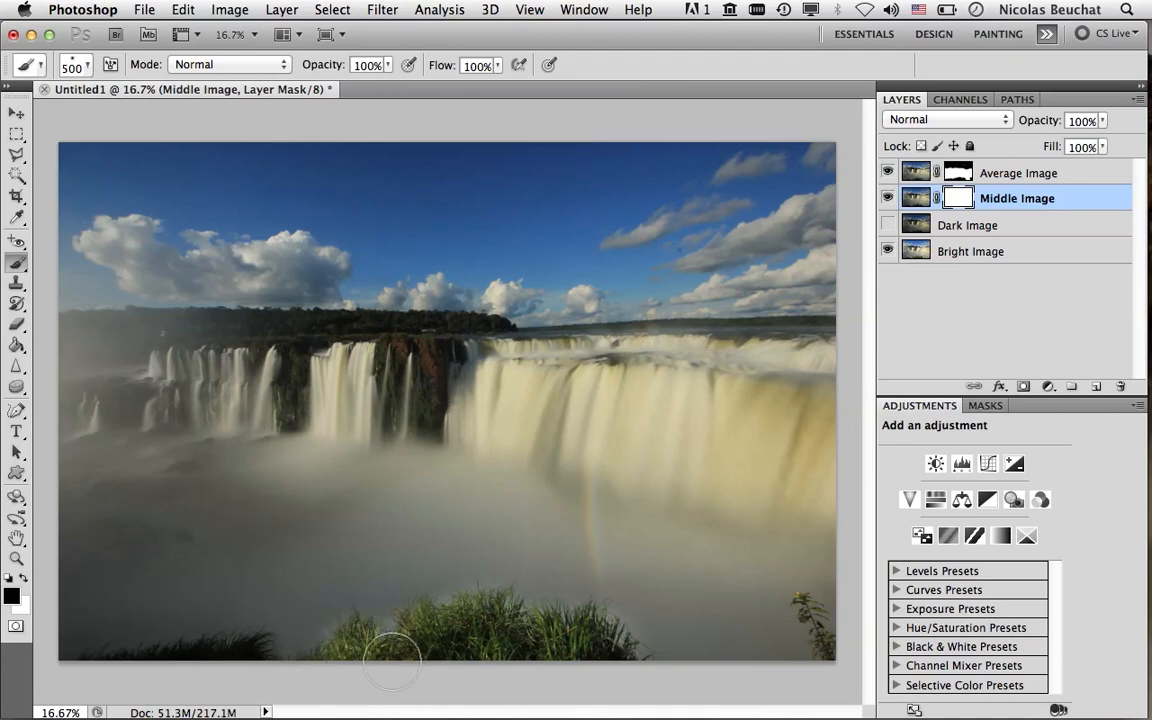
# Reduce the brush to 200 px for the grass edges and right-side plant.
pyautogui.click(88, 64)
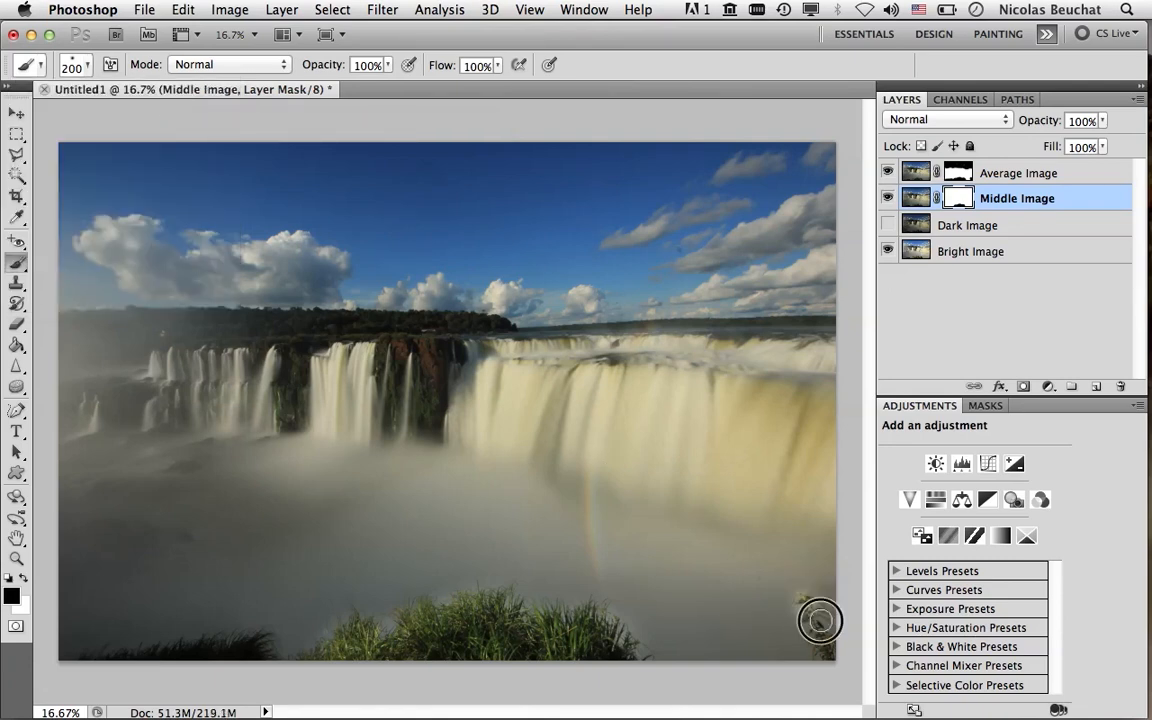
pyautogui.moveTo(816, 602)
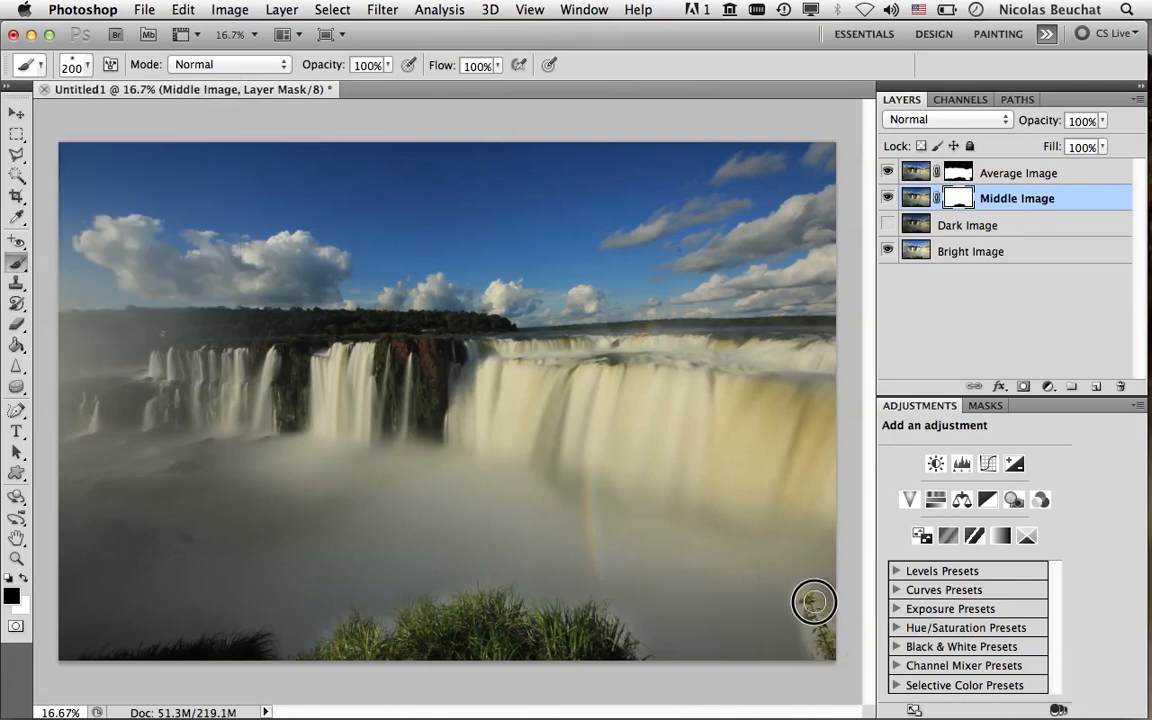
pyautogui.moveTo(616, 630)
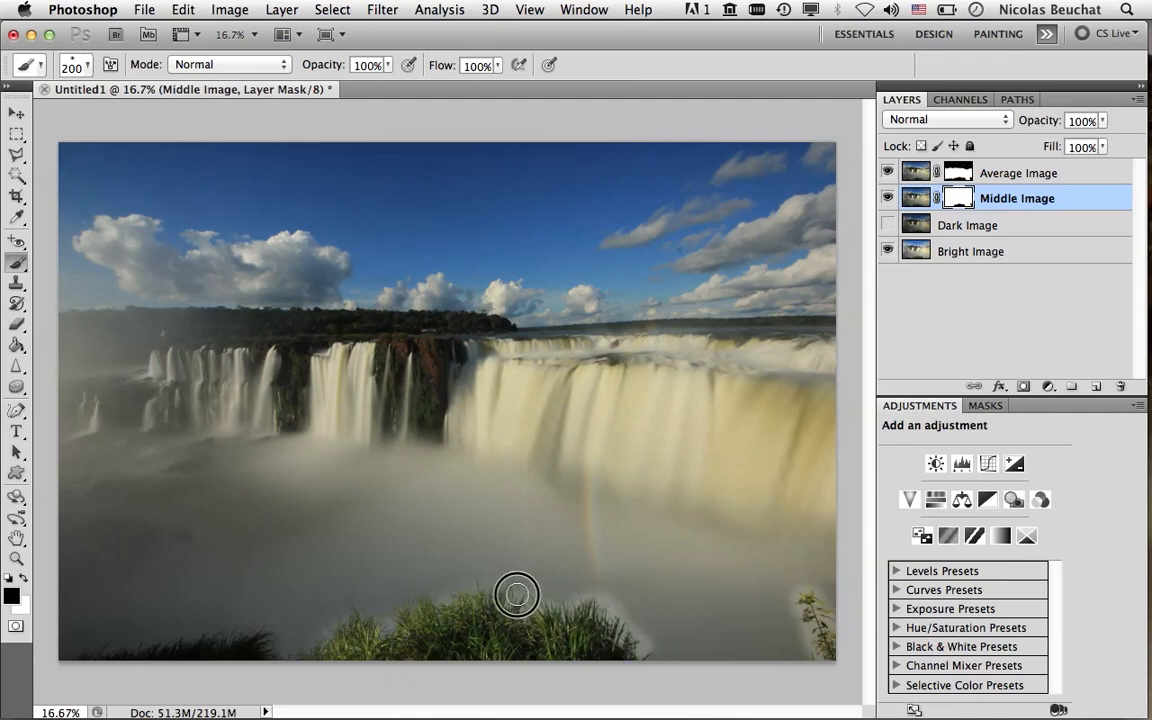
pyautogui.moveTo(404, 608)
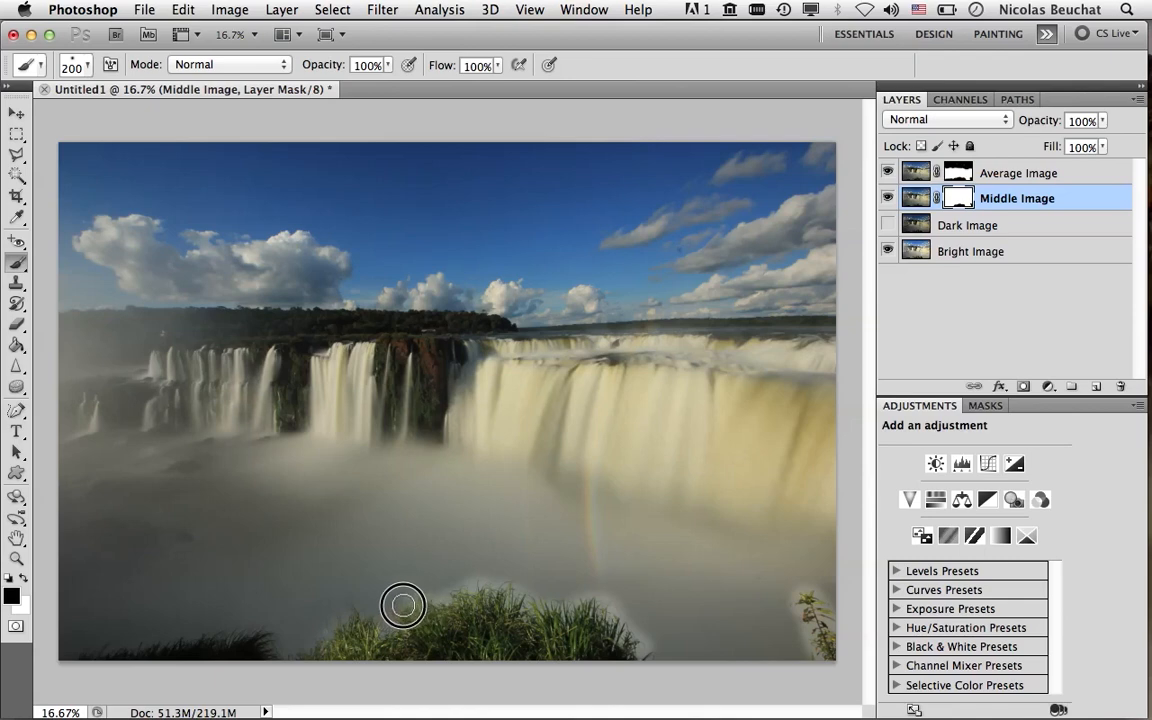
pyautogui.moveTo(336, 612)
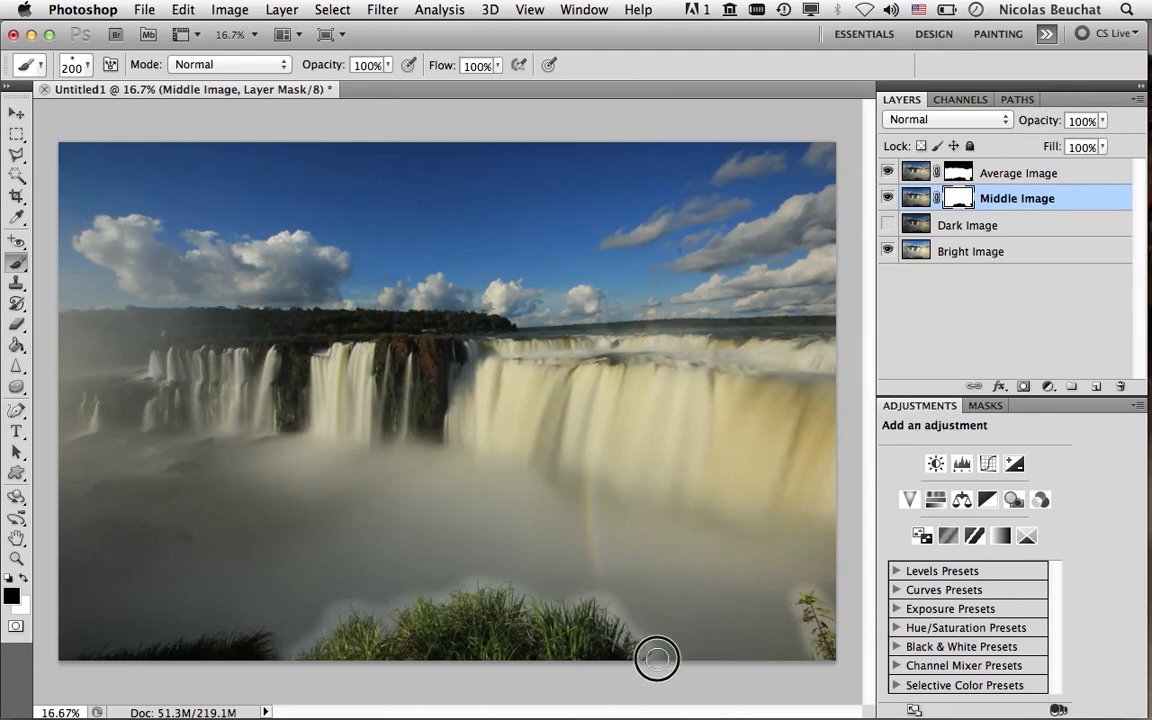
pyautogui.moveTo(594, 648)
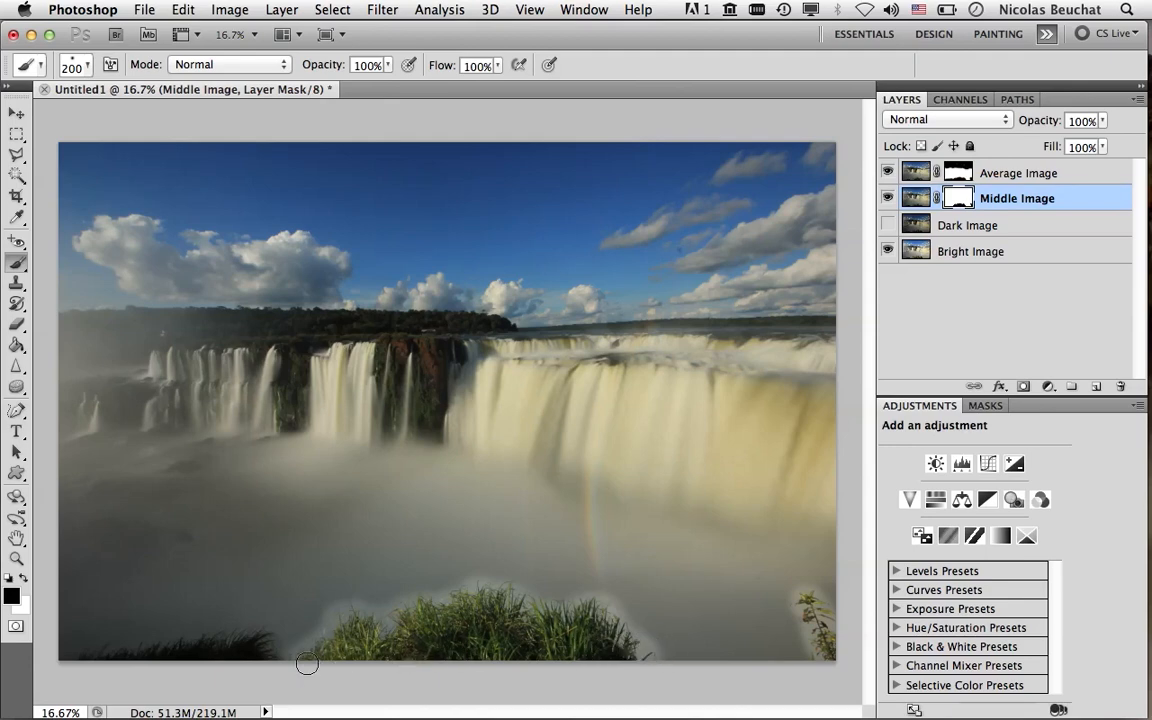
pyautogui.moveTo(570, 604)
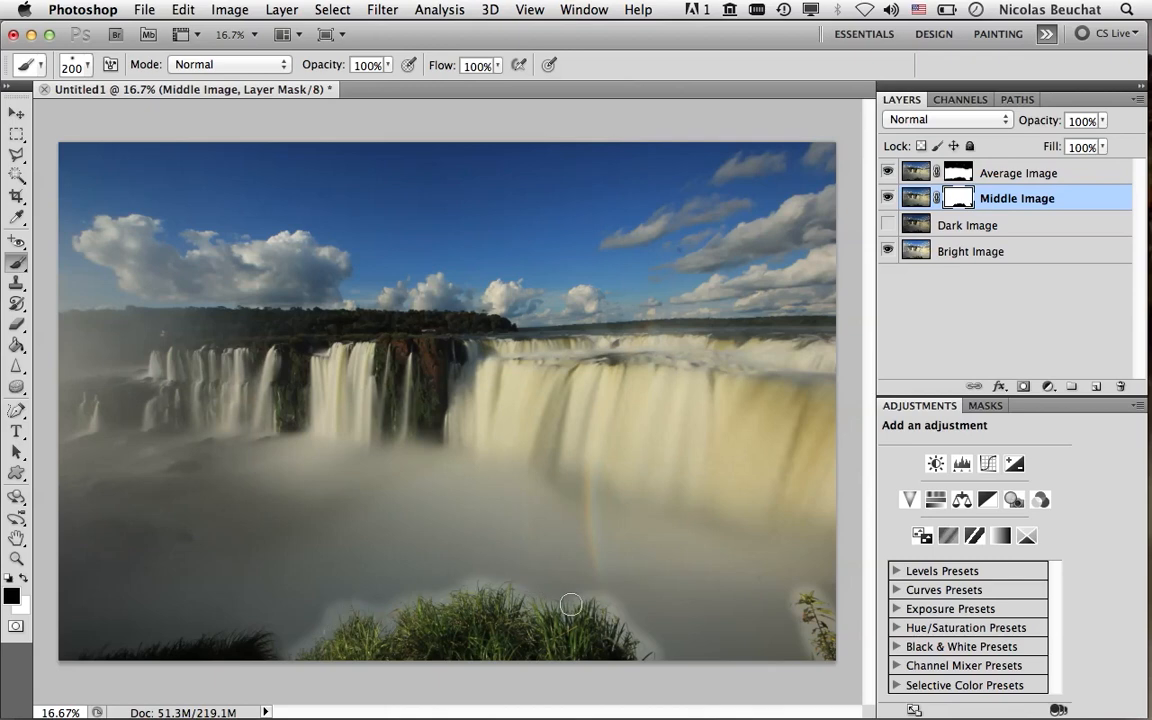
pyautogui.moveTo(656, 644)
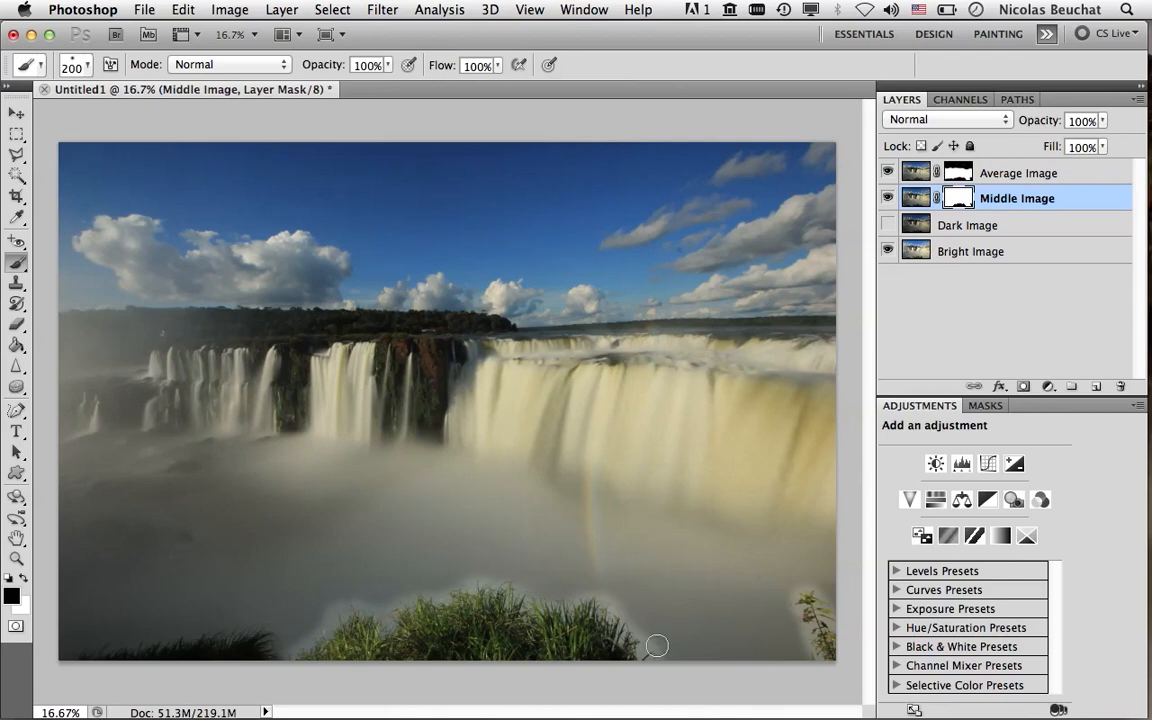
pyautogui.moveTo(318, 648)
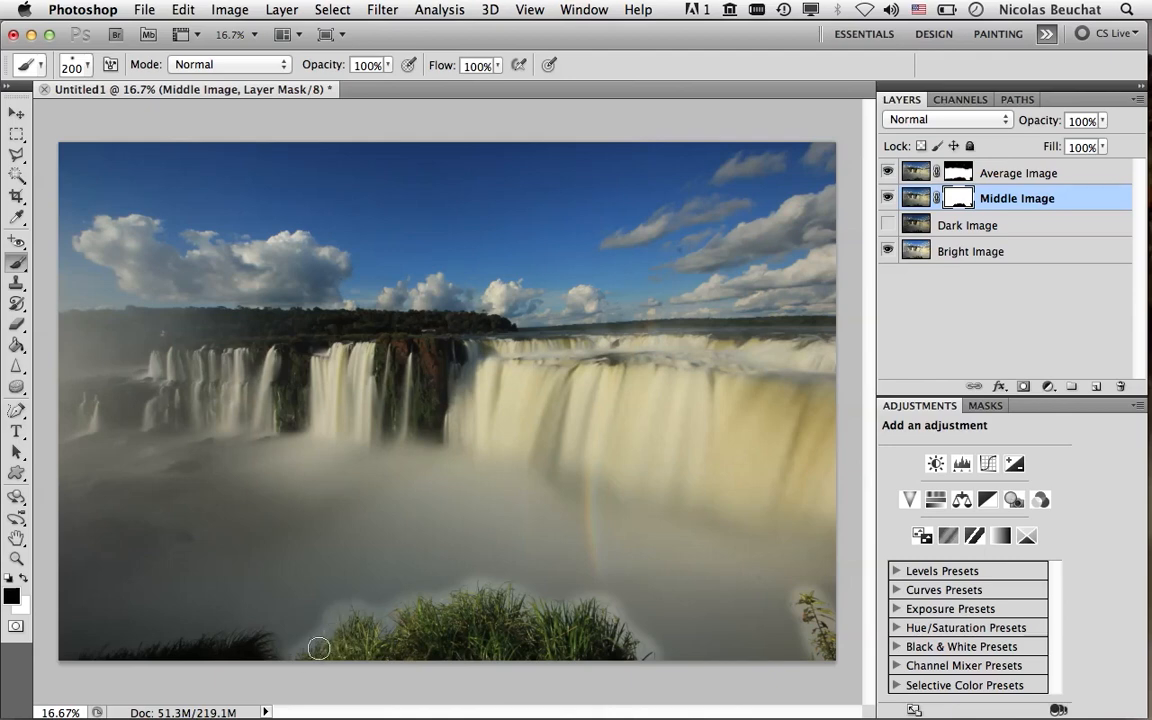
pyautogui.moveTo(504, 584)
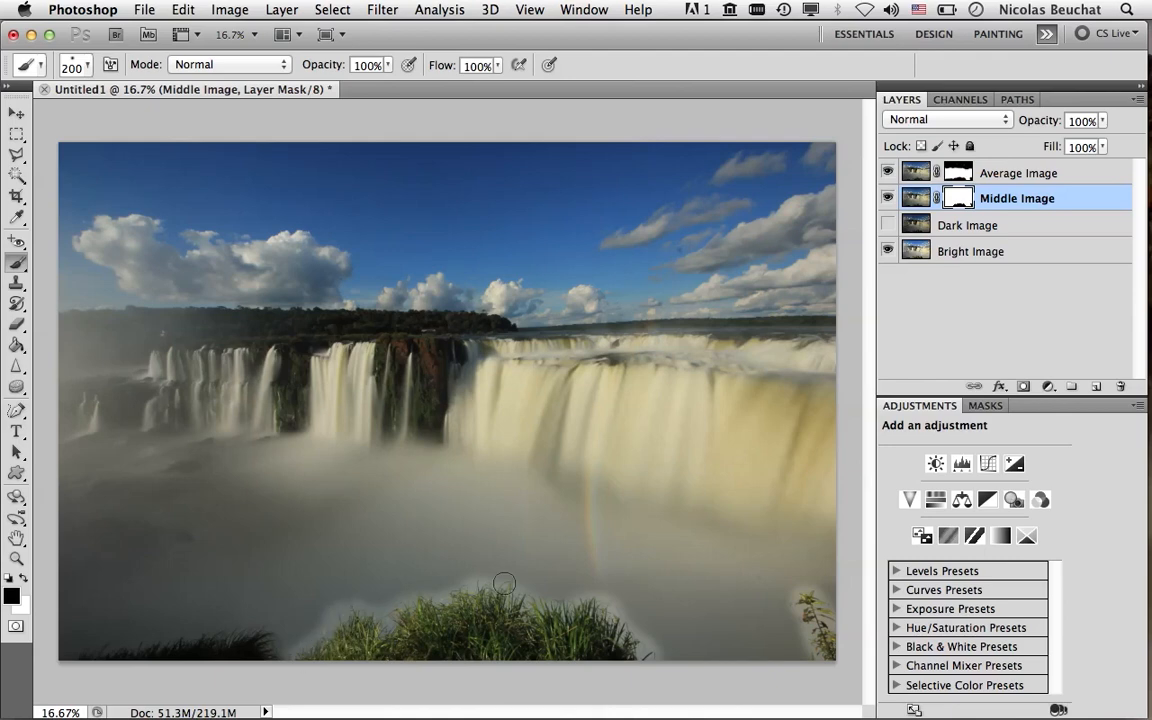
pyautogui.moveTo(968, 266)
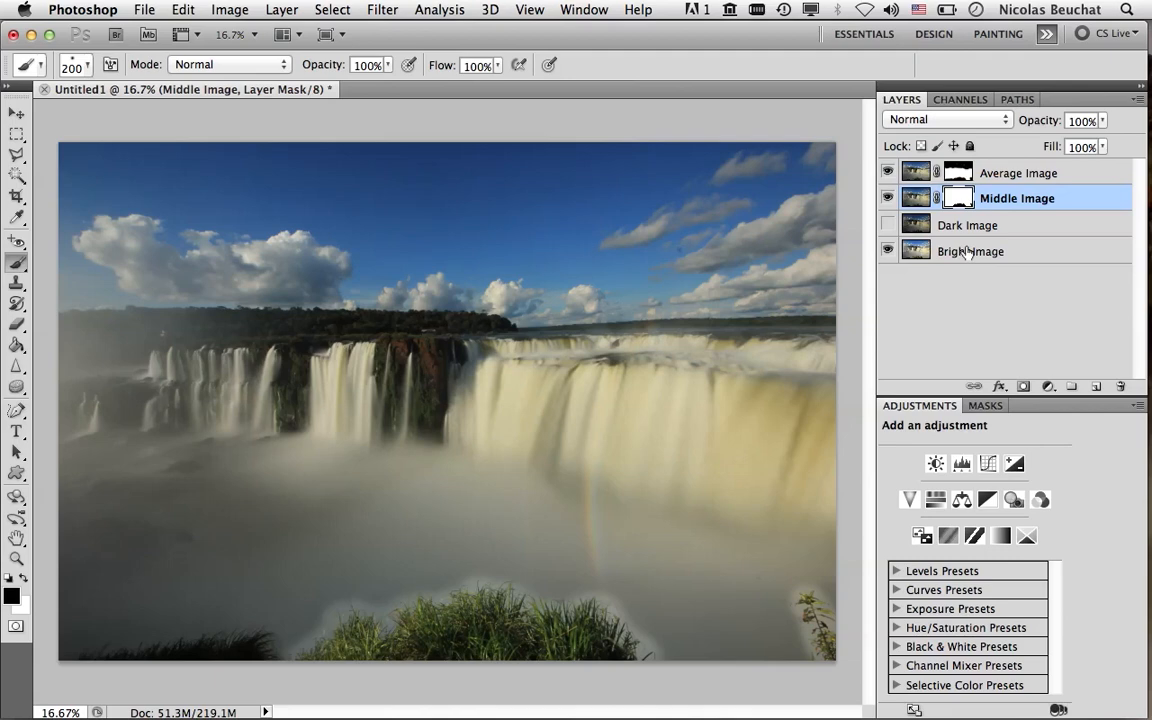
# Add a Brightness/Contrast layer above Bright Image and lower brightness to -49.
pyautogui.click(972, 250)
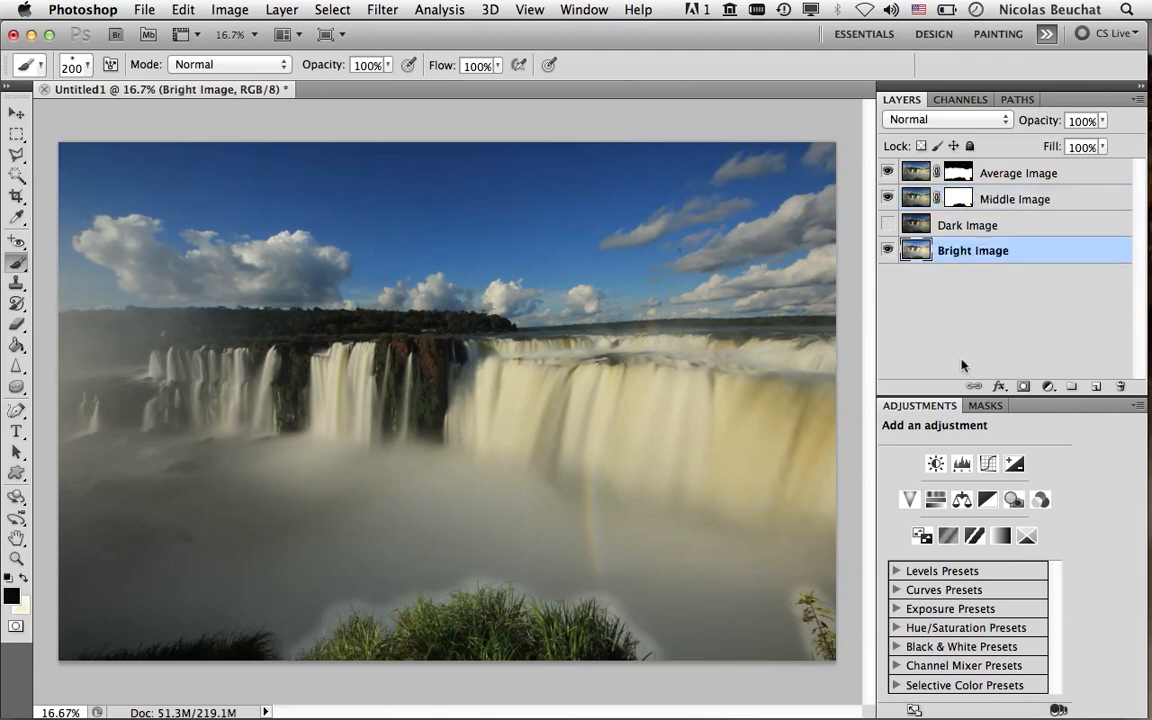
pyautogui.moveTo(940, 436)
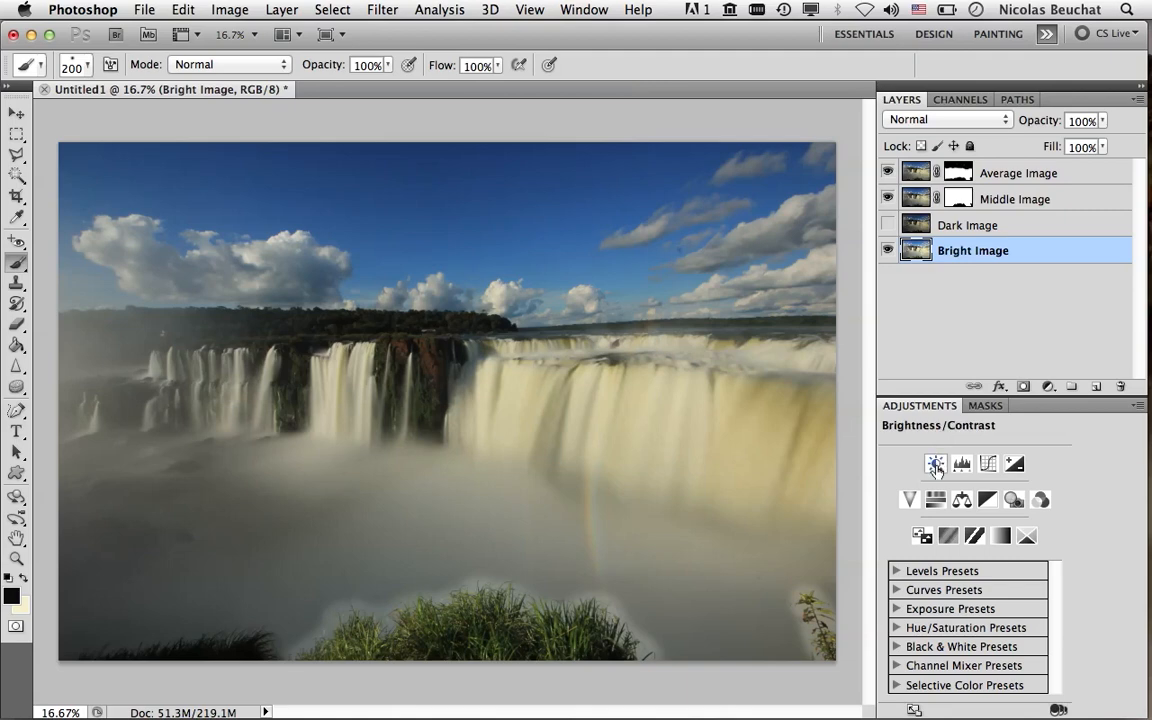
pyautogui.moveTo(936, 464)
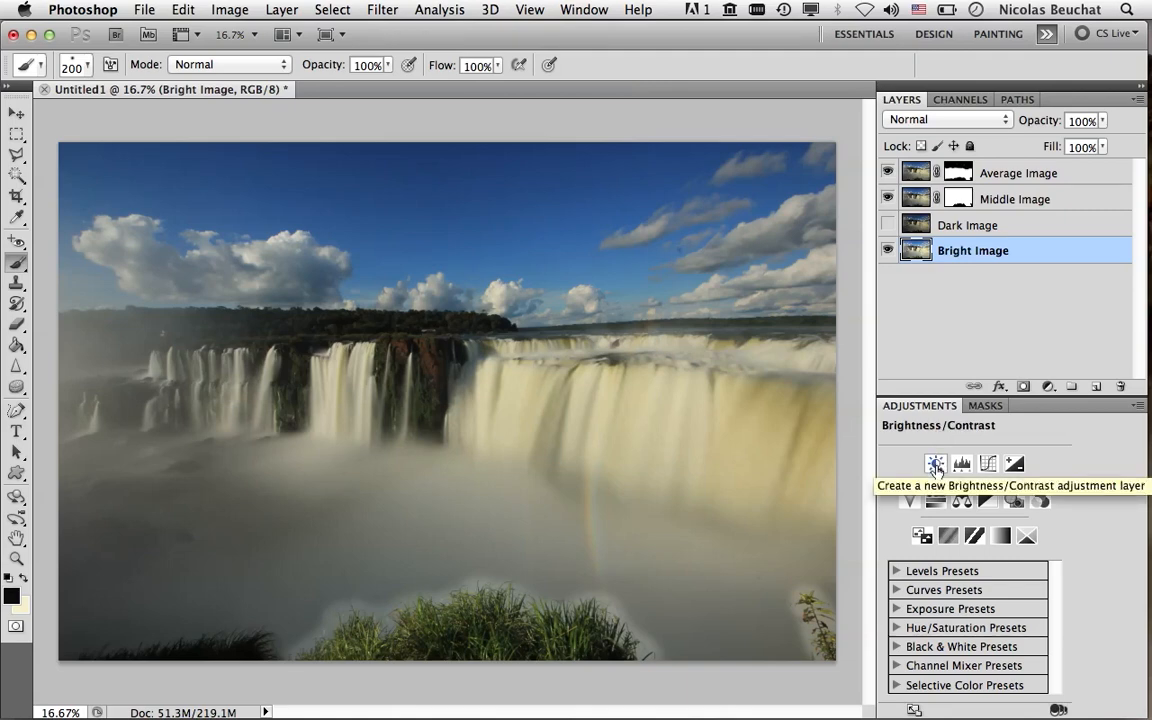
pyautogui.click(936, 464)
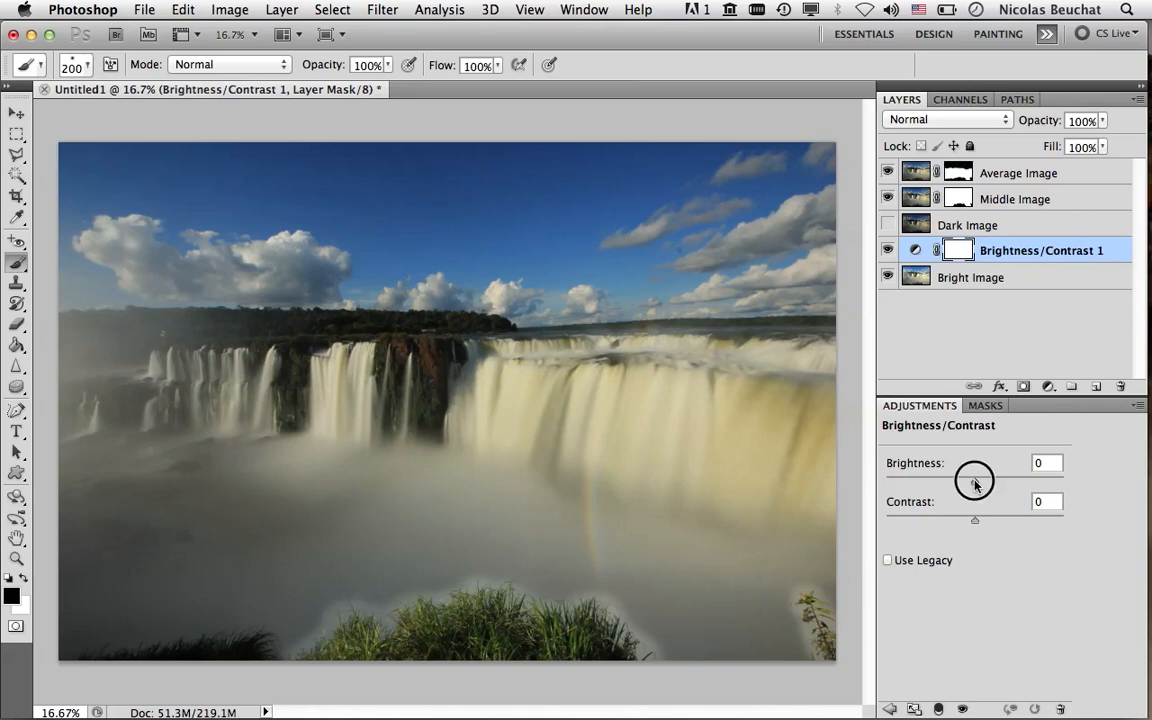
pyautogui.moveTo(976, 478); pyautogui.dragTo(958, 478)
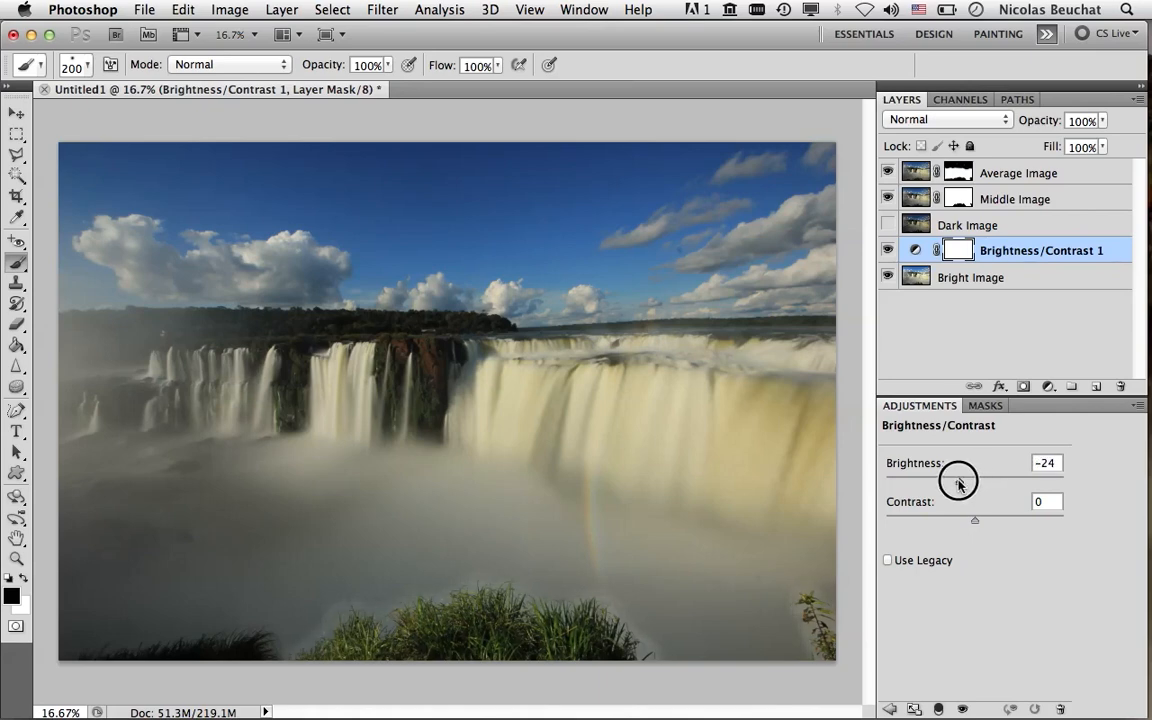
pyautogui.moveTo(958, 478); pyautogui.dragTo(948, 480)
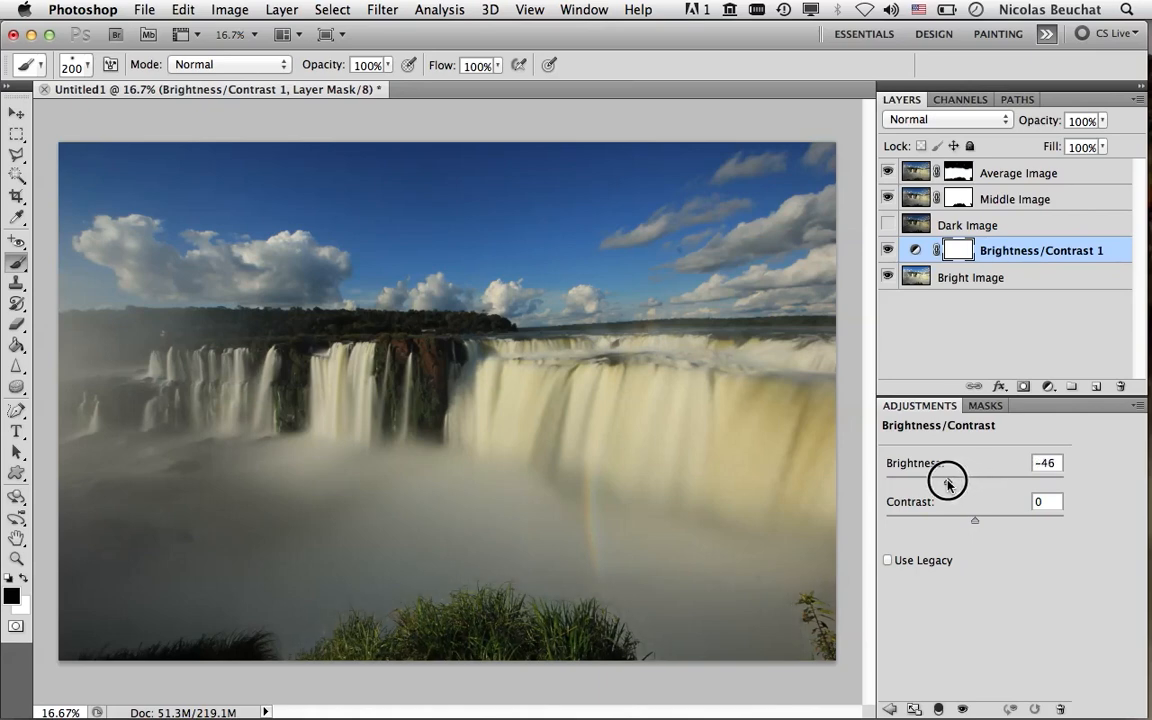
pyautogui.moveTo(950, 480); pyautogui.dragTo(944, 482)
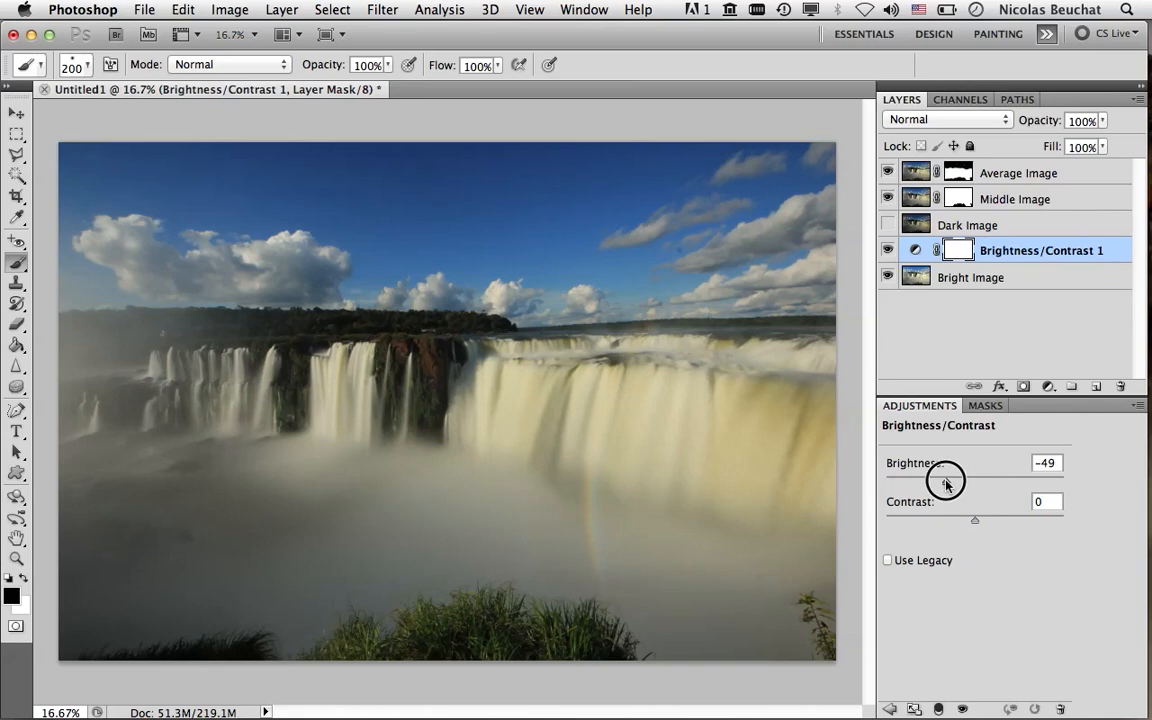
pyautogui.moveTo(948, 486)
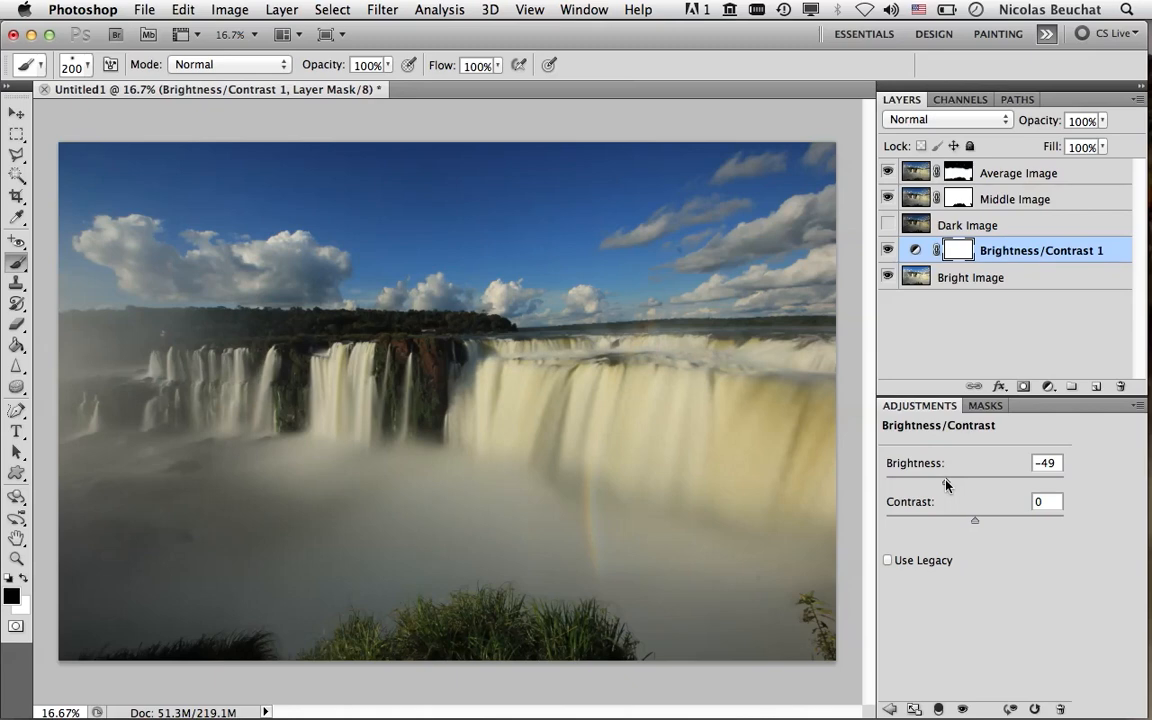
pyautogui.moveTo(444, 664)
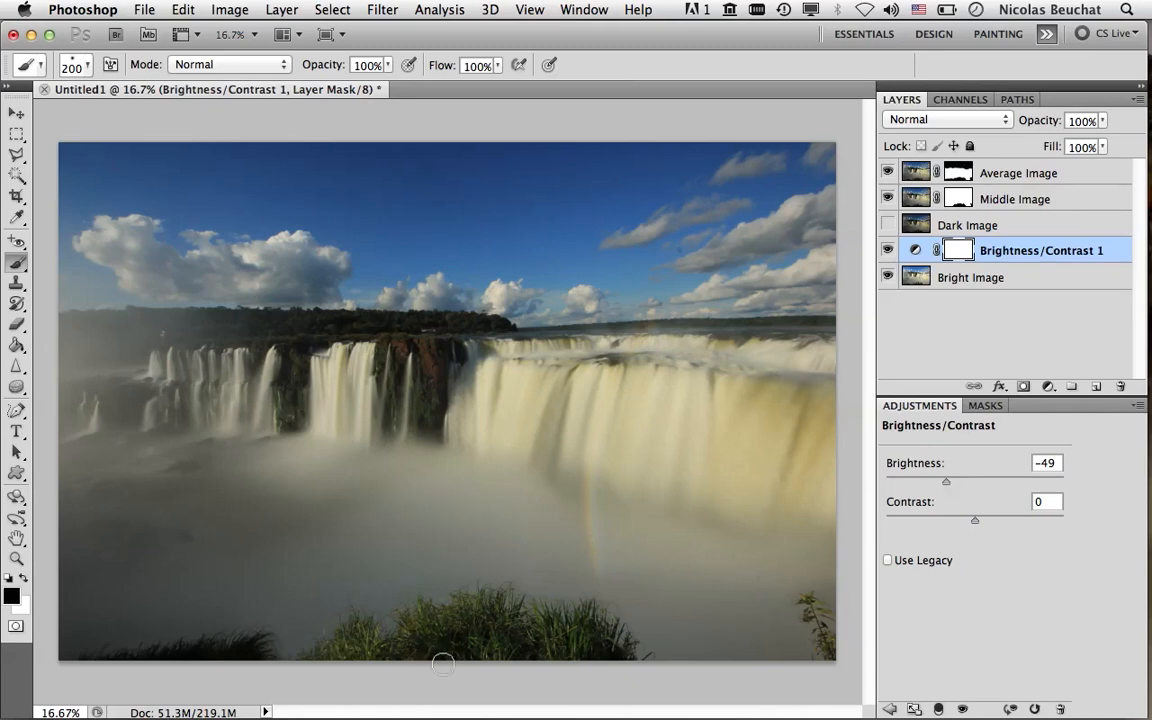
pyautogui.moveTo(430, 636)
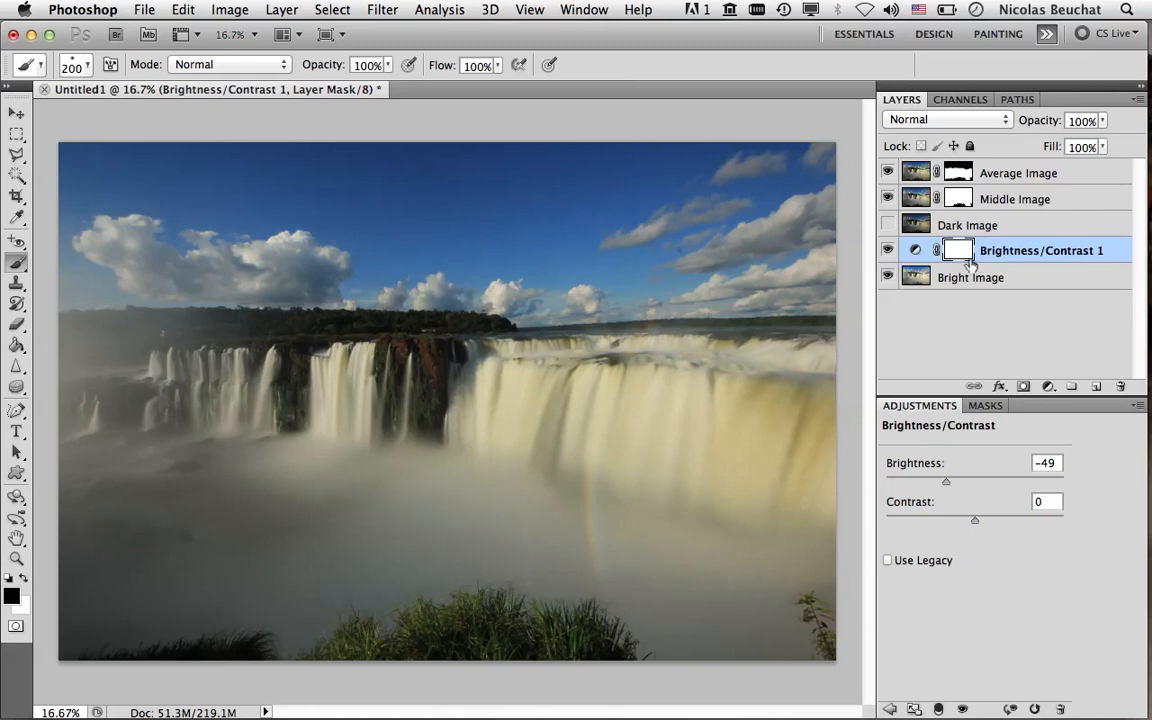
pyautogui.moveTo(958, 250)
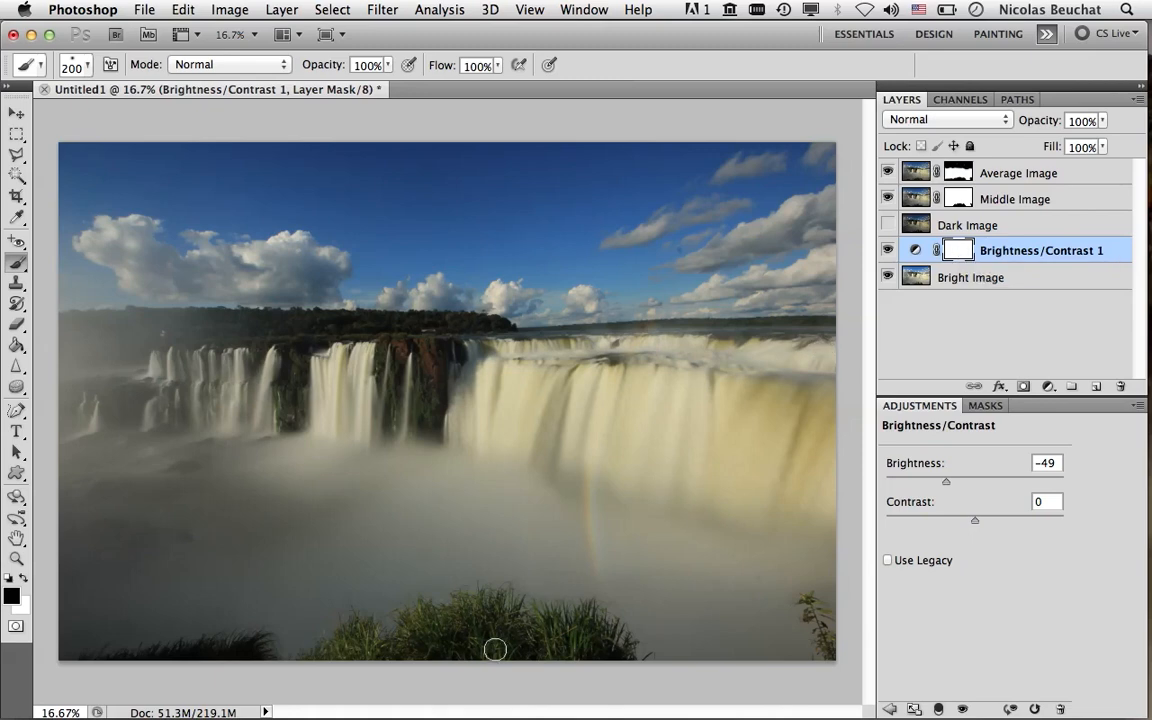
pyautogui.moveTo(428, 656)
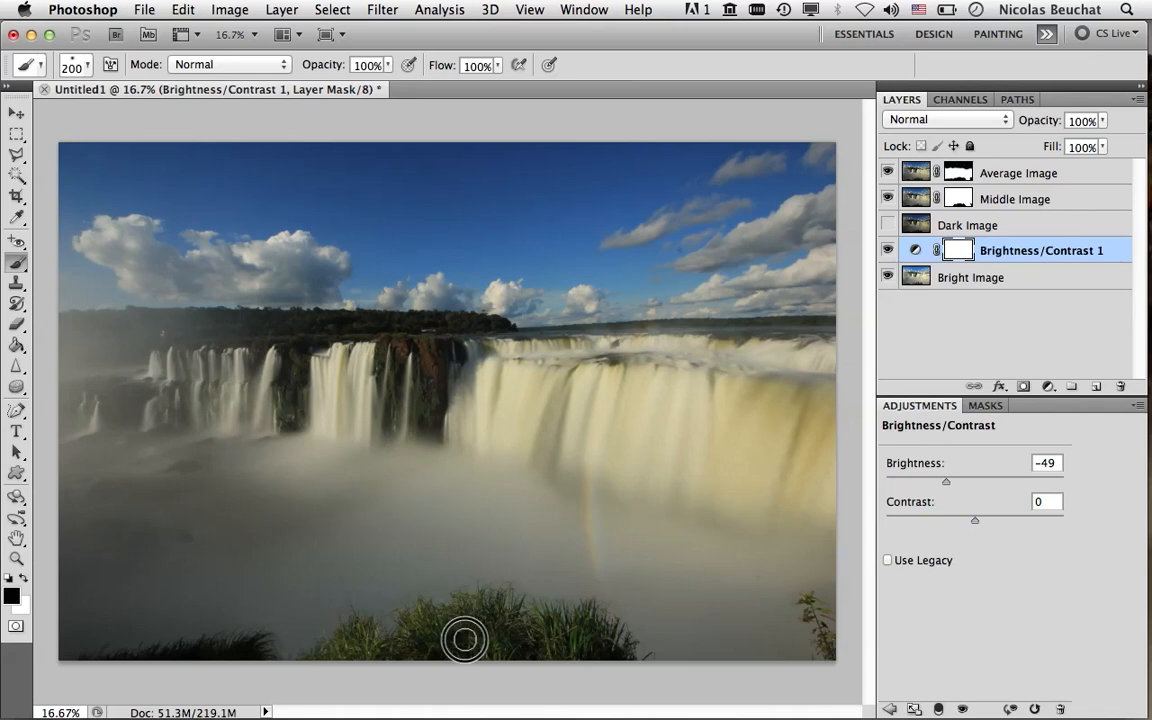
pyautogui.moveTo(496, 642)
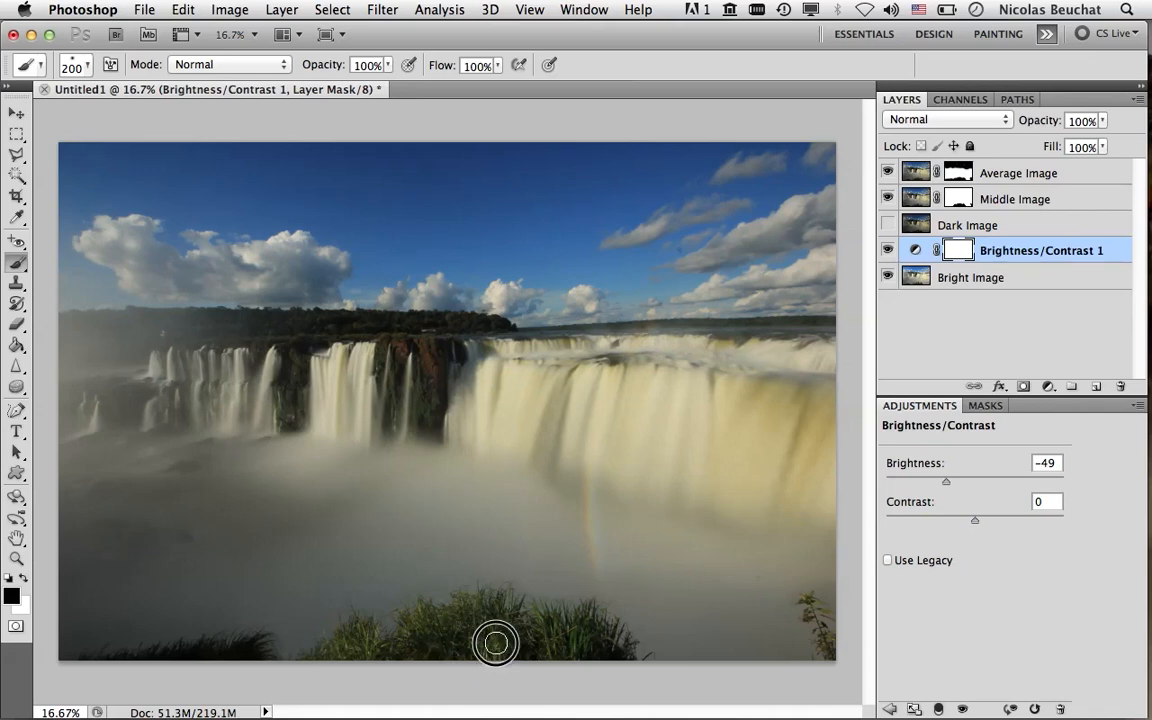
pyautogui.moveTo(420, 656)
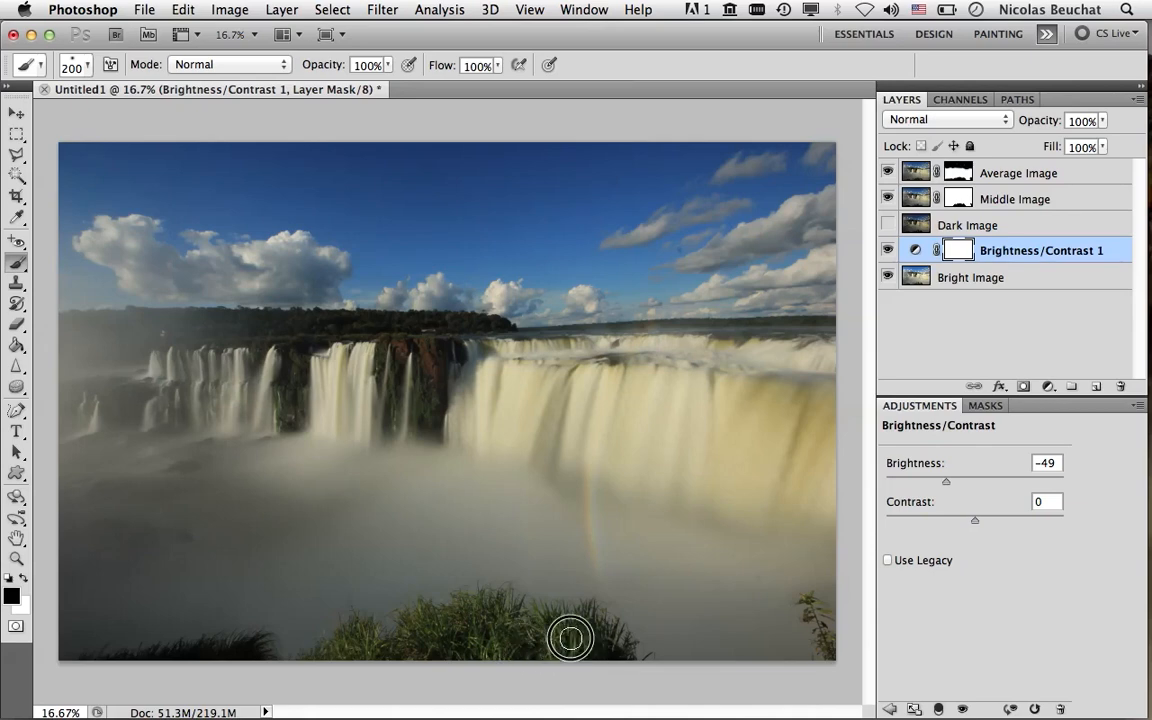
pyautogui.moveTo(352, 664)
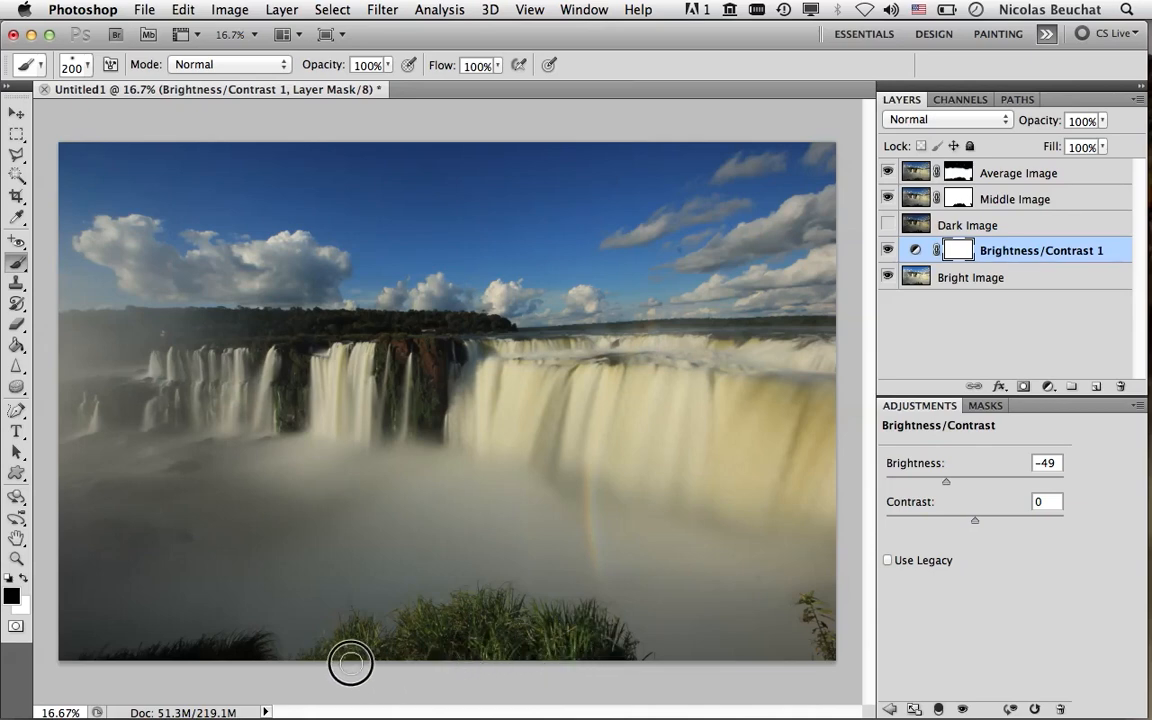
pyautogui.moveTo(460, 630)
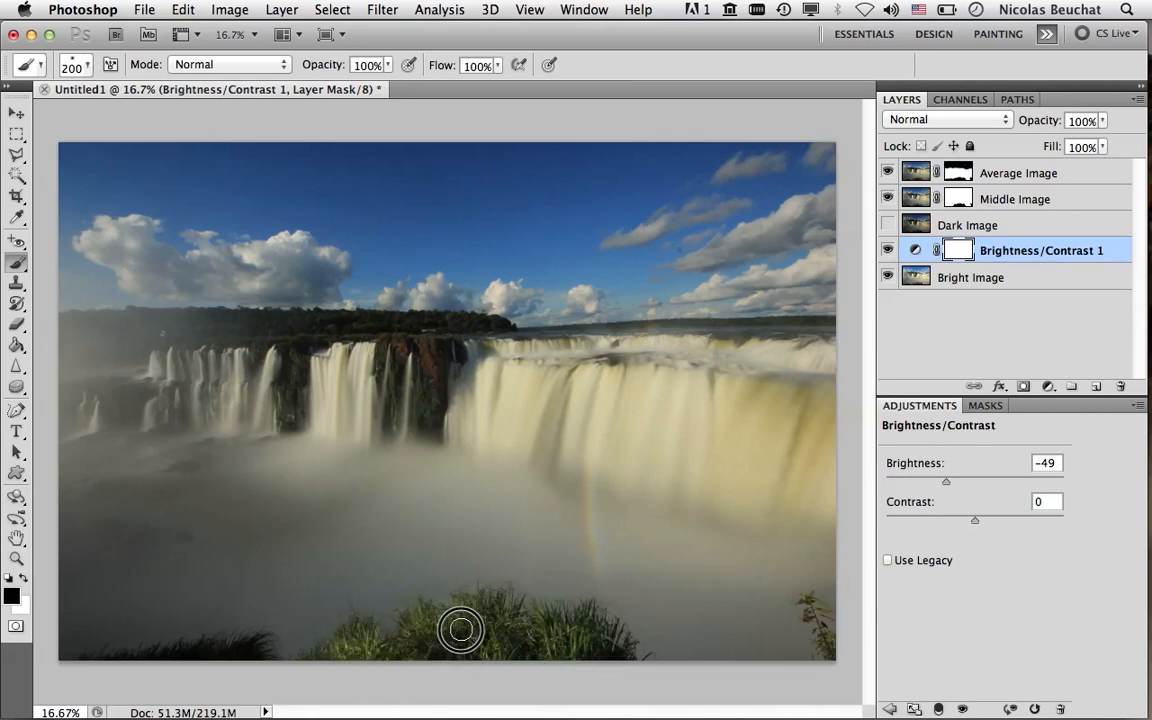
pyautogui.moveTo(480, 638)
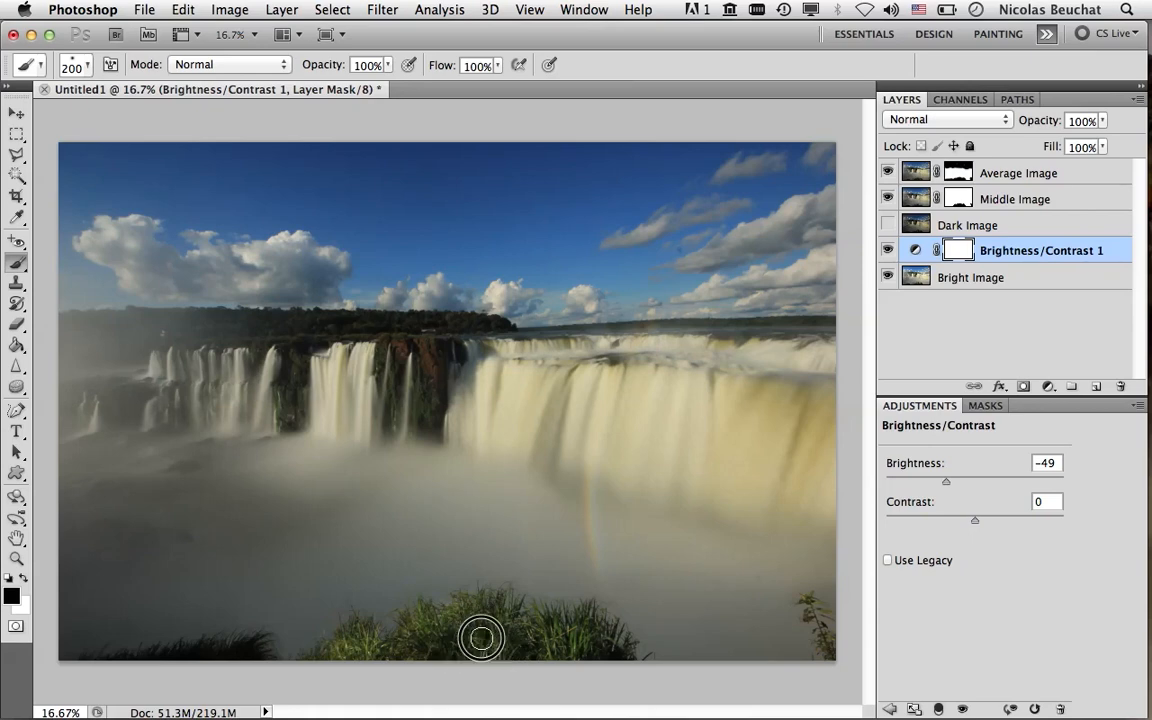
pyautogui.moveTo(576, 644)
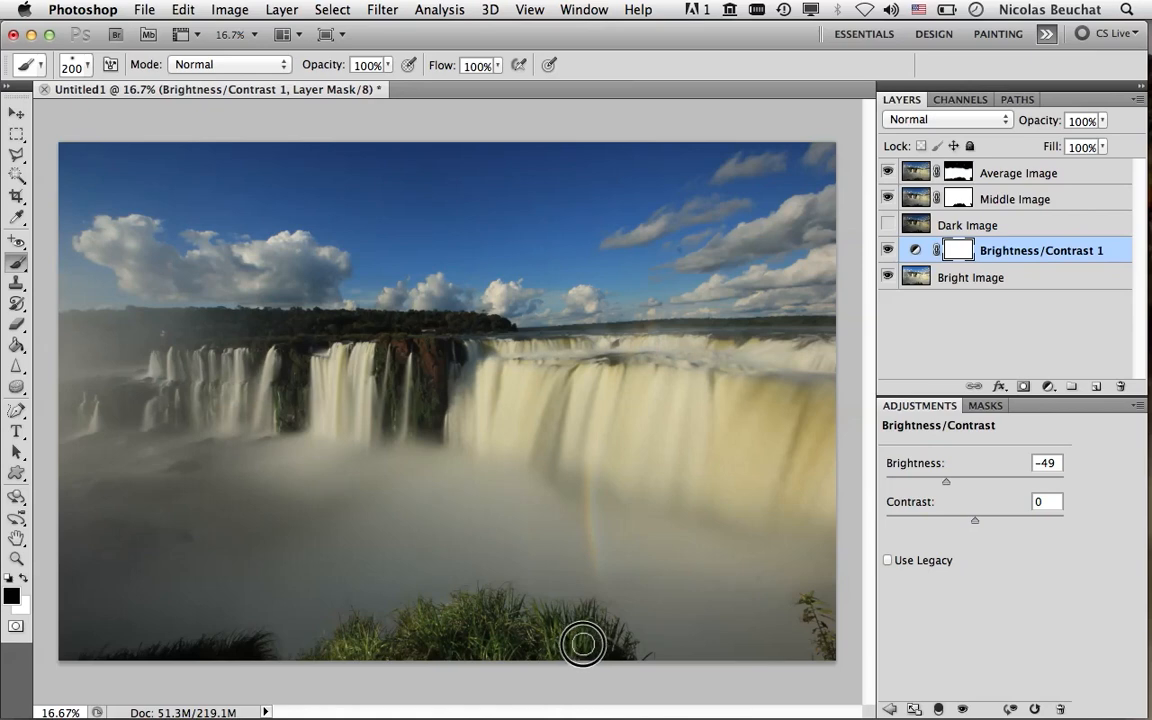
pyautogui.moveTo(434, 644)
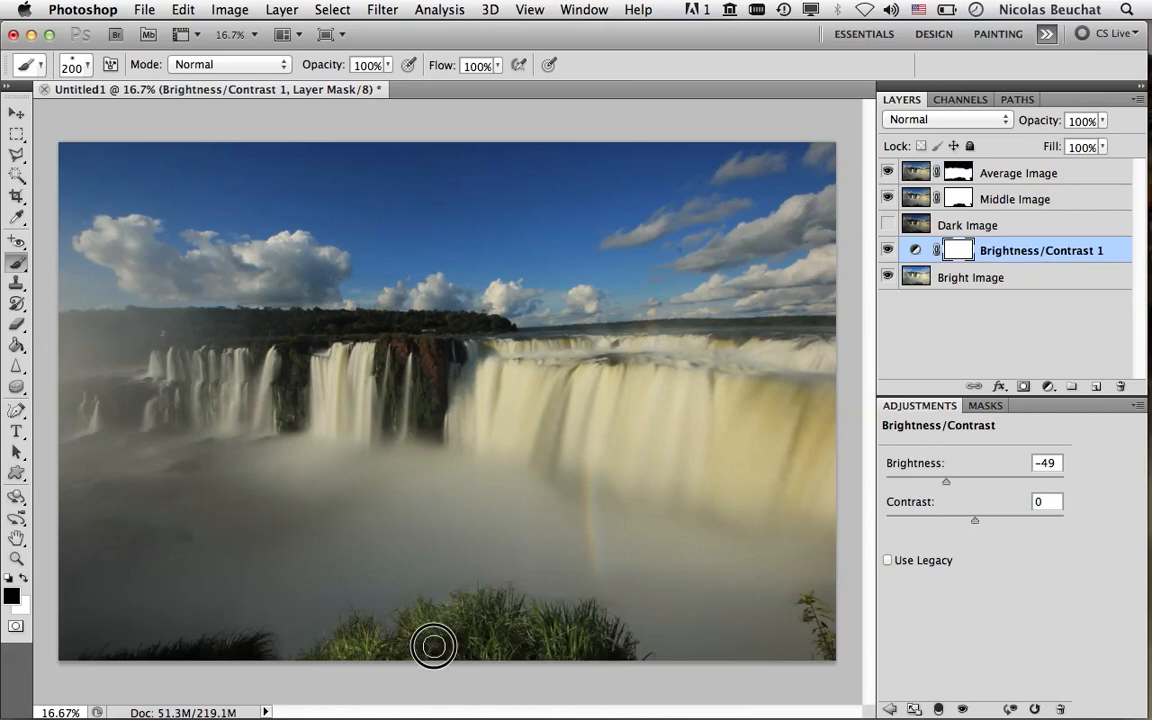
pyautogui.moveTo(588, 636)
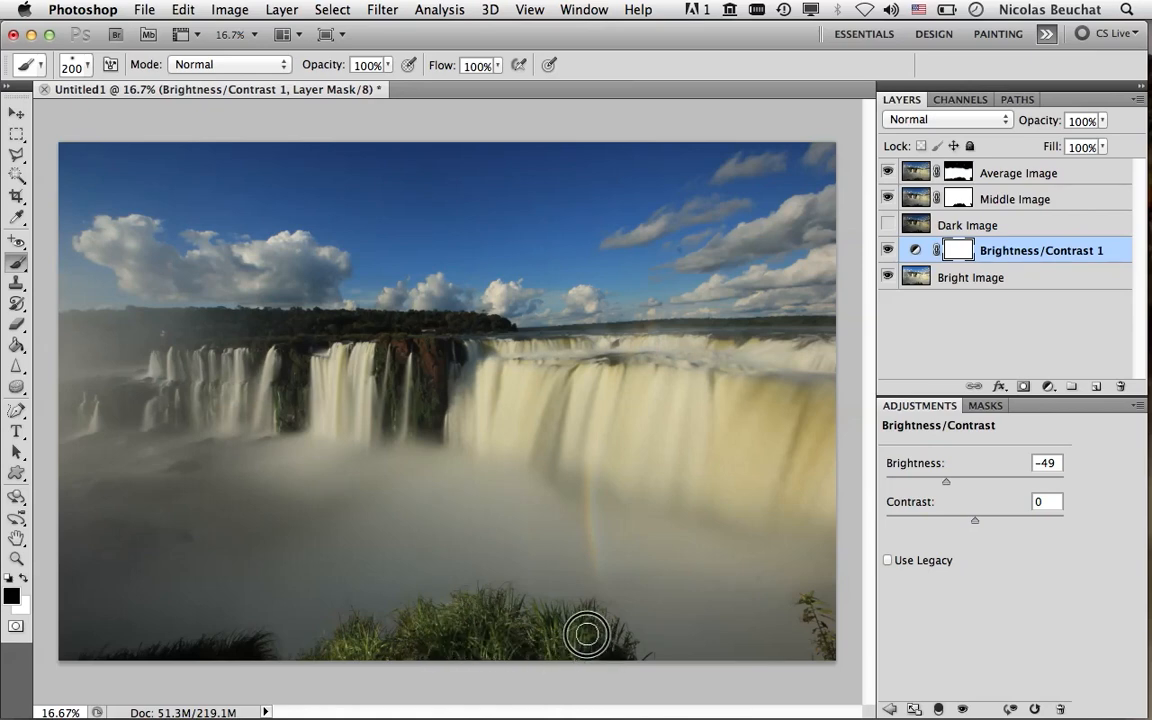
pyautogui.moveTo(332, 658)
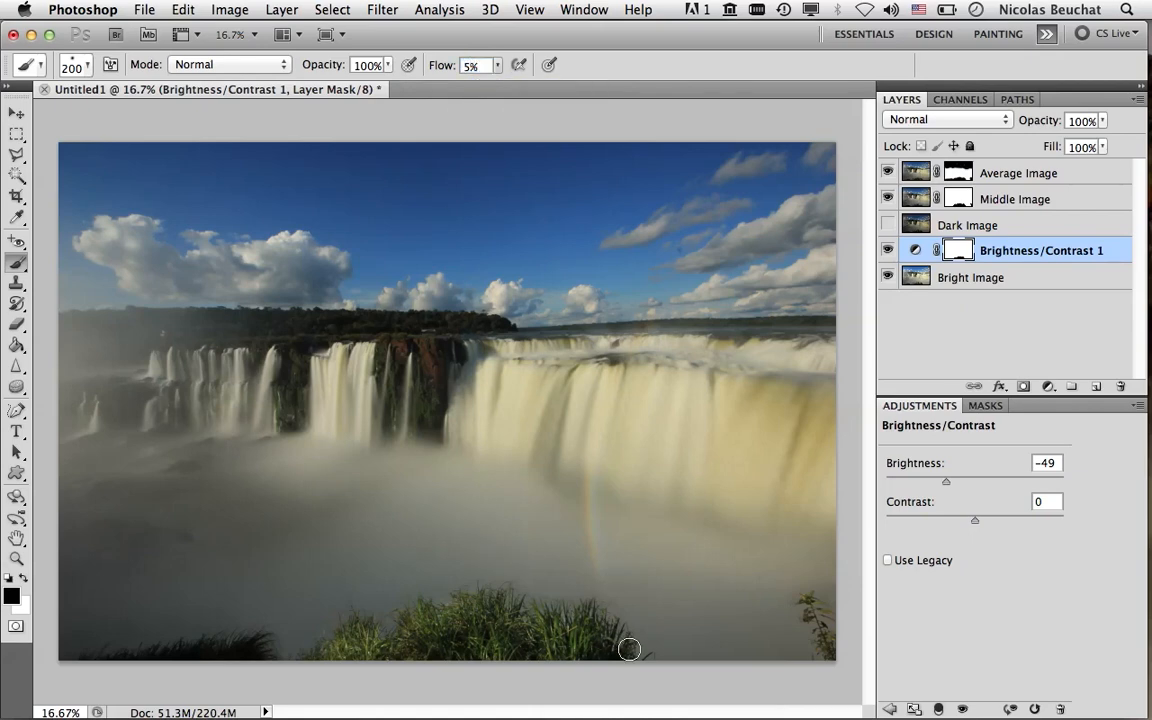
pyautogui.moveTo(588, 612)
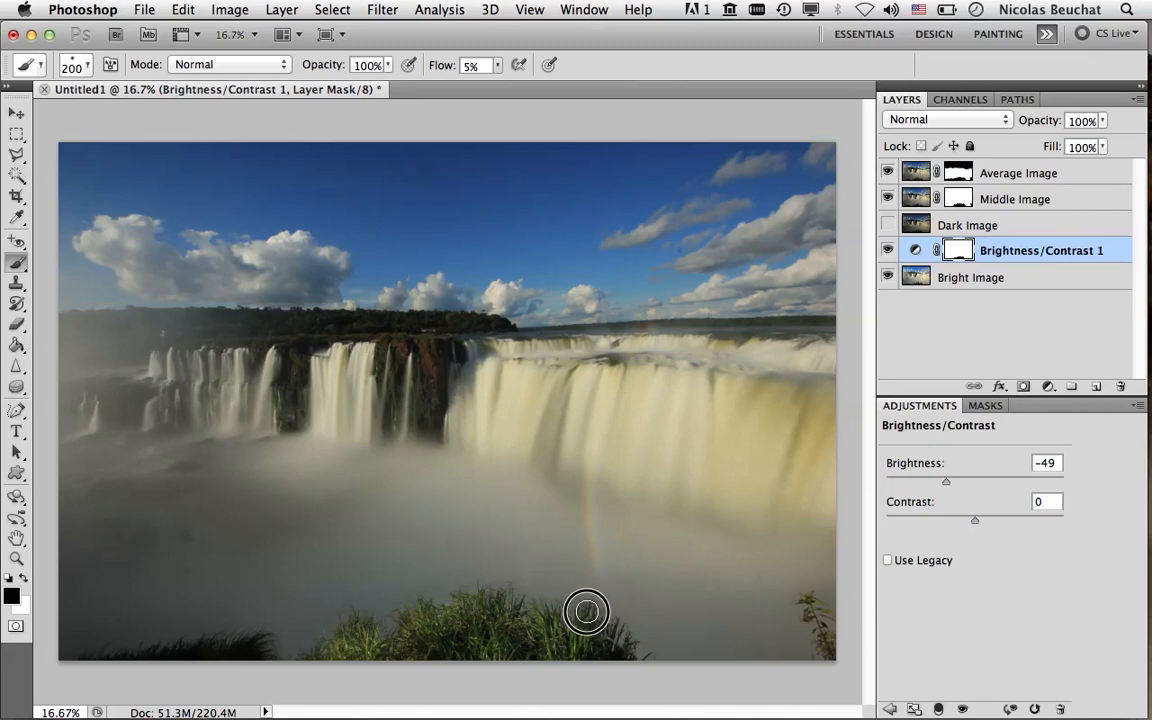
pyautogui.moveTo(494, 592)
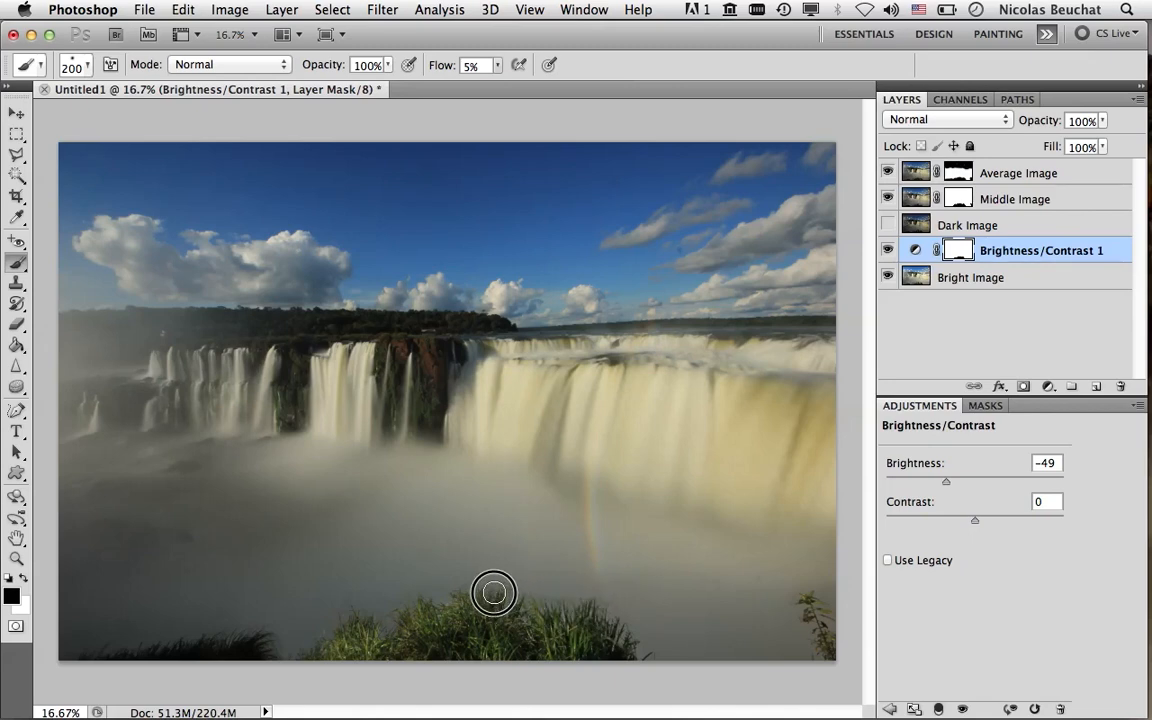
pyautogui.moveTo(358, 624)
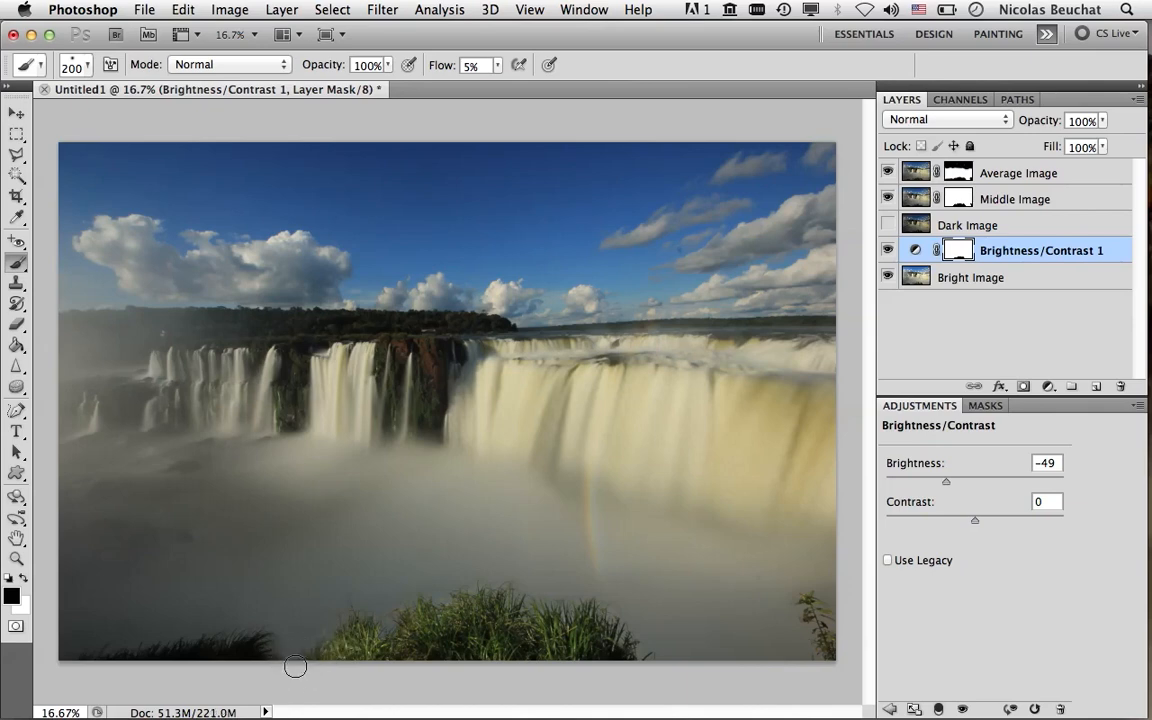
pyautogui.moveTo(808, 604)
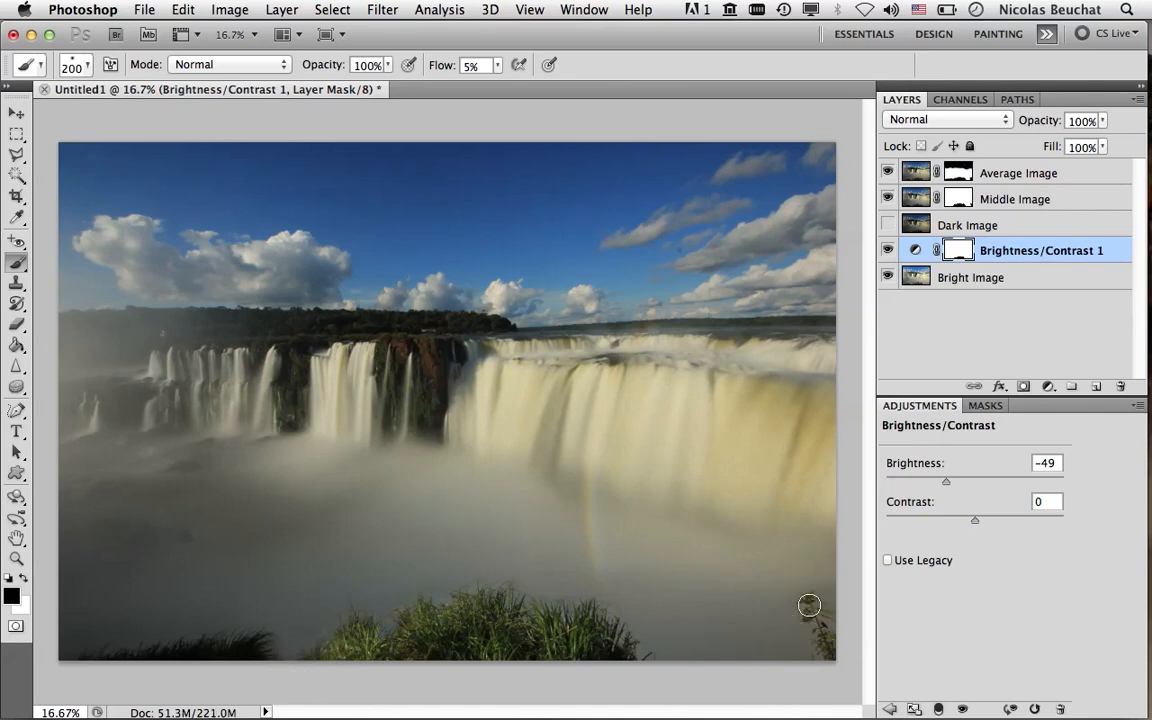
pyautogui.moveTo(808, 598)
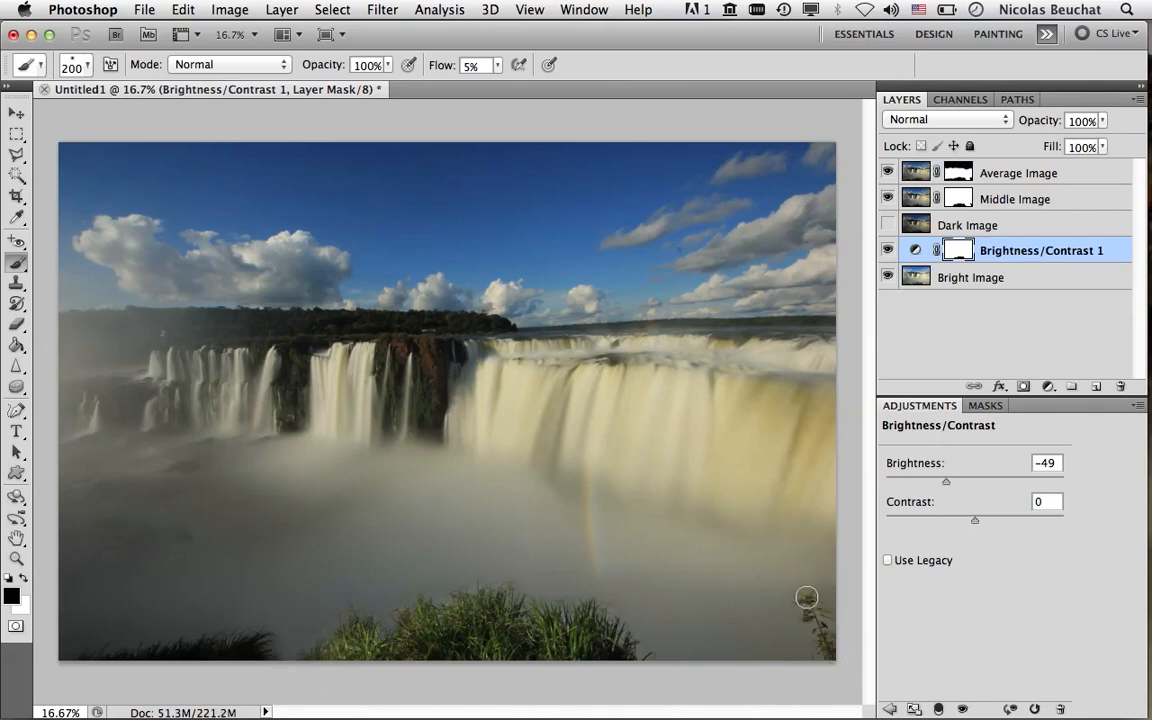
pyautogui.moveTo(836, 652)
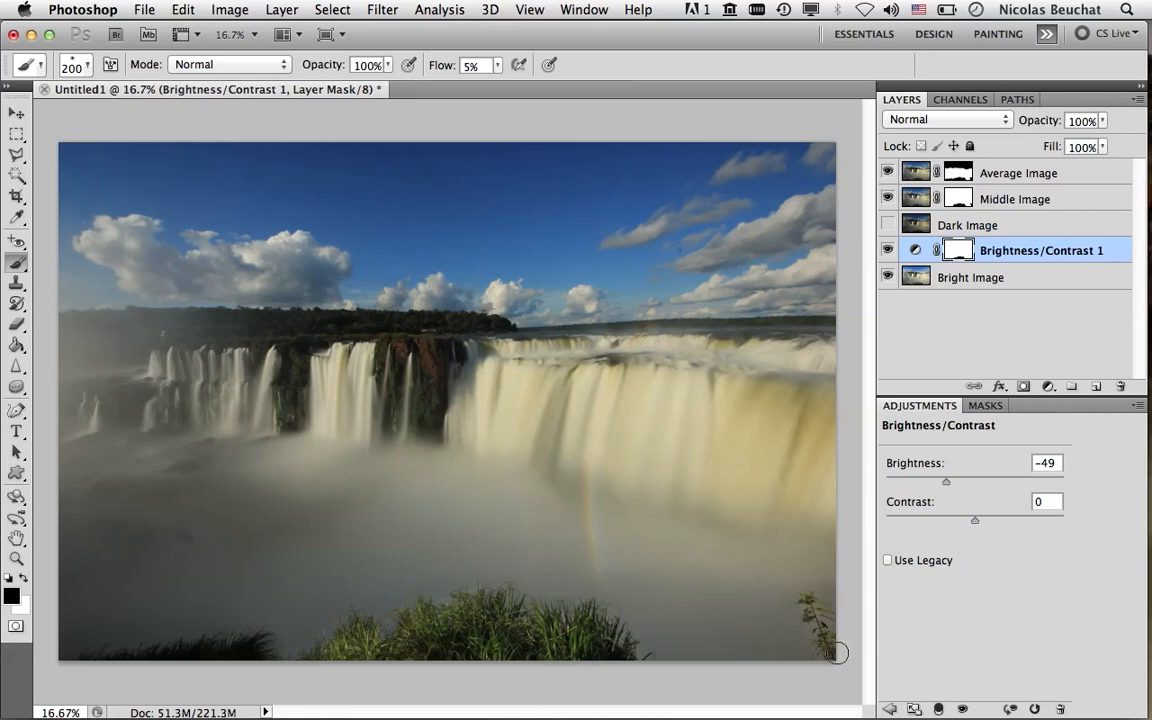
pyautogui.moveTo(596, 614)
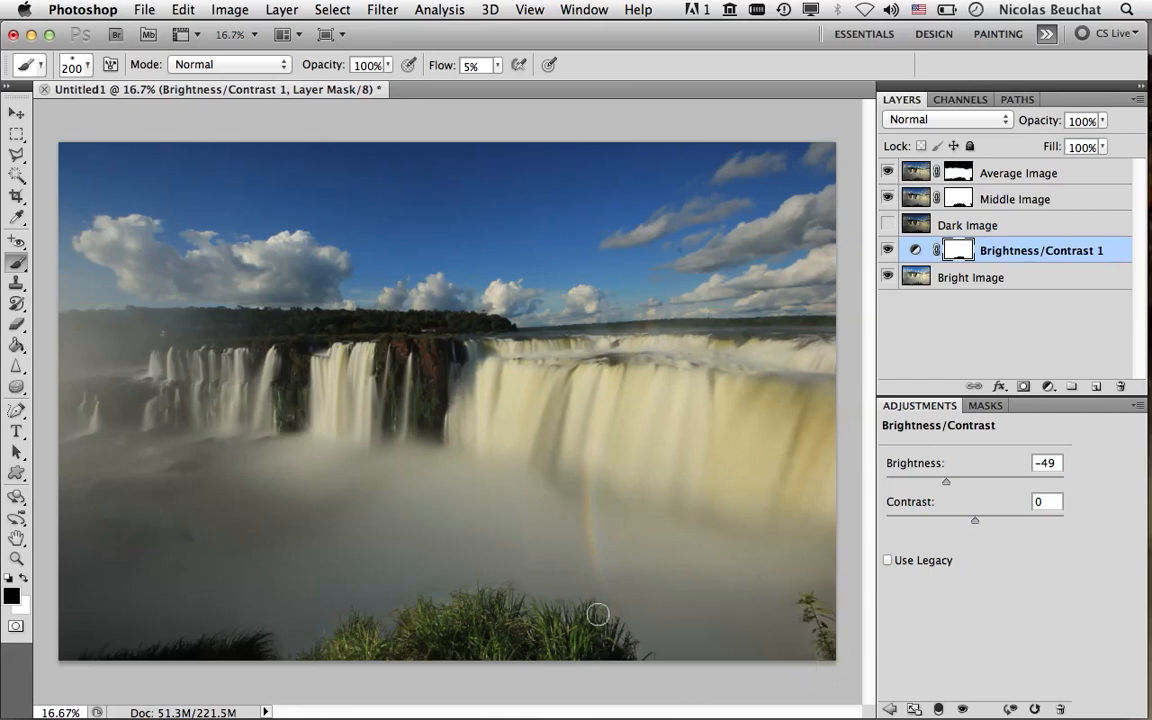
pyautogui.moveTo(524, 654)
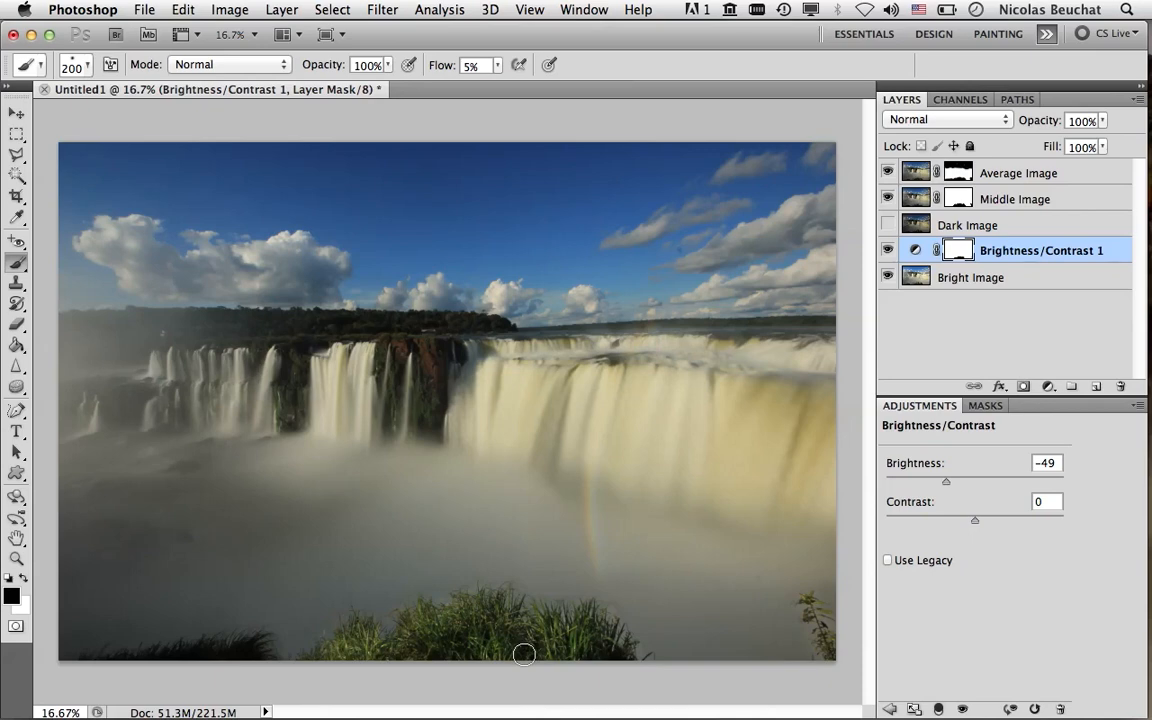
pyautogui.moveTo(516, 156)
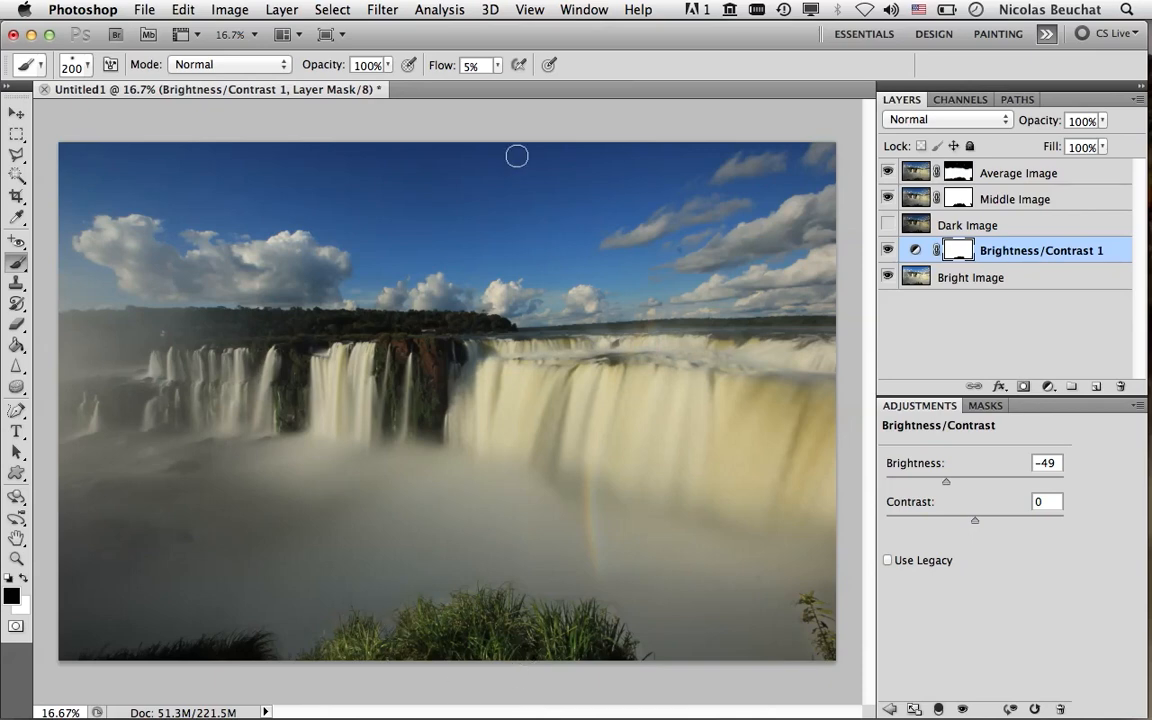
pyautogui.moveTo(124, 452)
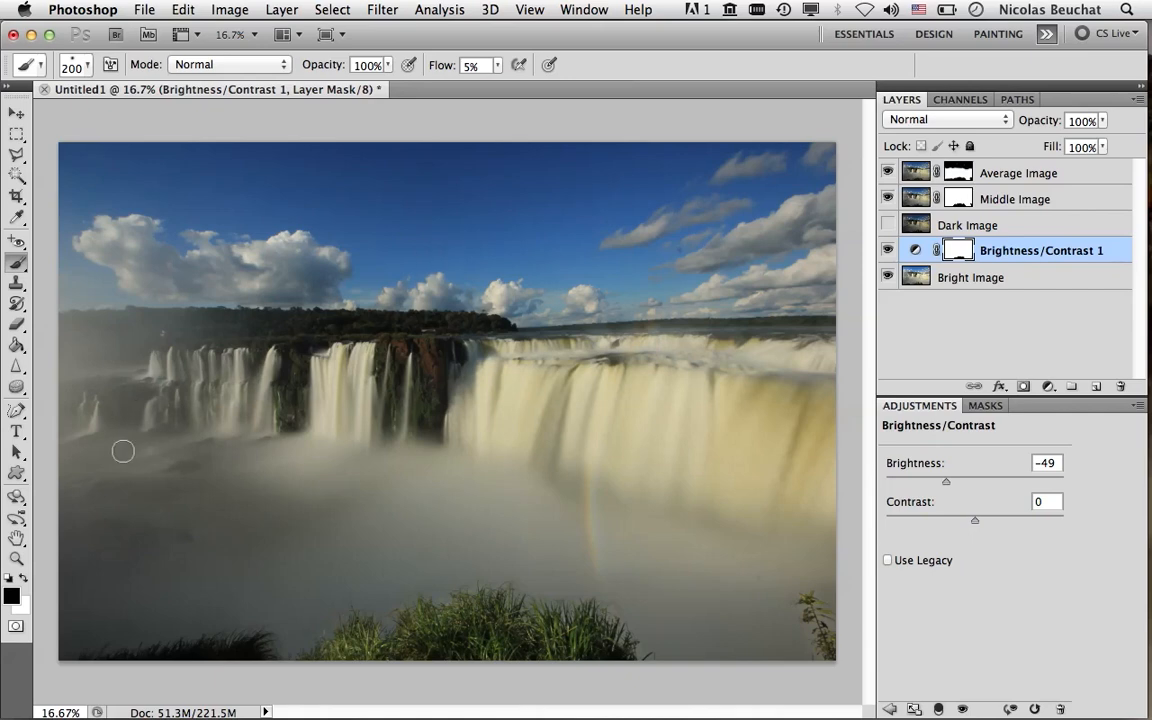
pyautogui.moveTo(244, 396)
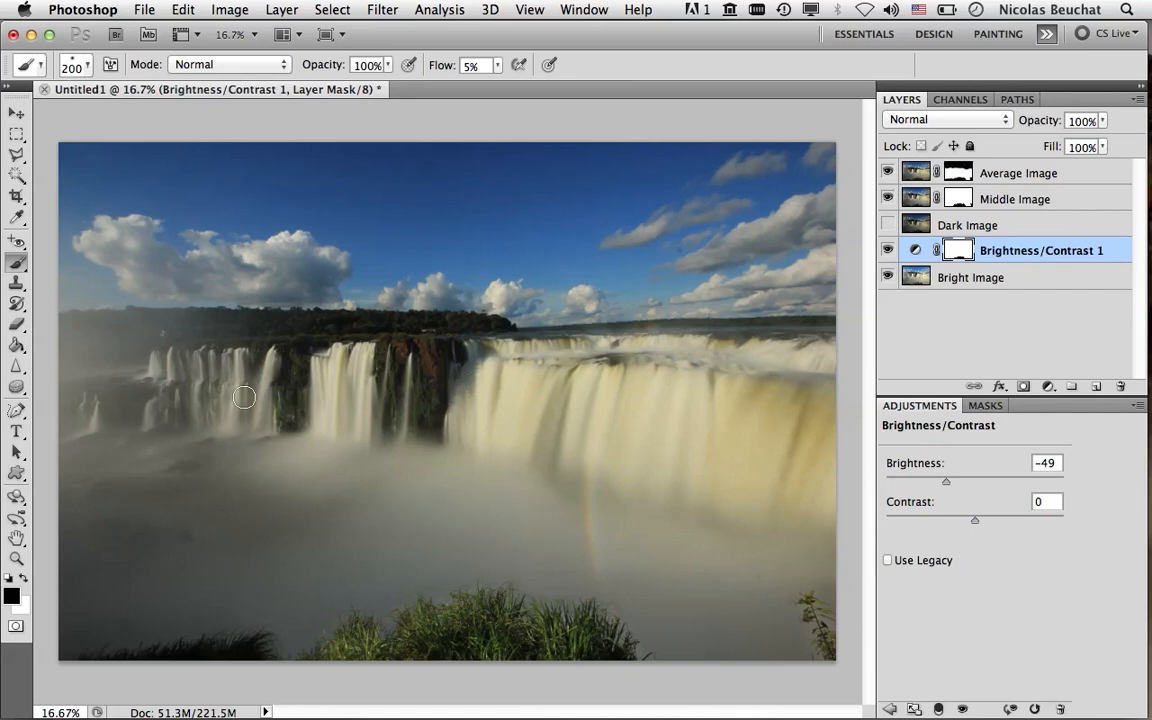